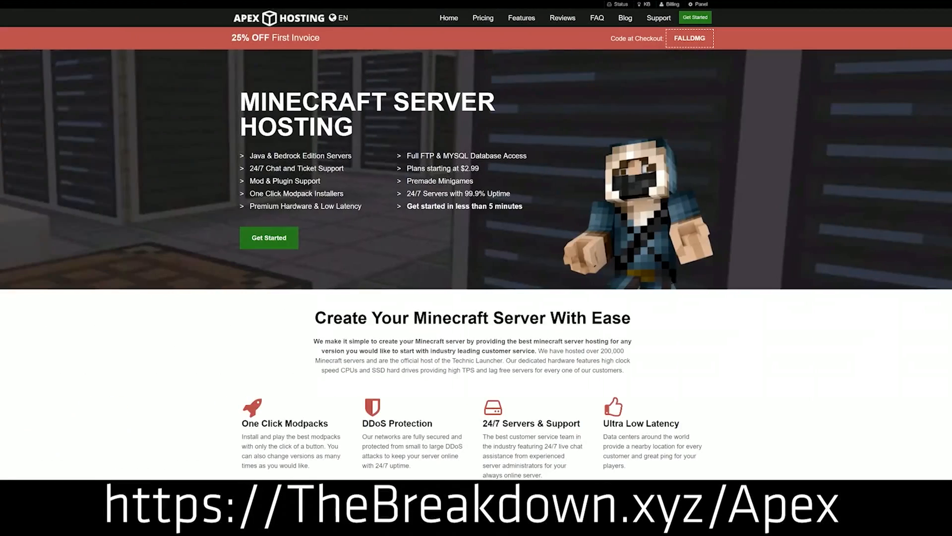
pyautogui.moveTo(399, 209)
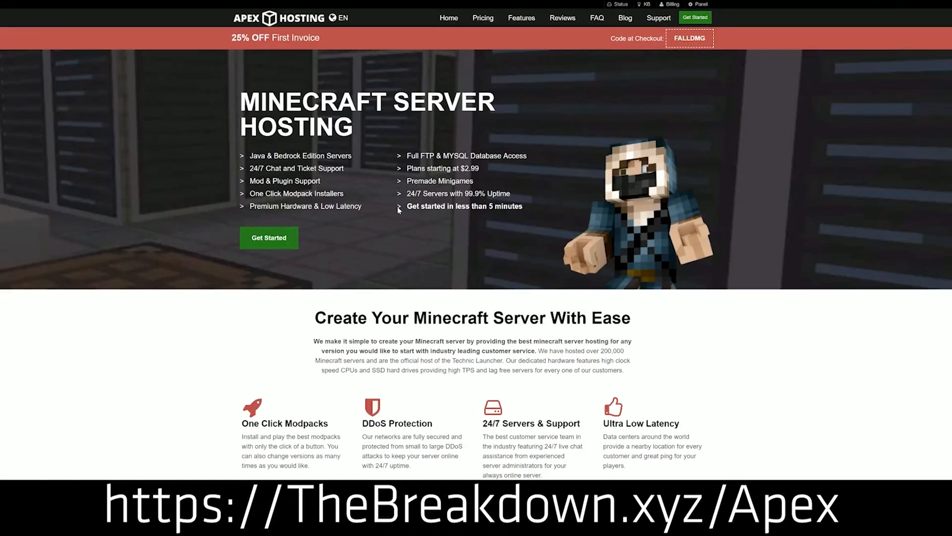
pyautogui.moveTo(218, 223)
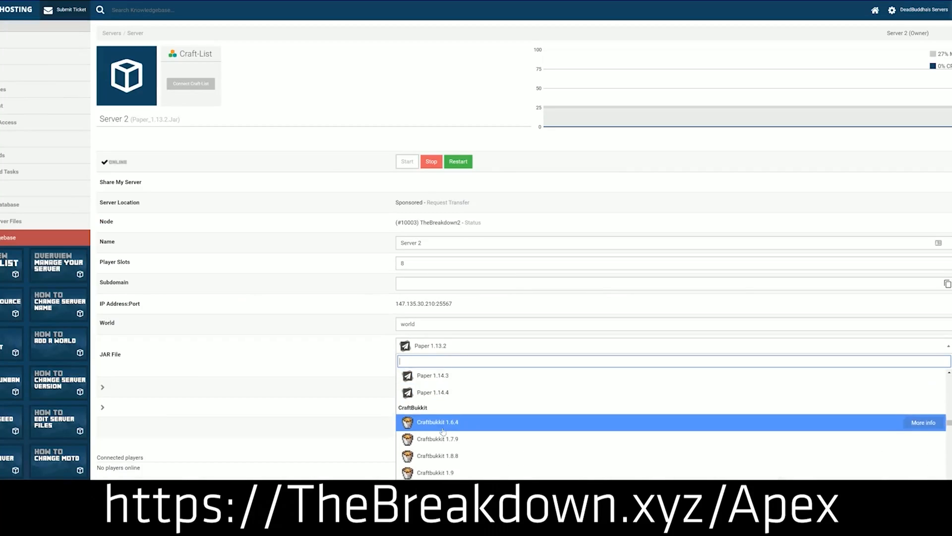
# Choose Minecraft 1.15 from the JAR File list, change version and keep the existing world
pyautogui.scroll(-3)
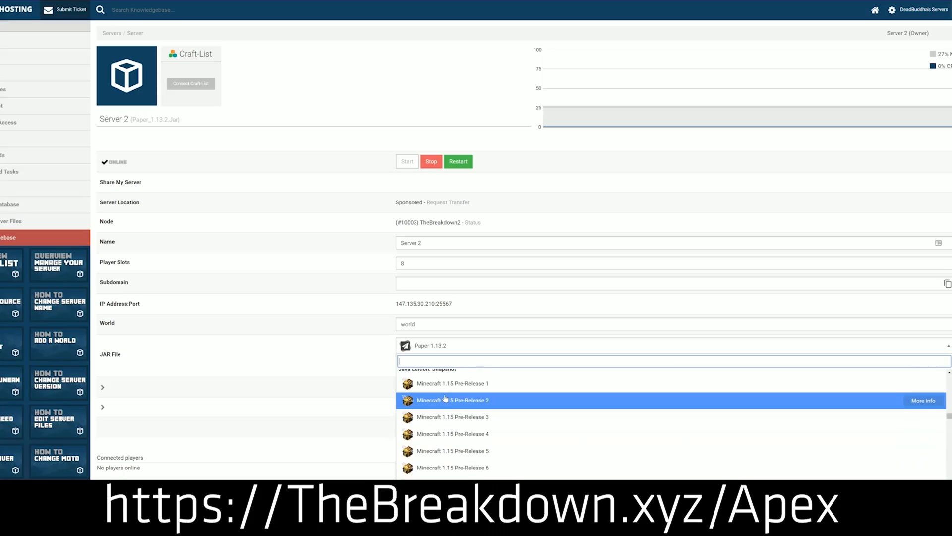
pyautogui.scroll(3)
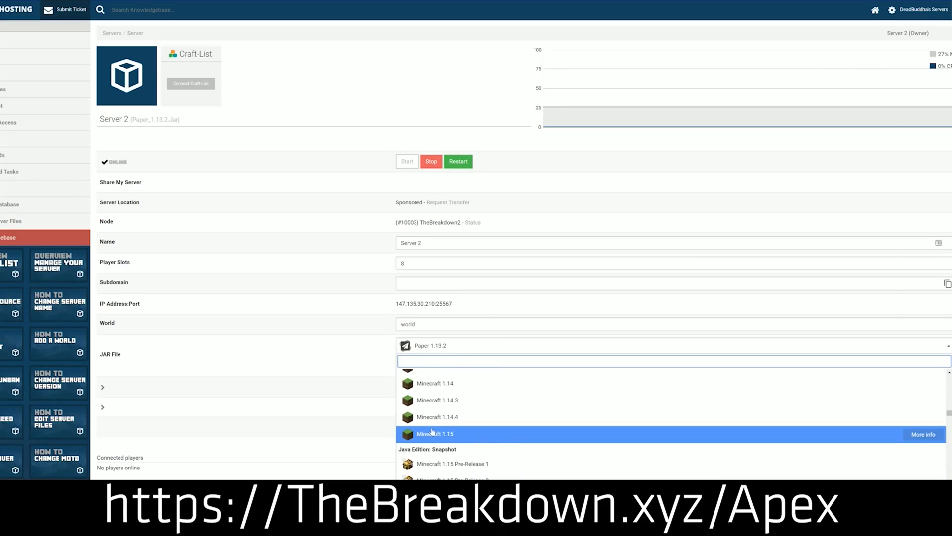
pyautogui.click(435, 434)
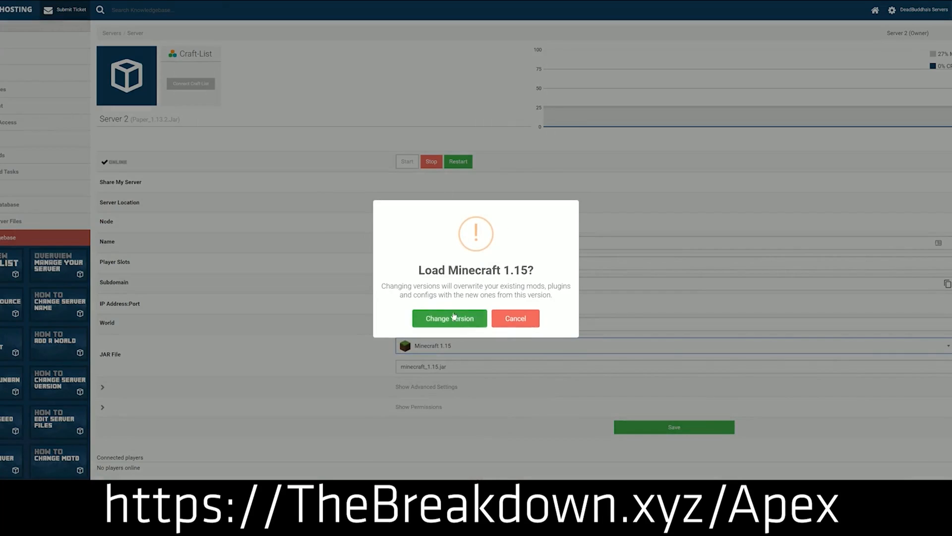
pyautogui.moveTo(466, 283)
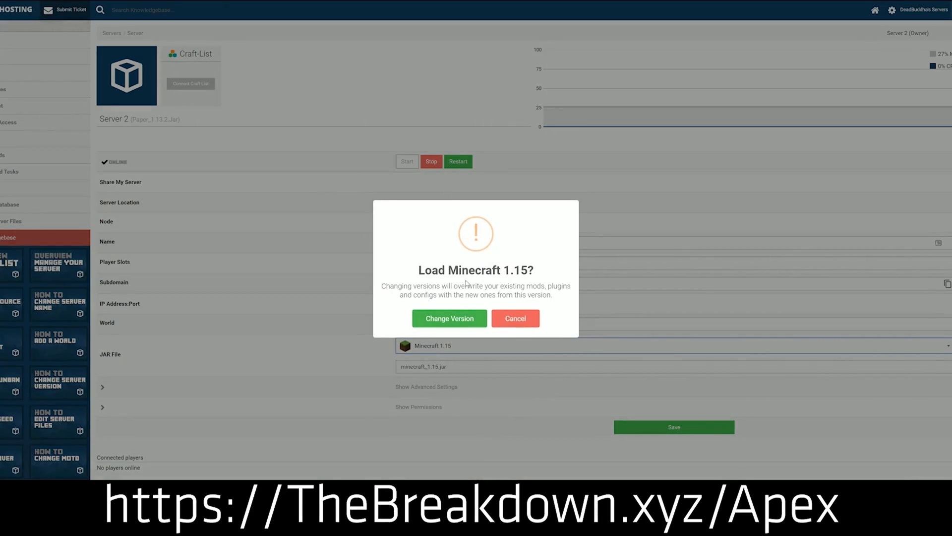
pyautogui.click(448, 318)
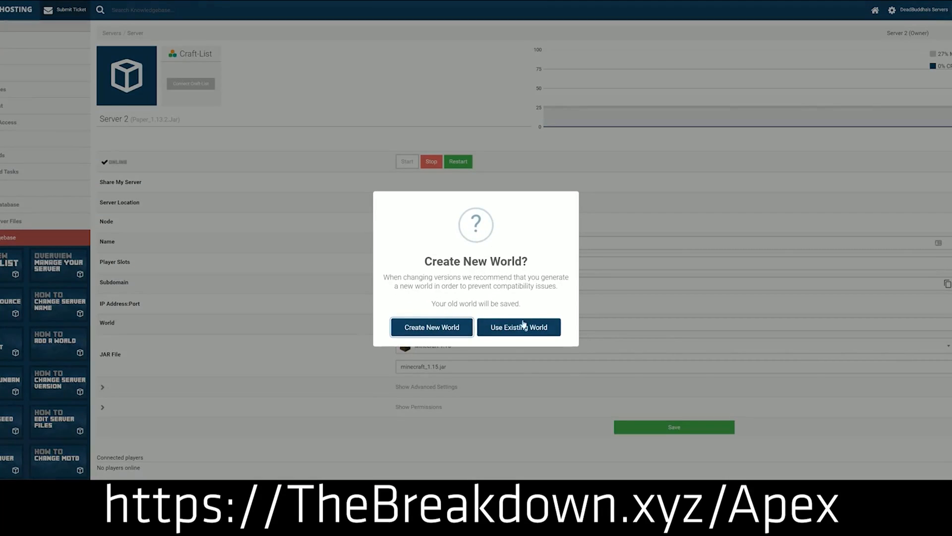
pyautogui.click(519, 327)
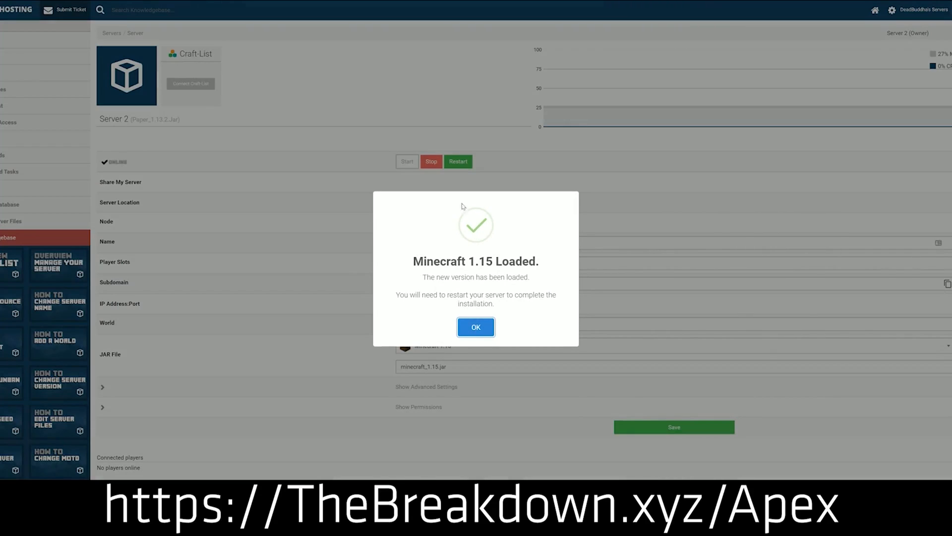
pyautogui.click(475, 326)
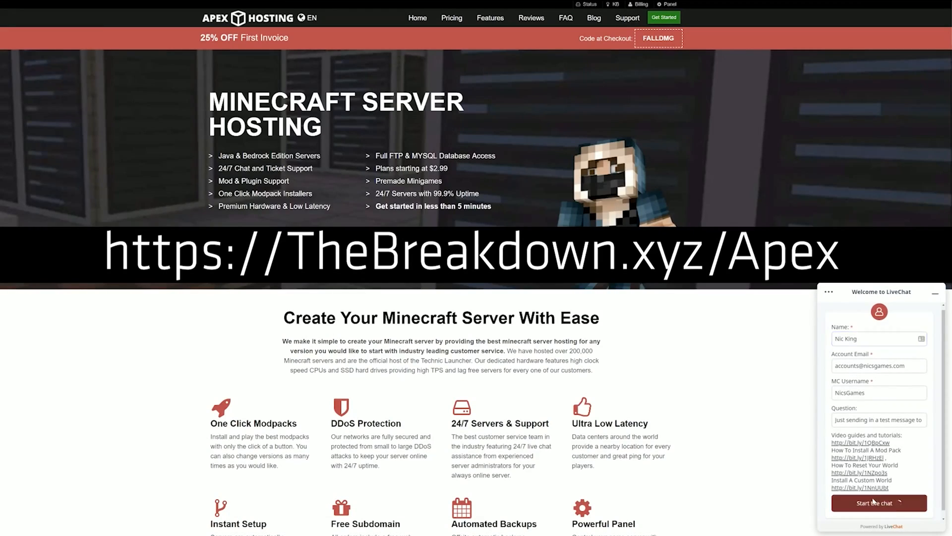
# Start the Apex Hosting live chat request so a support rep is queued
pyautogui.click(878, 503)
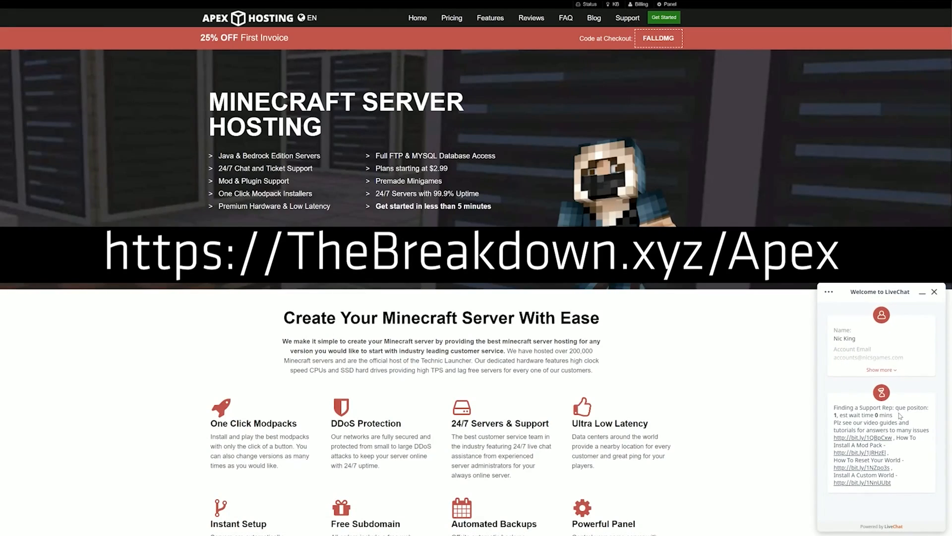
pyautogui.doubleClick(863, 415)
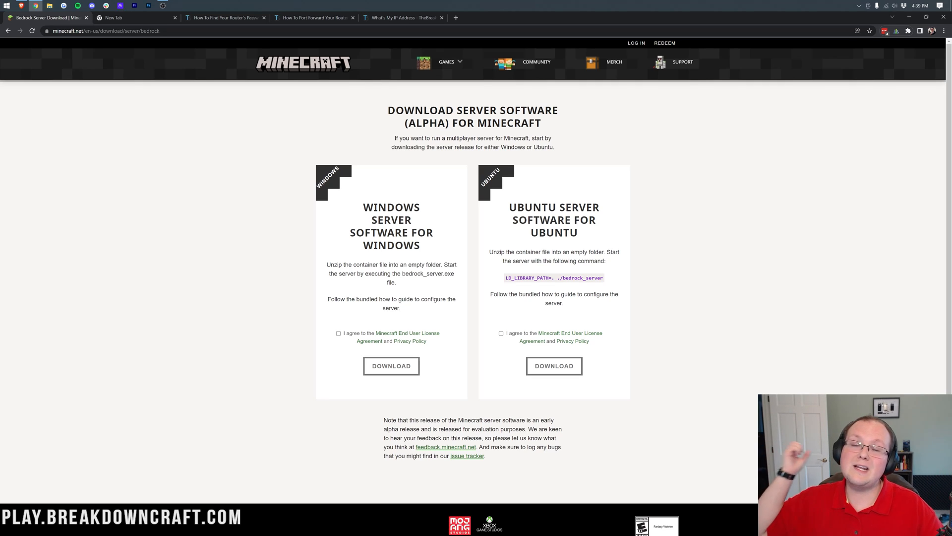
pyautogui.moveTo(317, 435)
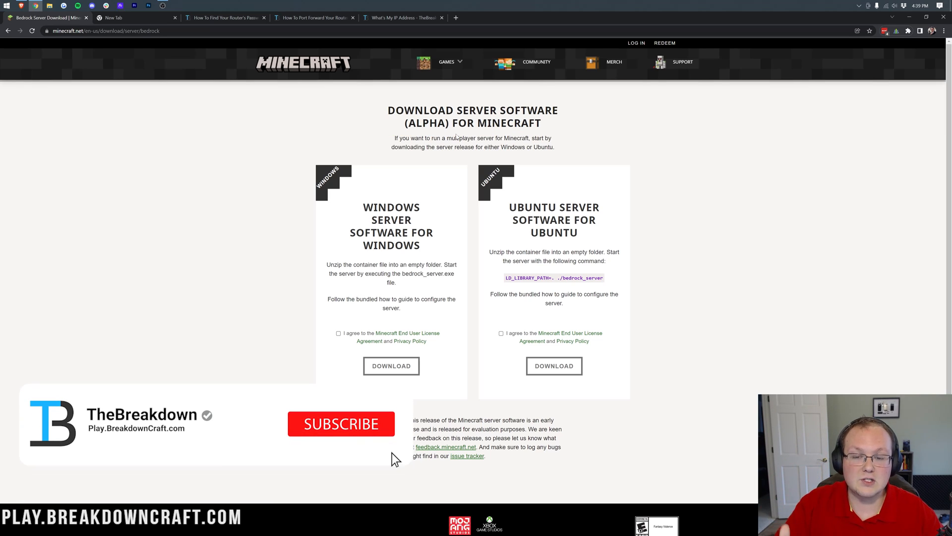
# Under Windows Server Software, agree to the EULA and download the Bedrock server zip
pyautogui.click(342, 423)
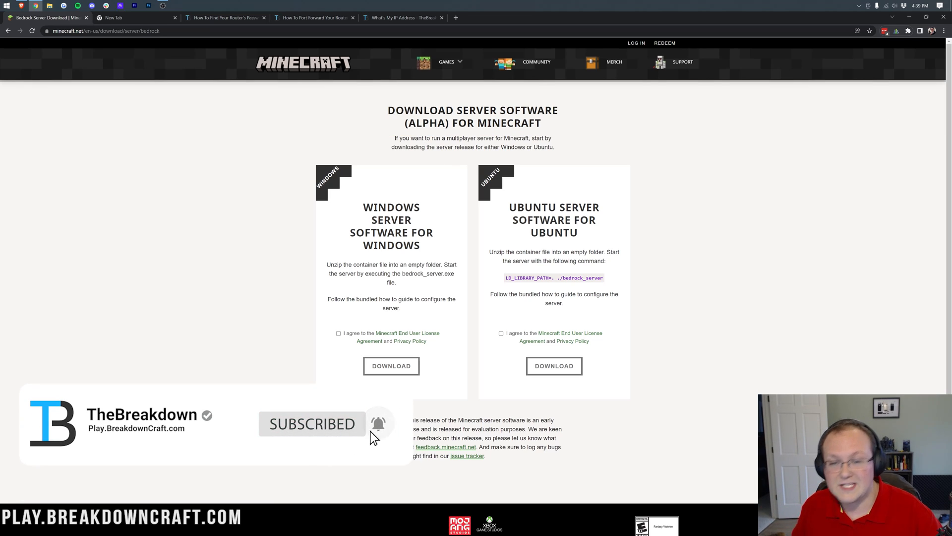
pyautogui.doubleClick(427, 123)
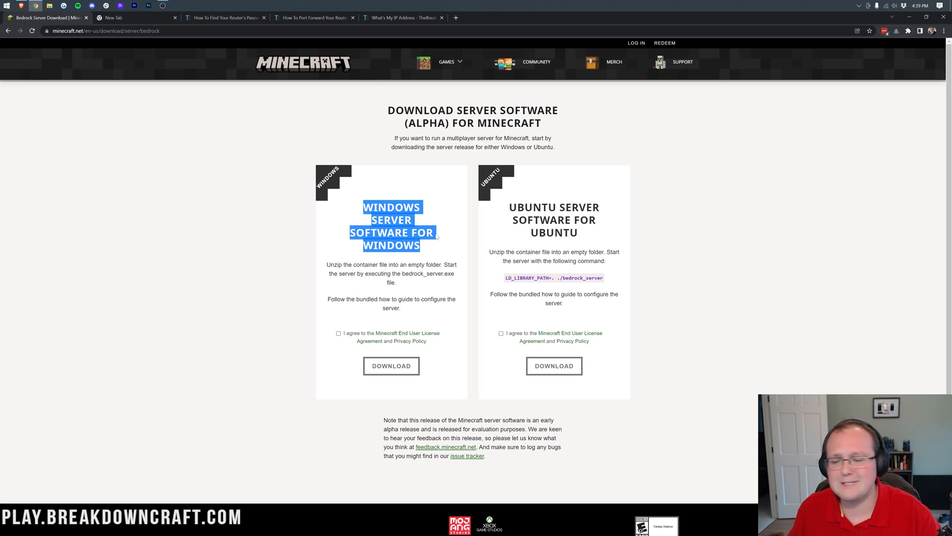
pyautogui.click(338, 333)
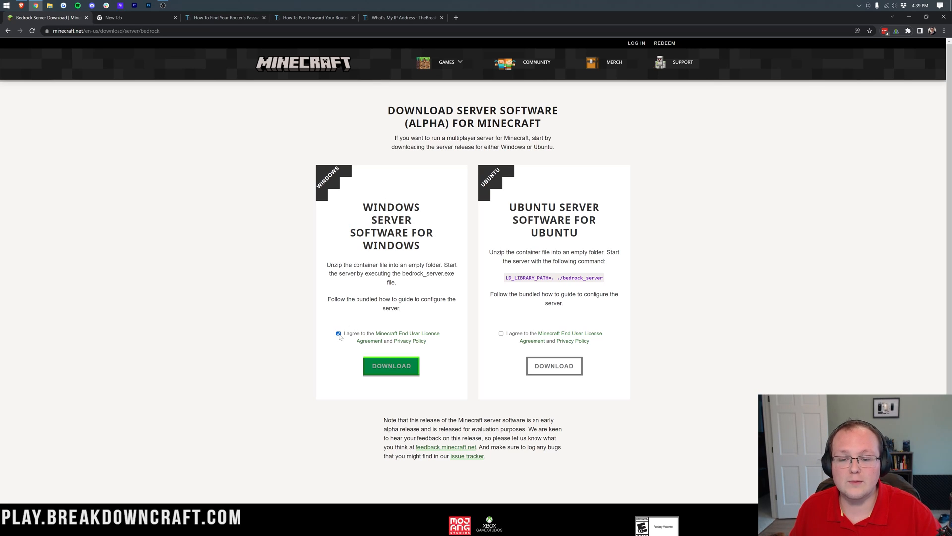
pyautogui.moveTo(401, 338)
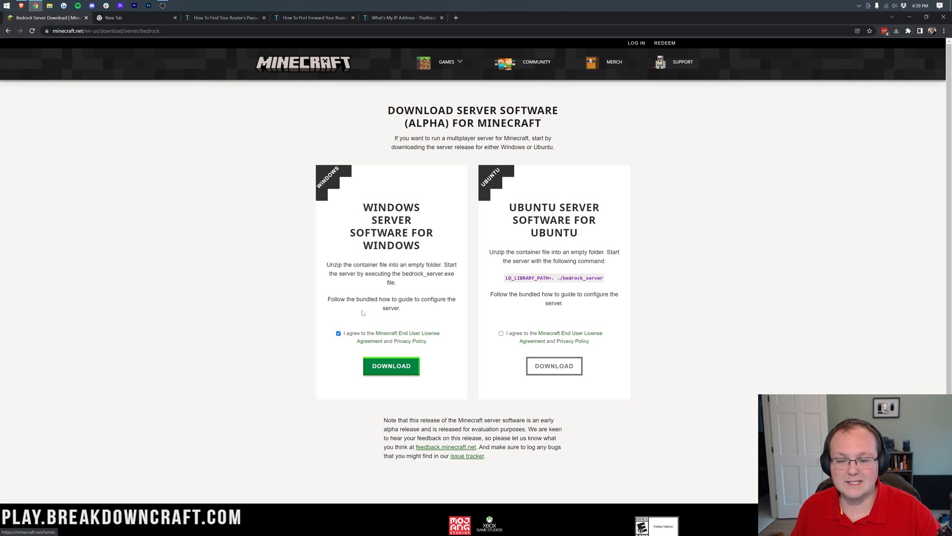
pyautogui.click(391, 366)
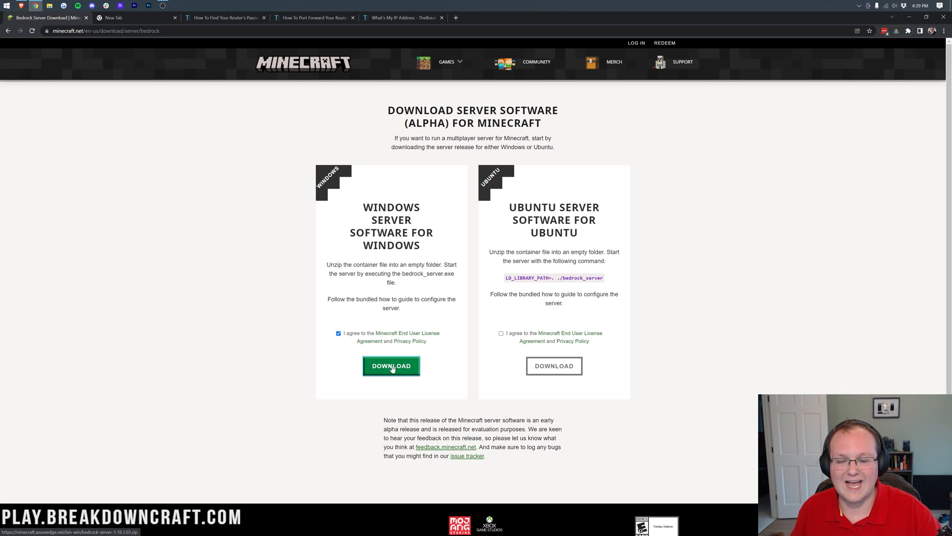
pyautogui.click(390, 366)
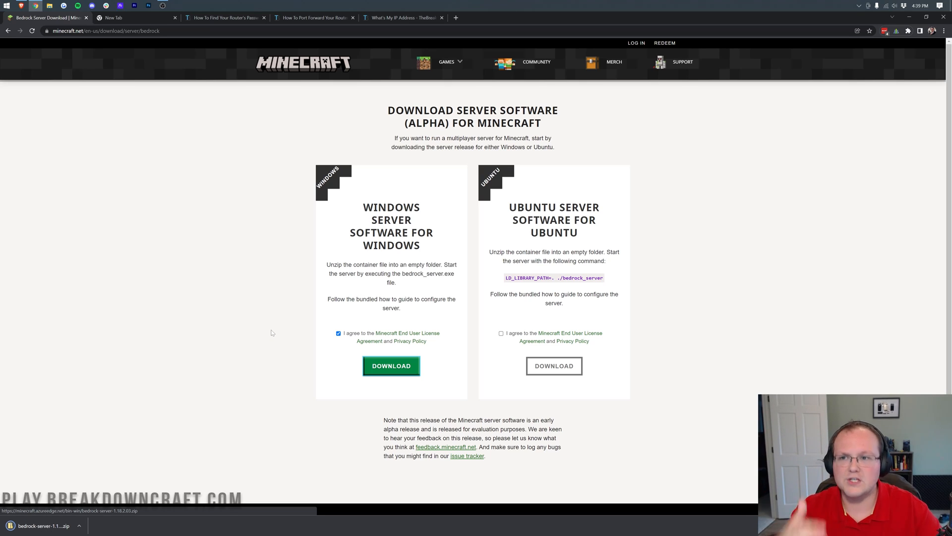
pyautogui.moveTo(237, 238)
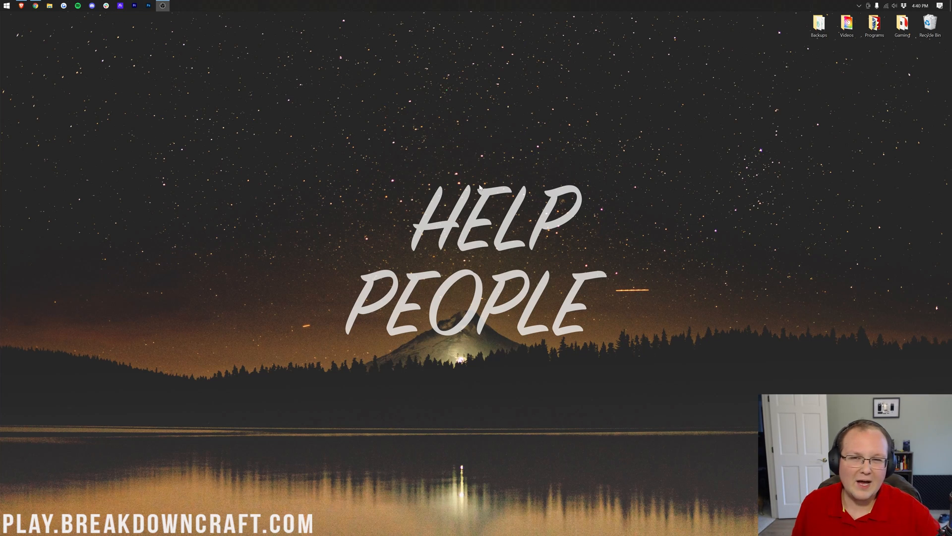
pyautogui.moveTo(364, 161)
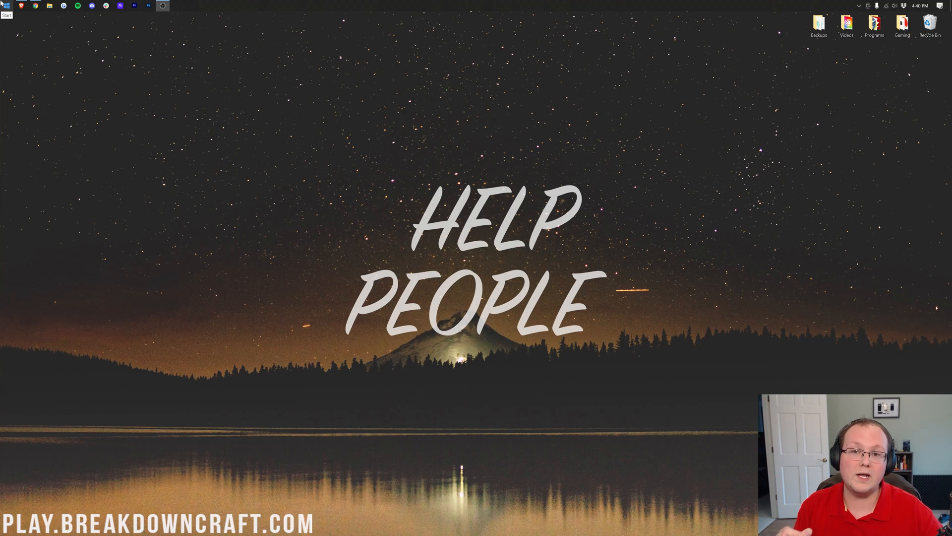
# Search 'download' from Start, check the Downloads folder and close its empty window
pyautogui.click(6, 6)
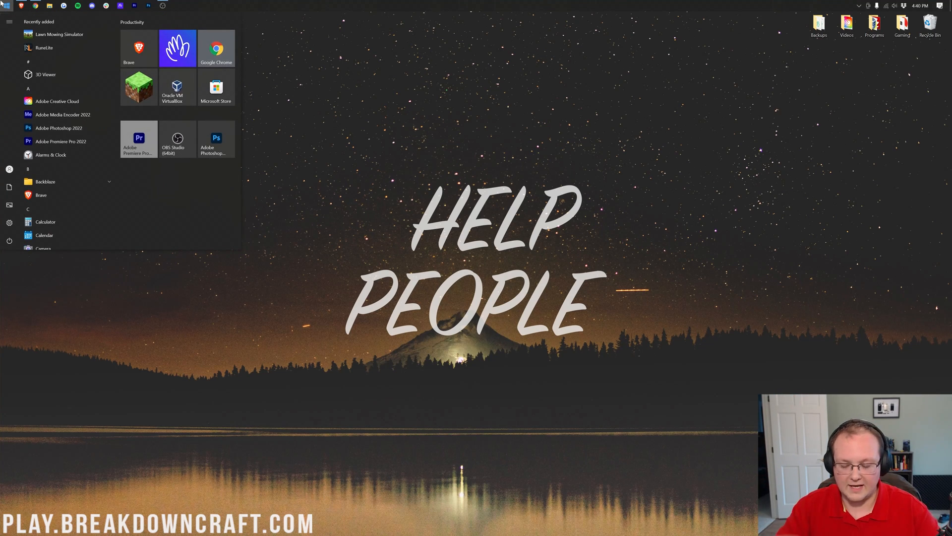
pyautogui.write('download')
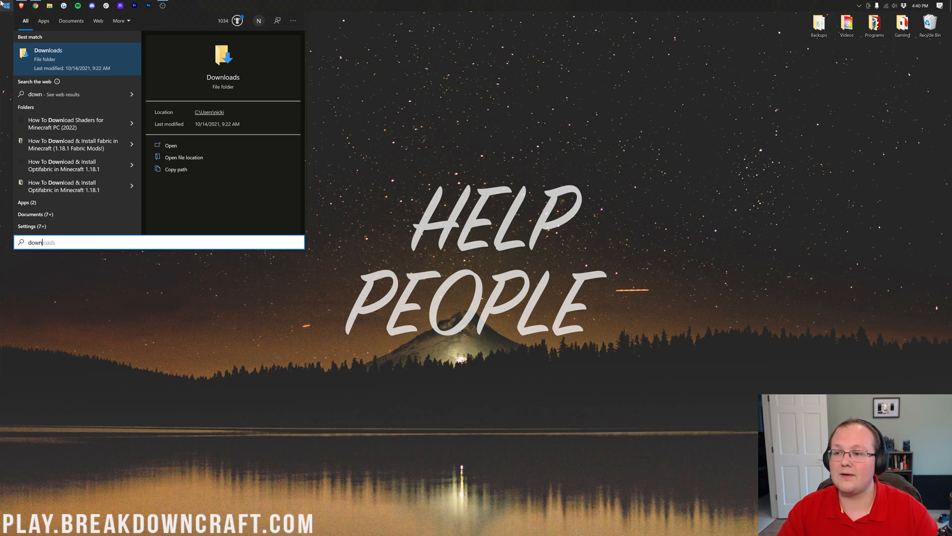
pyautogui.click(170, 144)
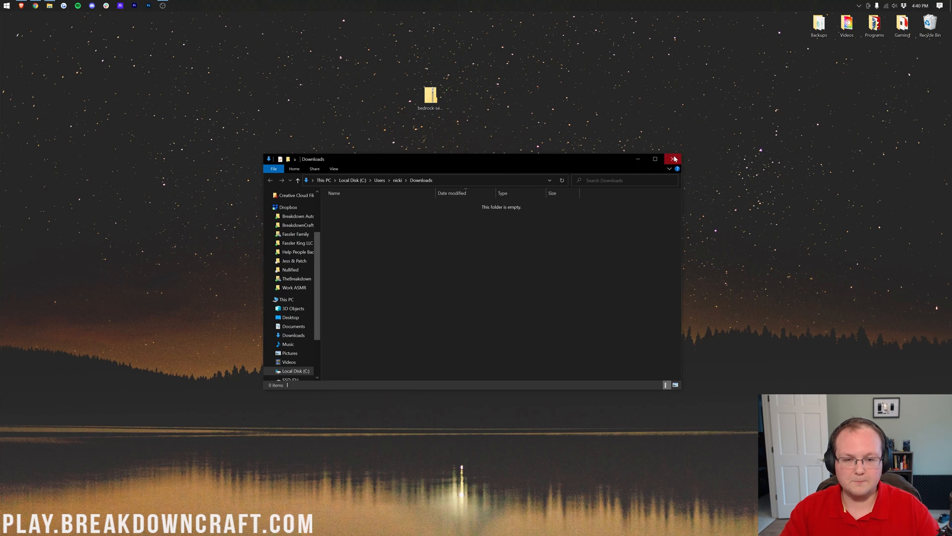
pyautogui.click(673, 159)
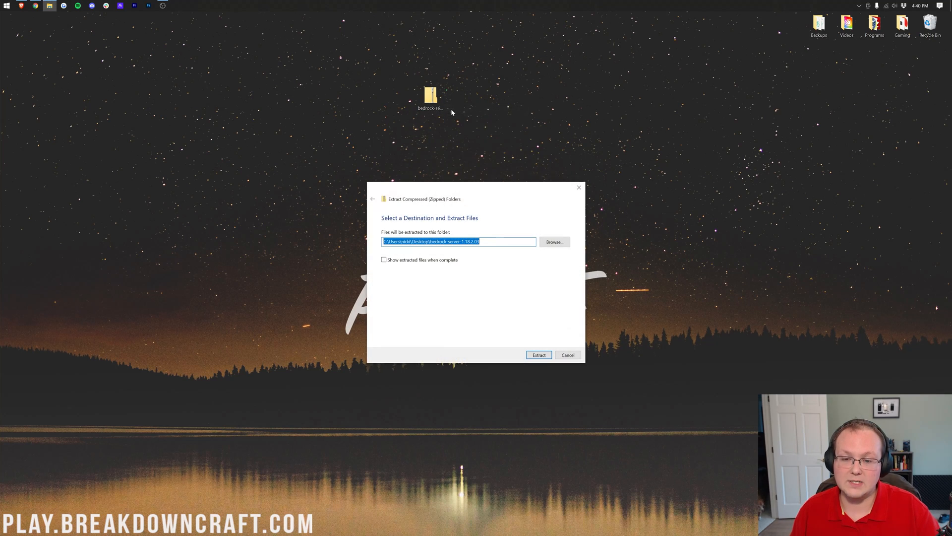
# Extract the desktop server zip into a bedrock-server-1.18.2.03 folder
pyautogui.click(538, 355)
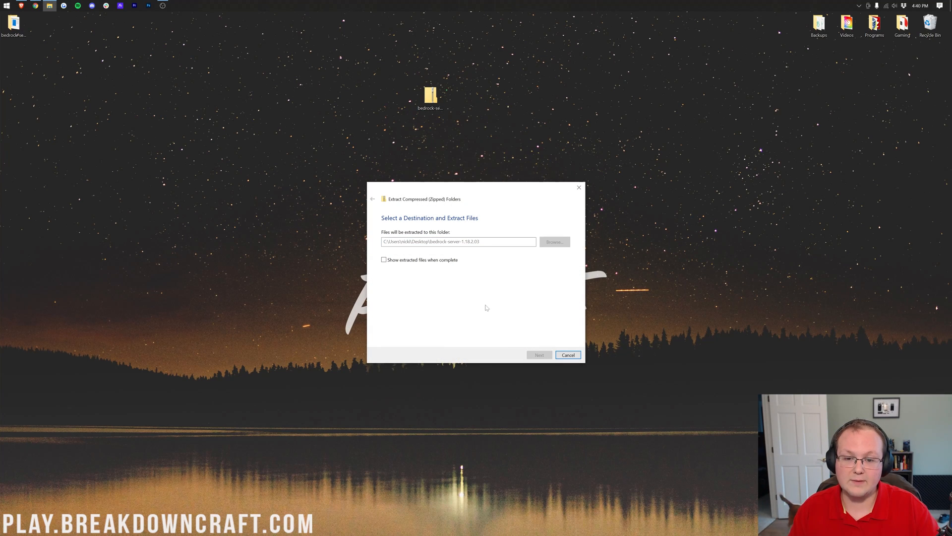
pyautogui.click(537, 355)
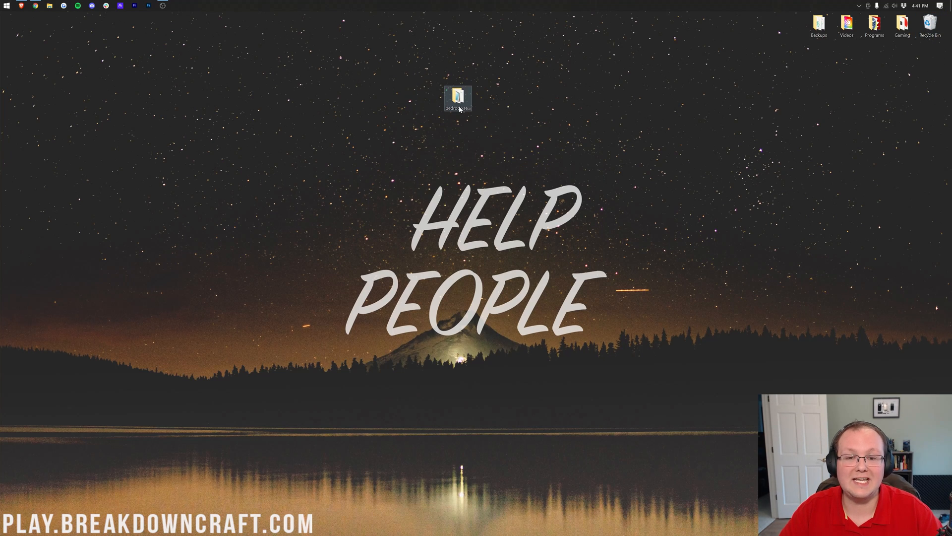
# Enter the extracted server folder and launch bedrock_server.exe
pyautogui.click(456, 97)
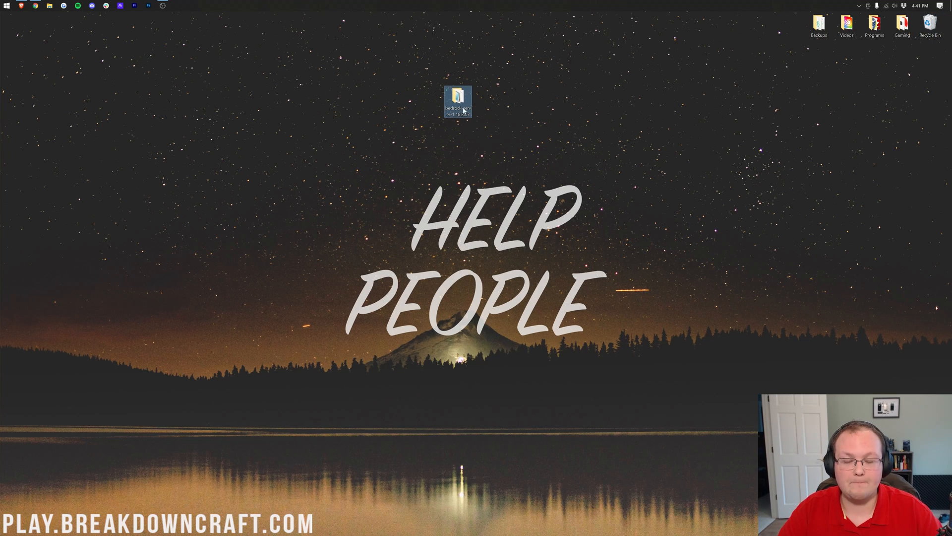
pyautogui.doubleClick(457, 97)
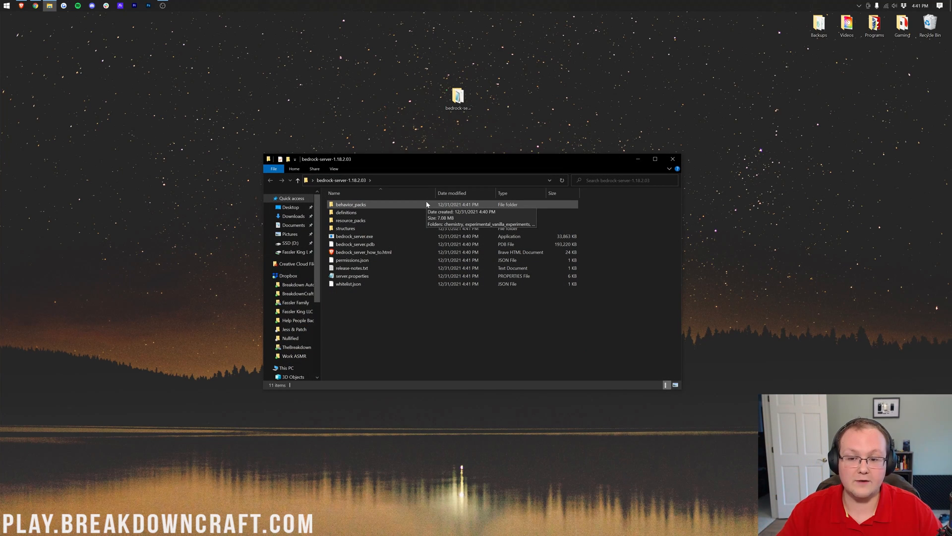
pyautogui.click(354, 236)
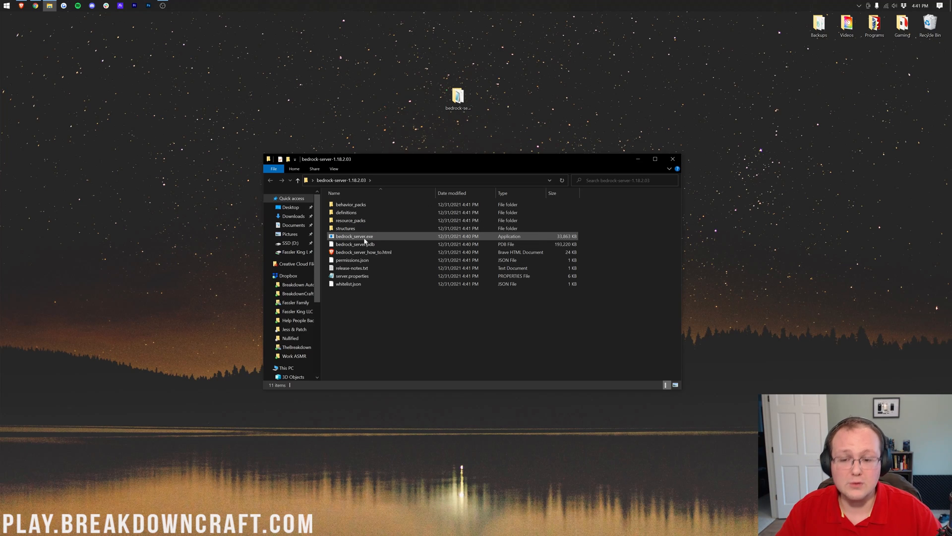
pyautogui.moveTo(386, 240)
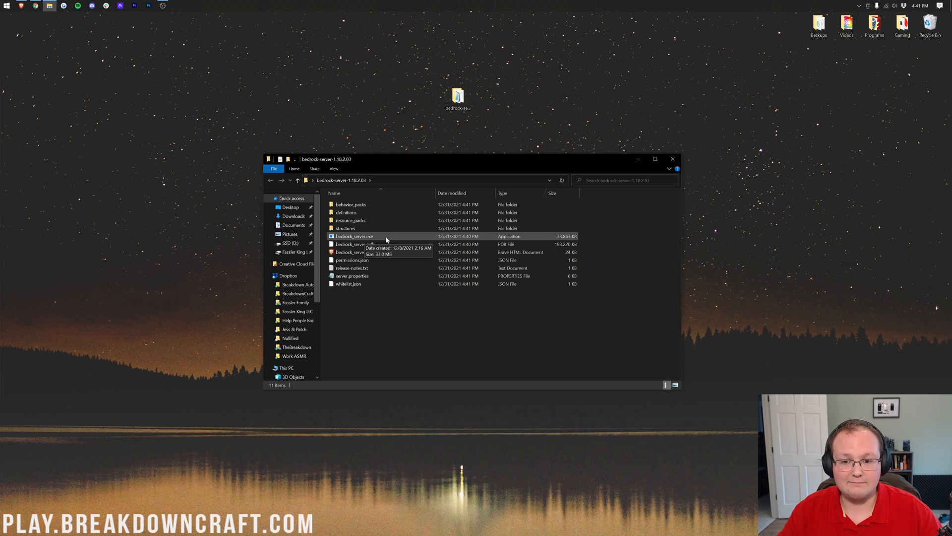
pyautogui.click(354, 236)
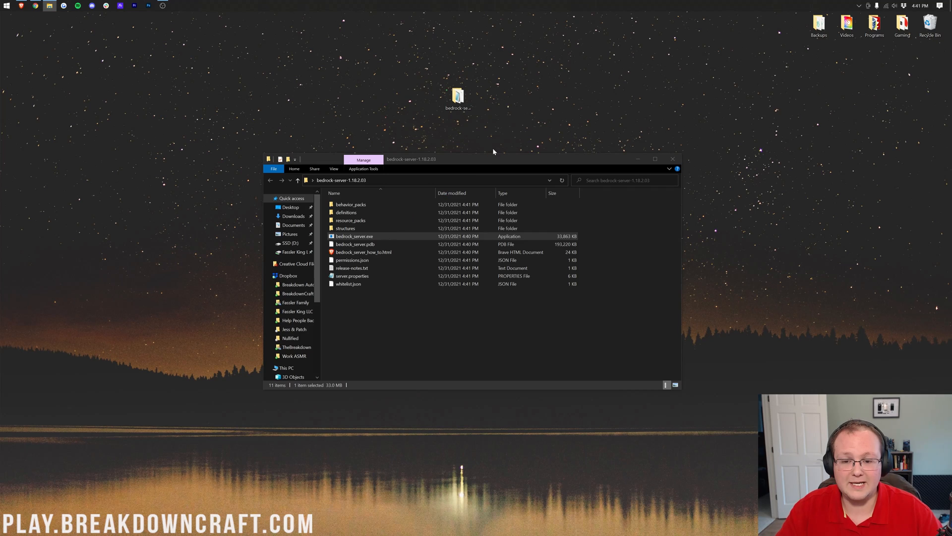
pyautogui.doubleClick(354, 236)
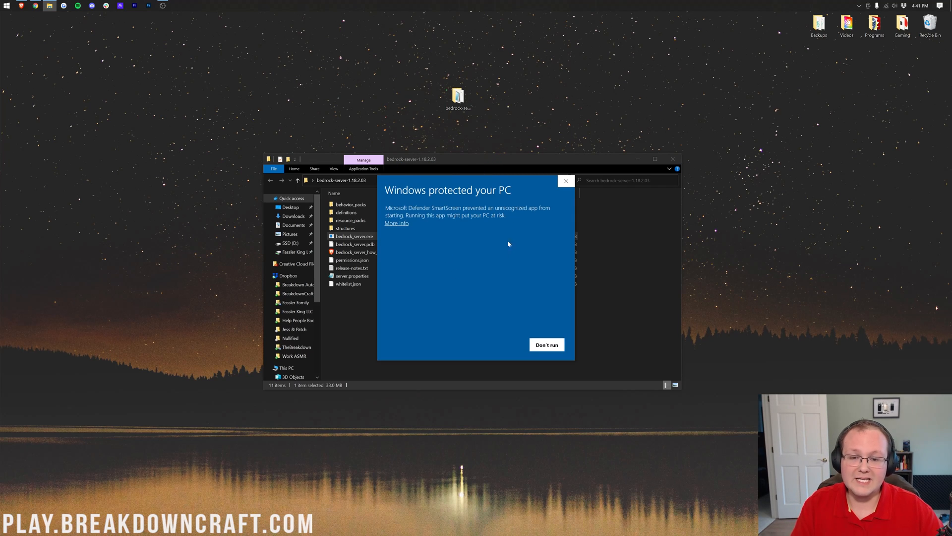
pyautogui.moveTo(446, 232)
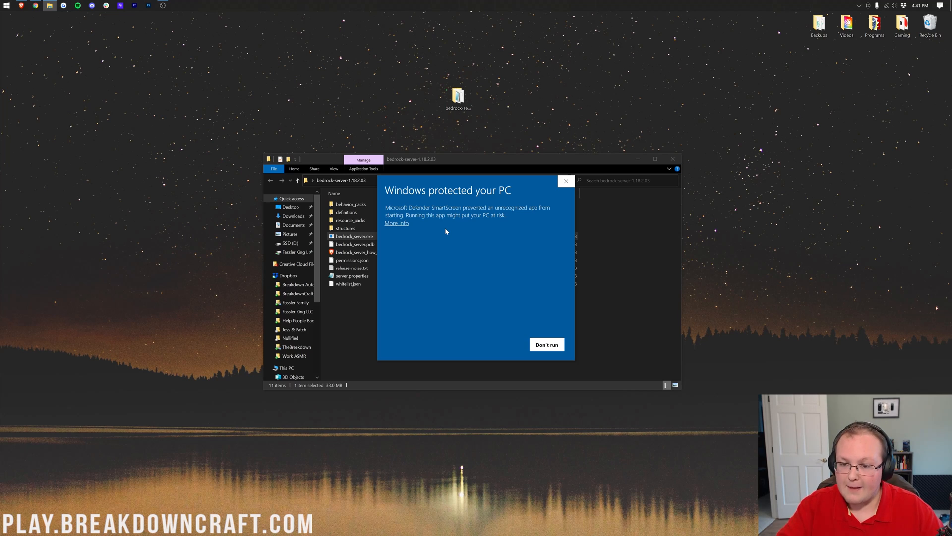
pyautogui.moveTo(438, 229)
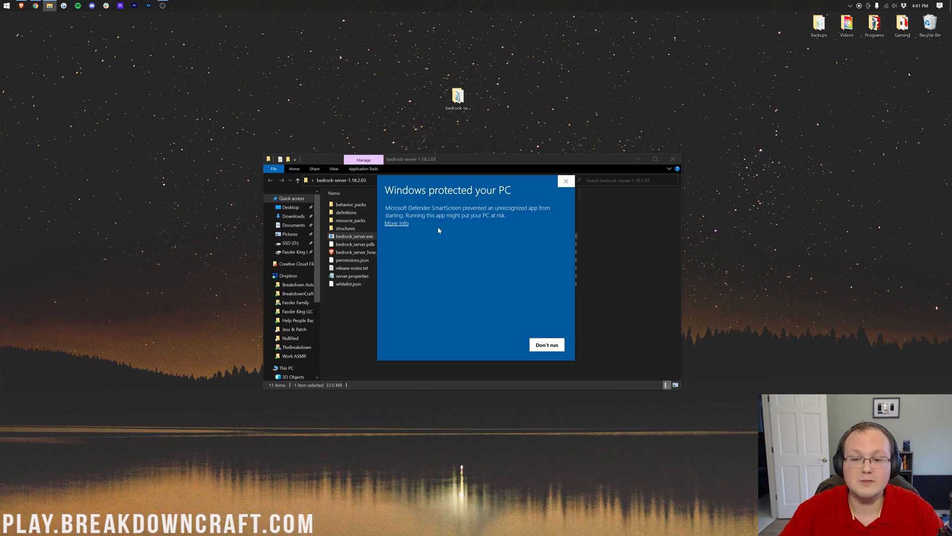
# Get past the SmartScreen warning via More info and Run anyway
pyautogui.click(396, 223)
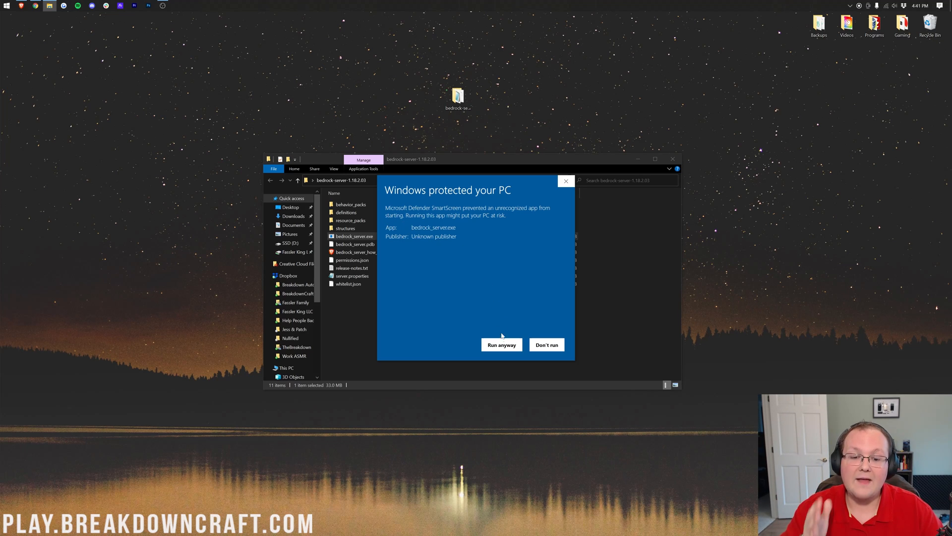
pyautogui.click(500, 344)
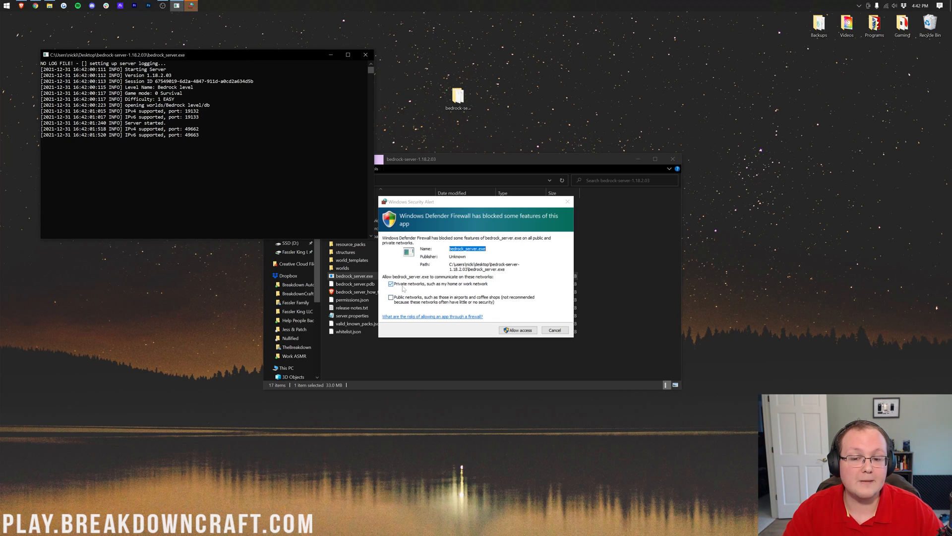
# Allow the server through the firewall on both private and public networks
pyautogui.click(390, 296)
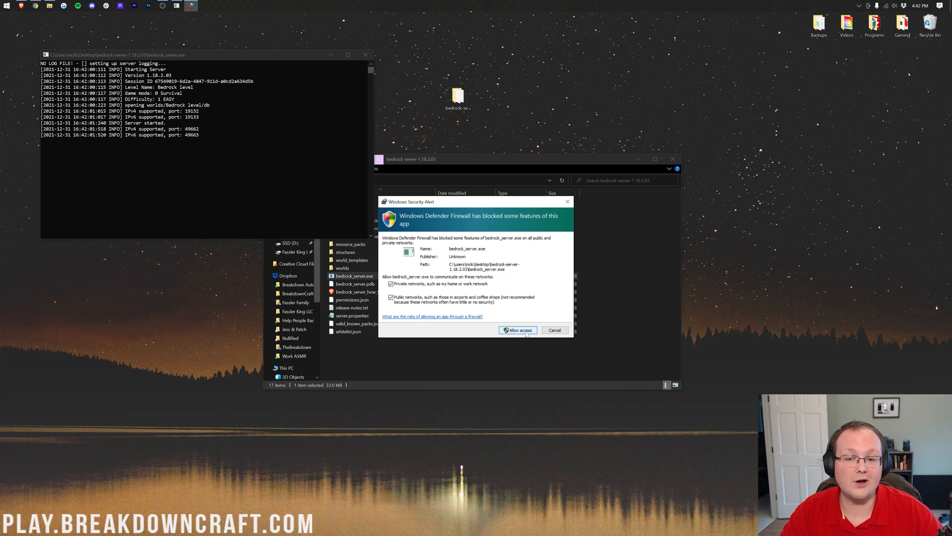
pyautogui.click(517, 329)
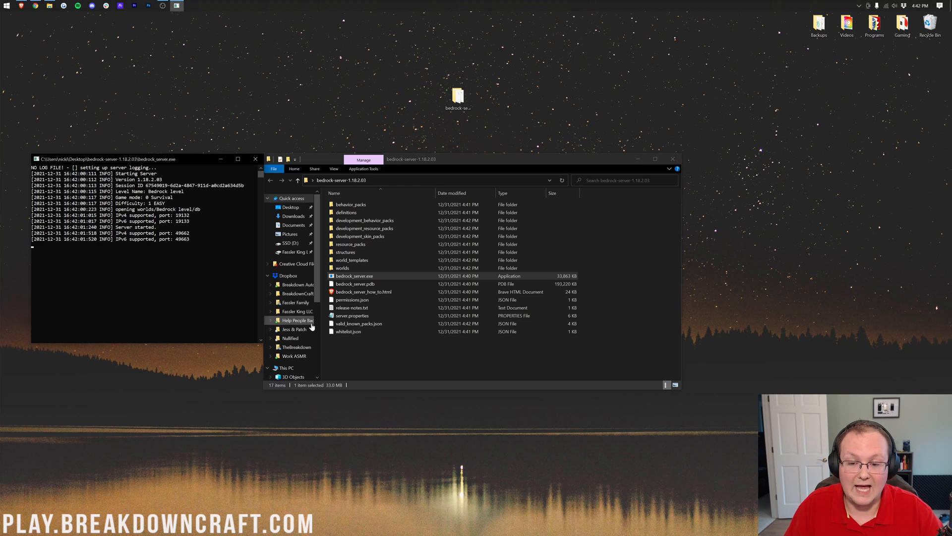
pyautogui.click(364, 292)
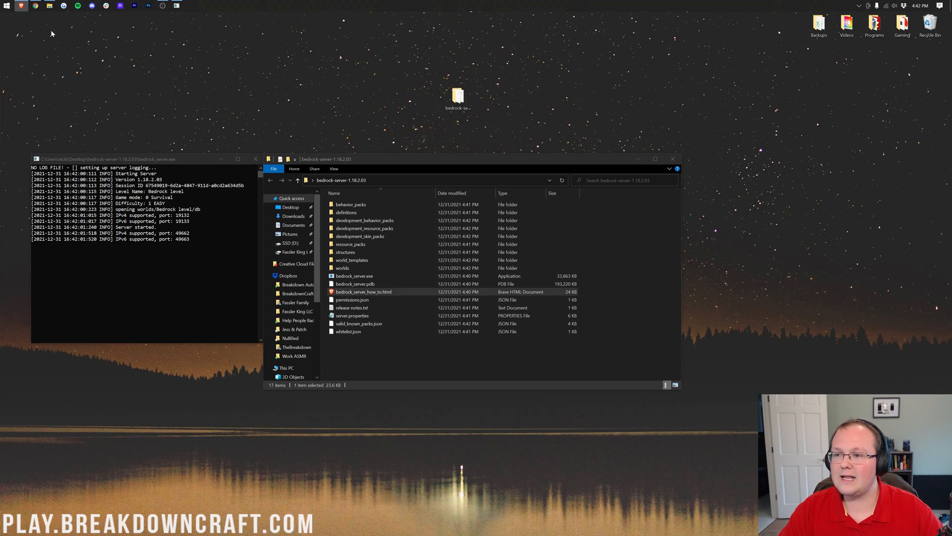
# View bedrock_server_how_to.html in Brave, scrolling through its Configuration table
pyautogui.doubleClick(364, 291)
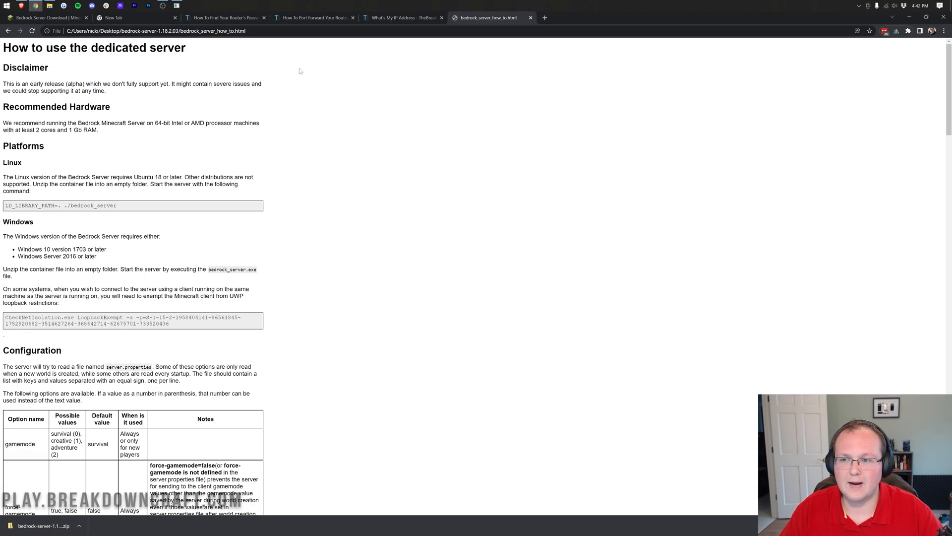
pyautogui.scroll(-3)
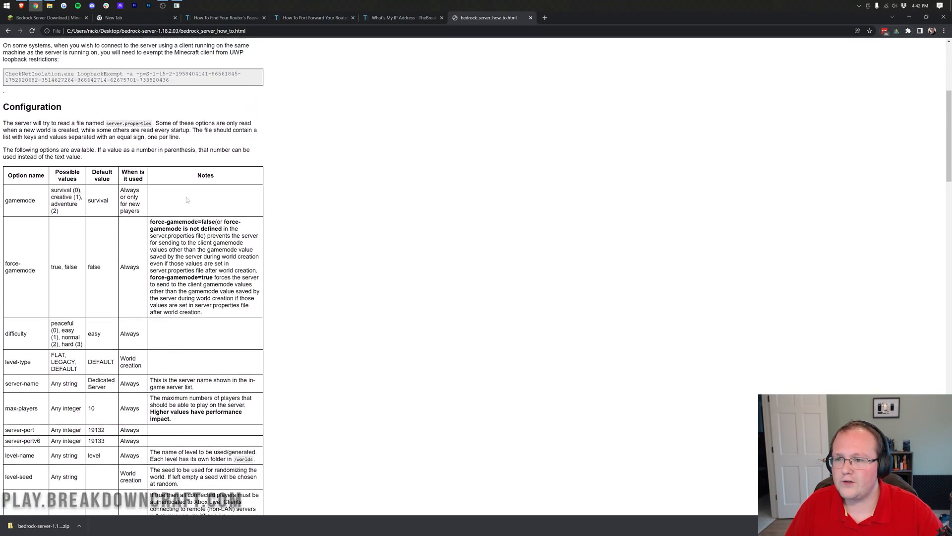
pyautogui.scroll(3)
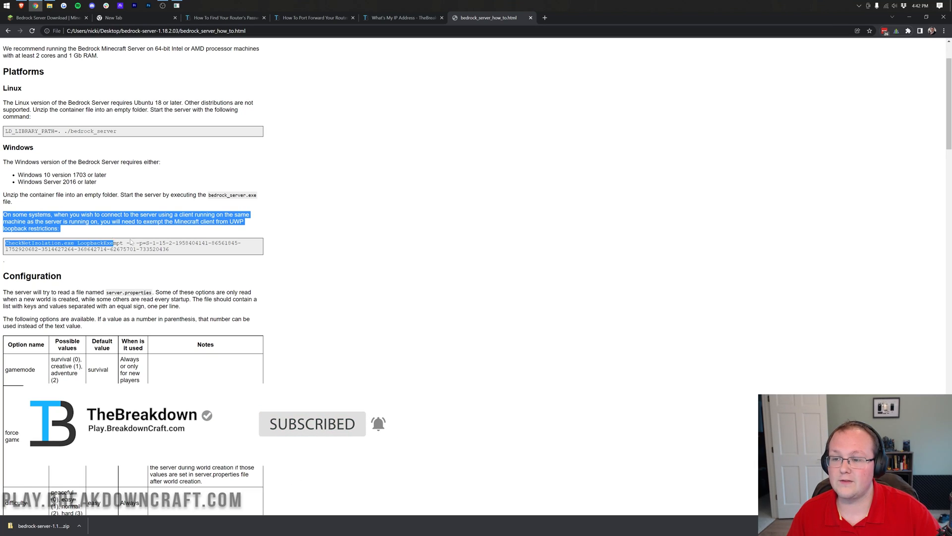
pyautogui.scroll(-3)
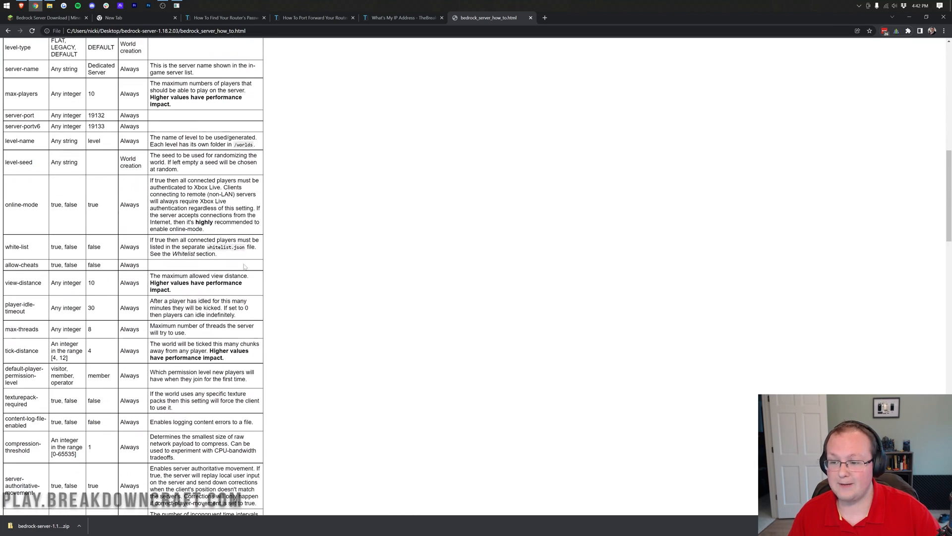
pyautogui.scroll(-3)
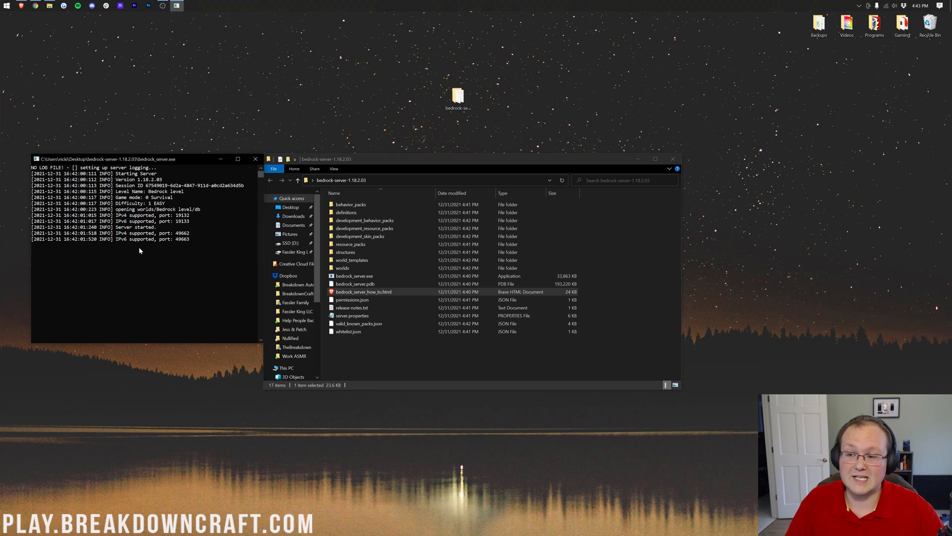
pyautogui.moveTo(152, 235)
pyautogui.write('sto')
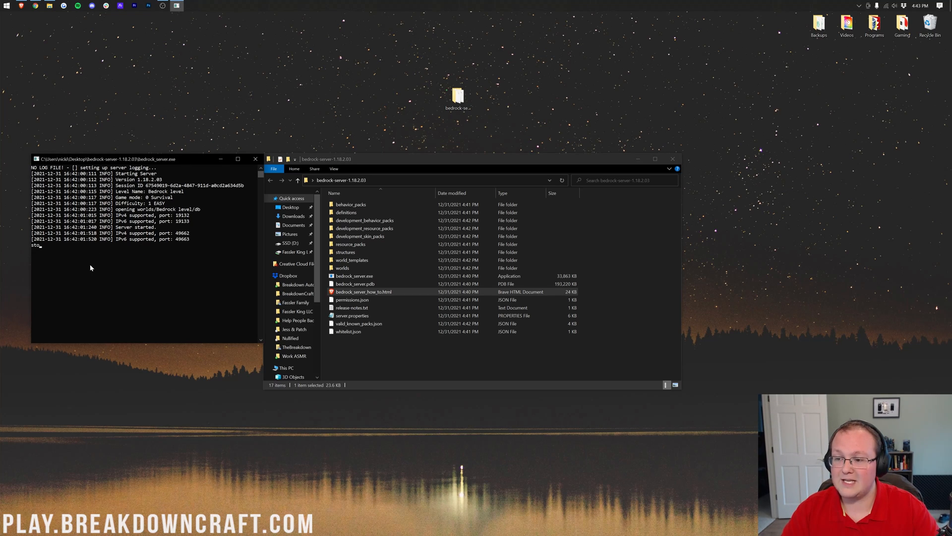
# Stop the server from its console so the window closes
pyautogui.click(255, 159)
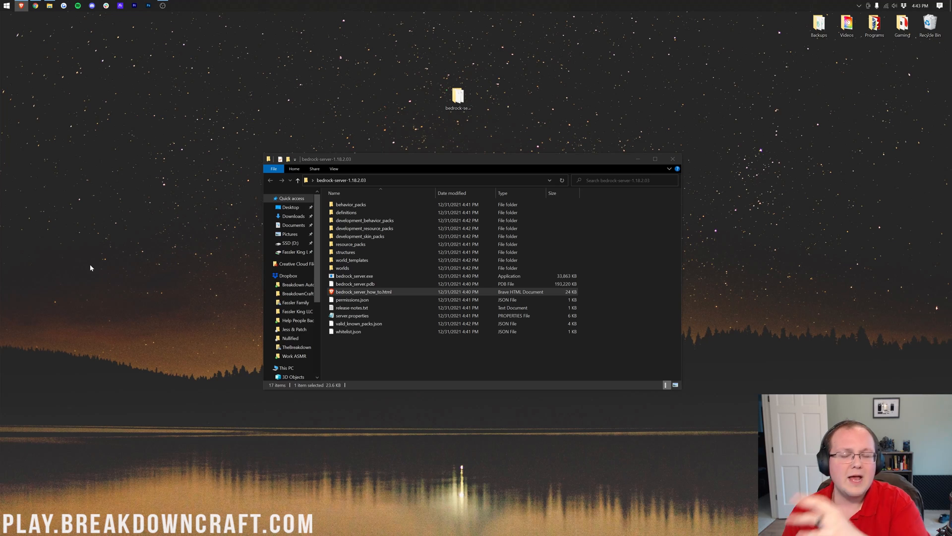
pyautogui.moveTo(124, 61)
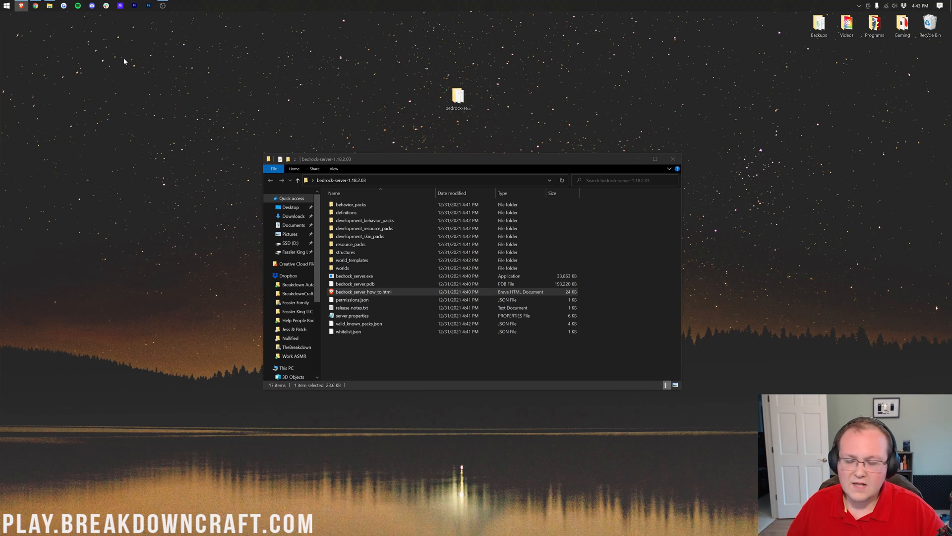
pyautogui.moveTo(159, 71)
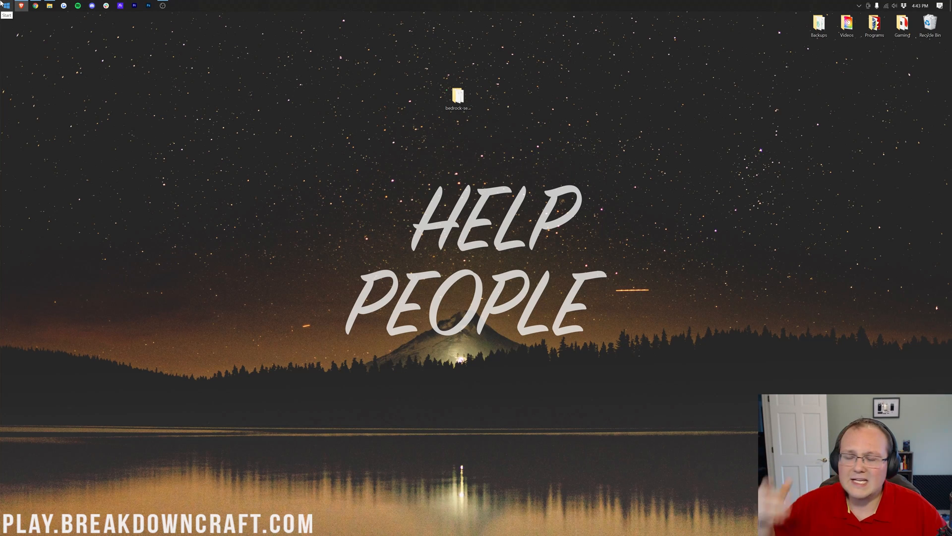
# Run ipconfig in a new Command Prompt to list the IPv4 address and gateway
pyautogui.click(5, 15)
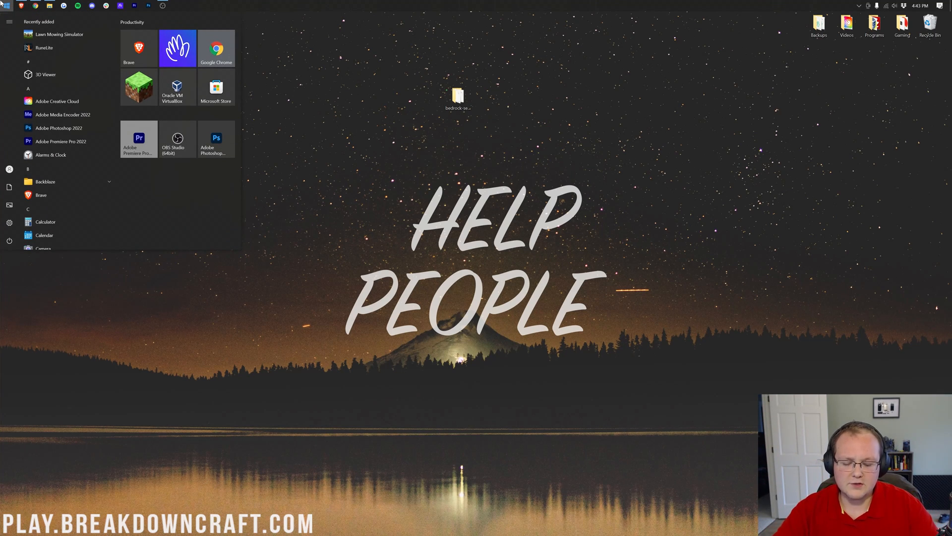
pyautogui.write('cmd')
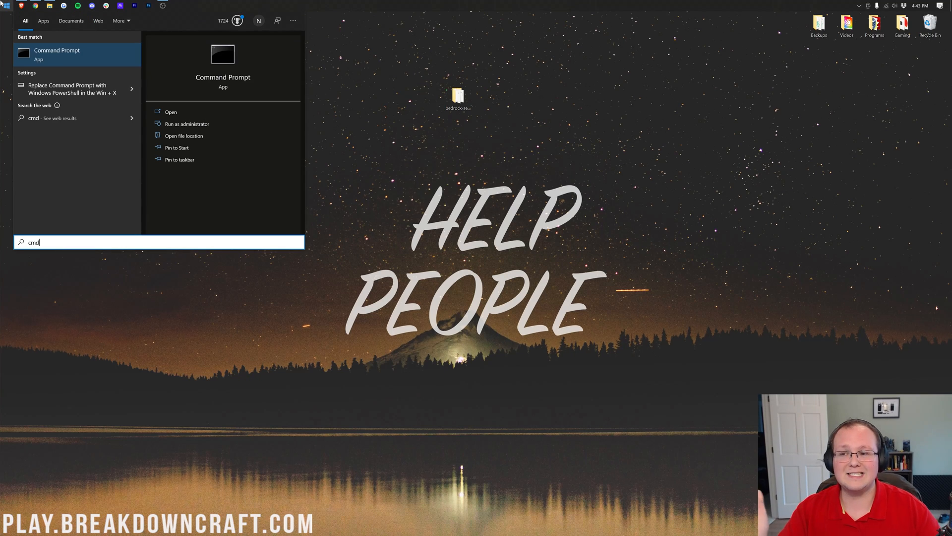
pyautogui.click(169, 113)
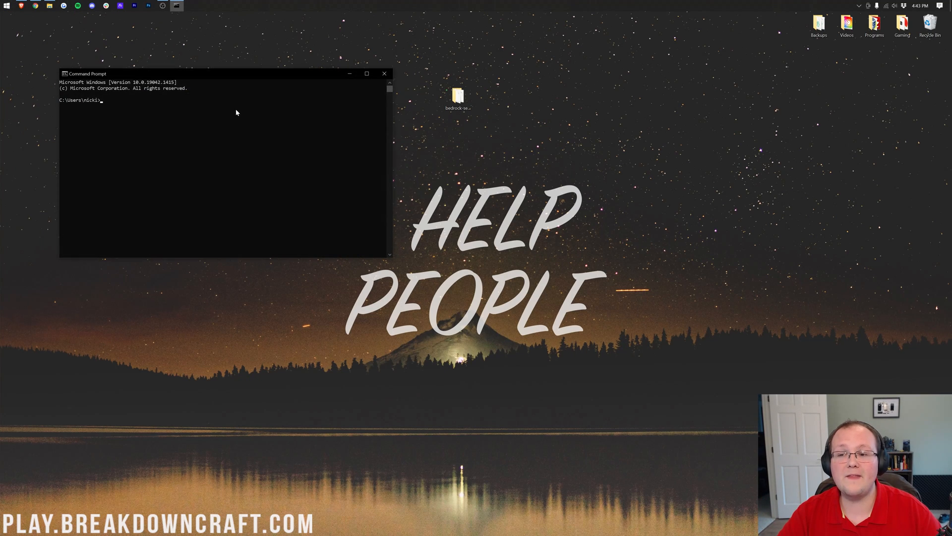
pyautogui.moveTo(183, 73); pyautogui.dragTo(252, 89)
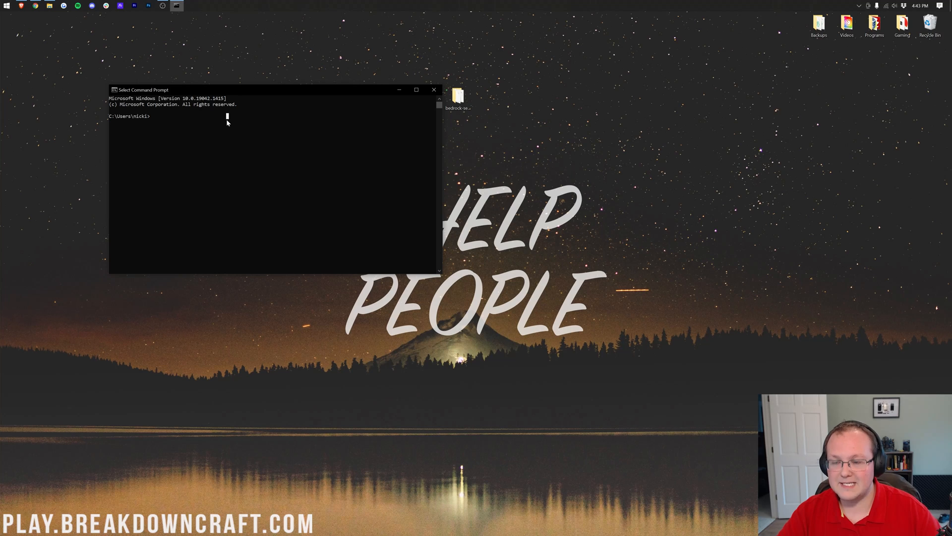
pyautogui.write('ipconfig')
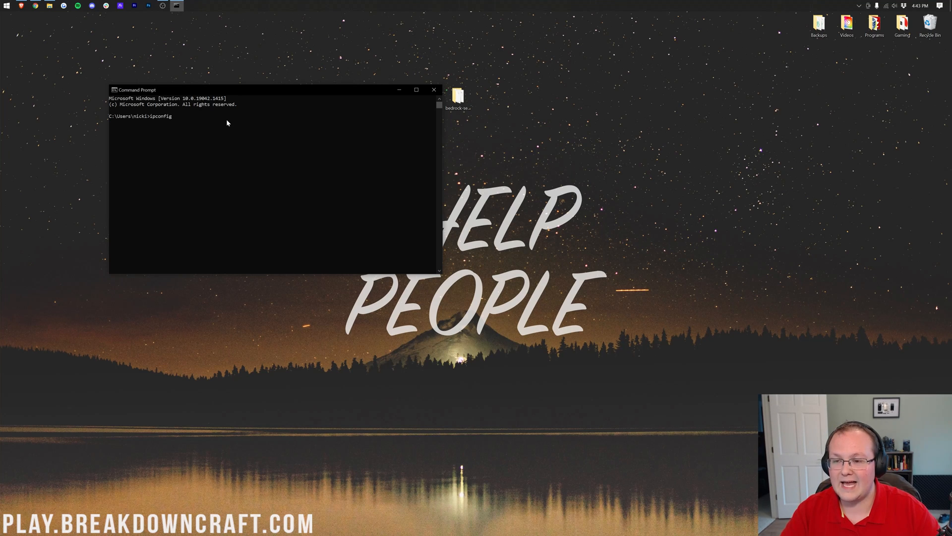
pyautogui.press('Return')
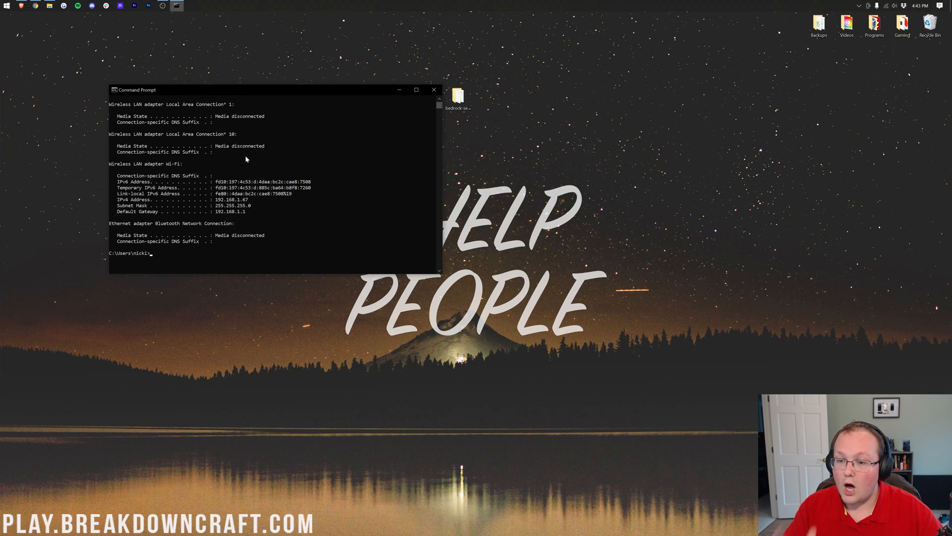
pyautogui.moveTo(210, 202)
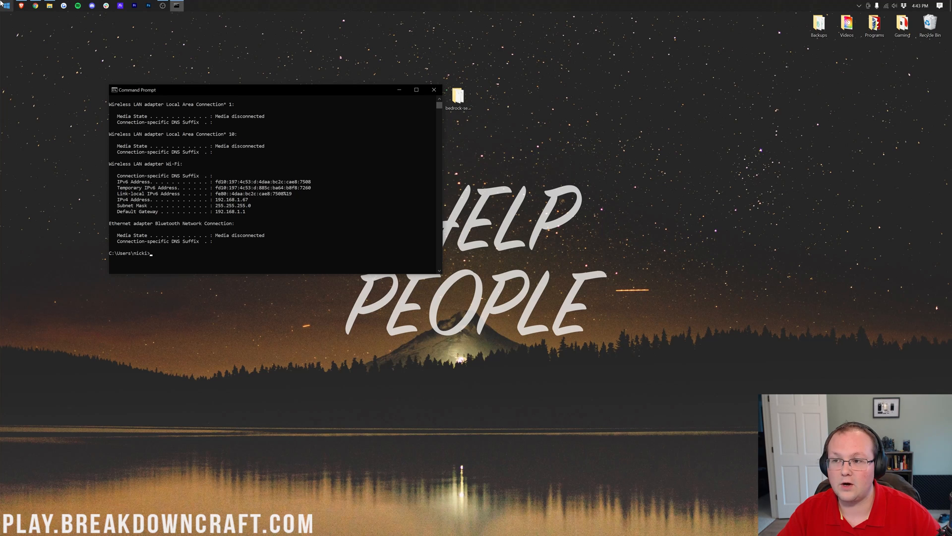
# Note 'IPV4: 192.168.1.67' and 'Default Gateway: 192.168.1.1' in Notepad, then close Command Prompt
pyautogui.click(191, 6)
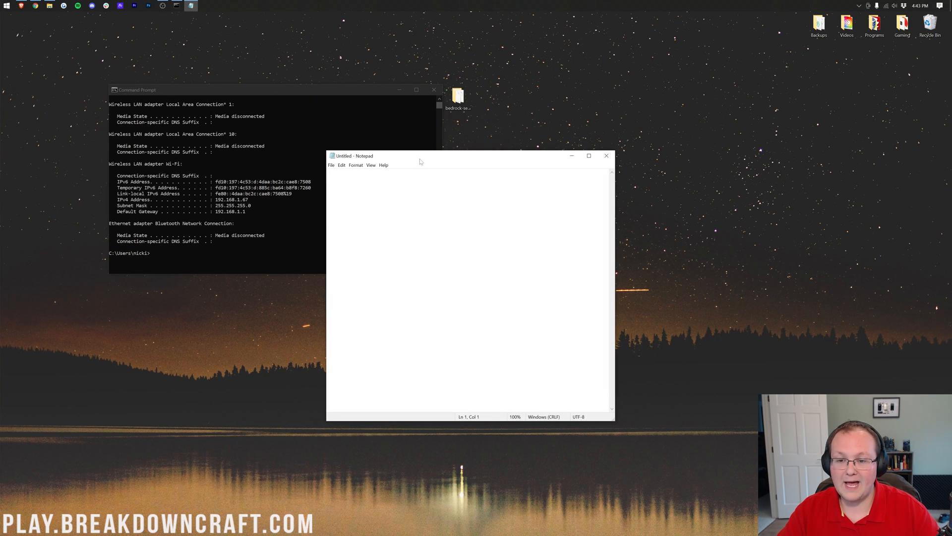
pyautogui.write('IPV')
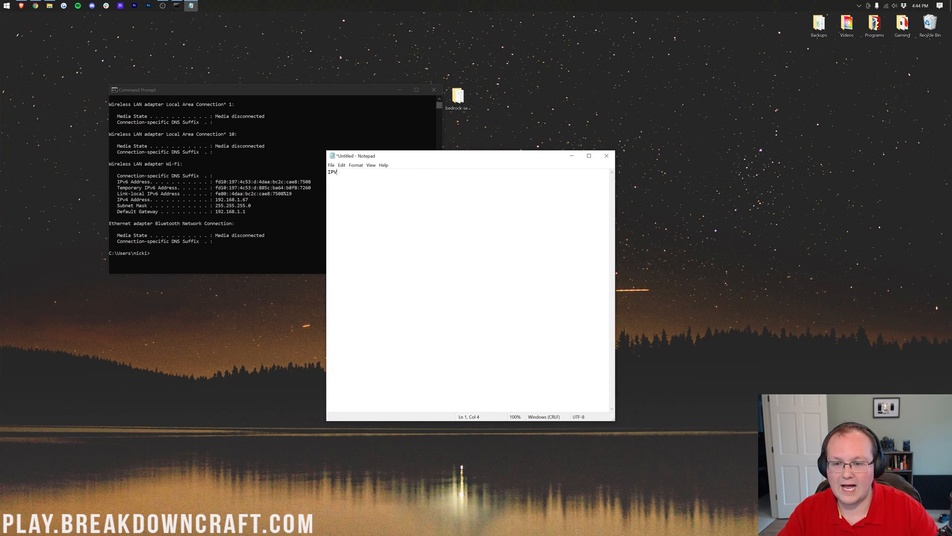
pyautogui.write('4:')
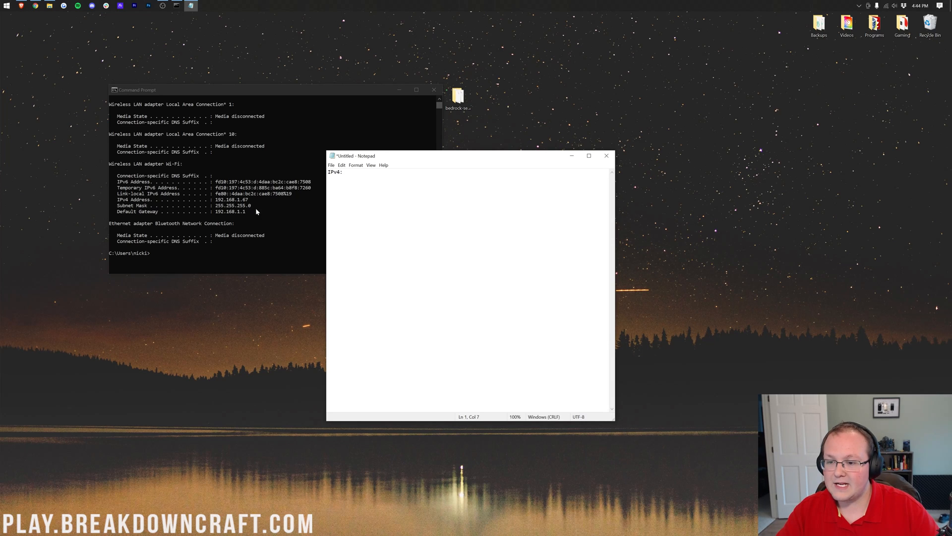
pyautogui.write('192.168.1.67')
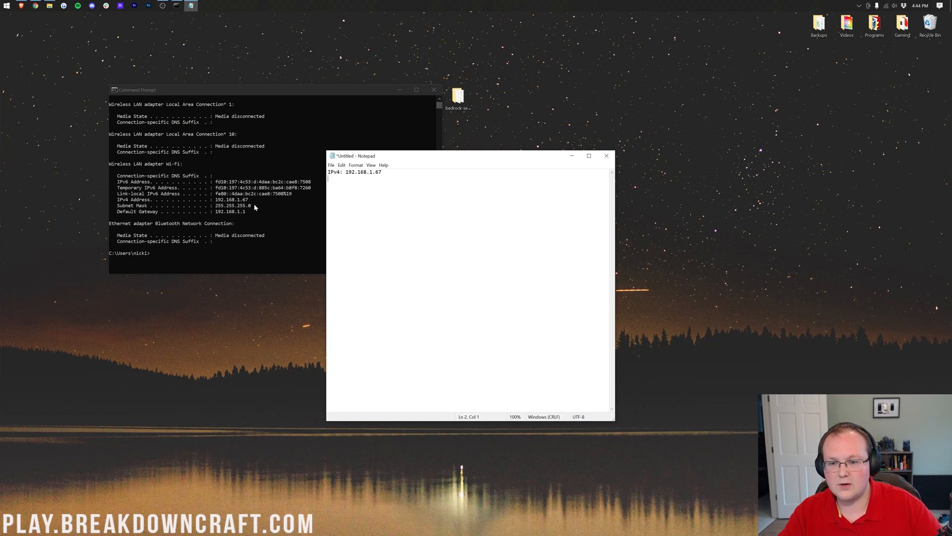
pyautogui.write('Defaul')
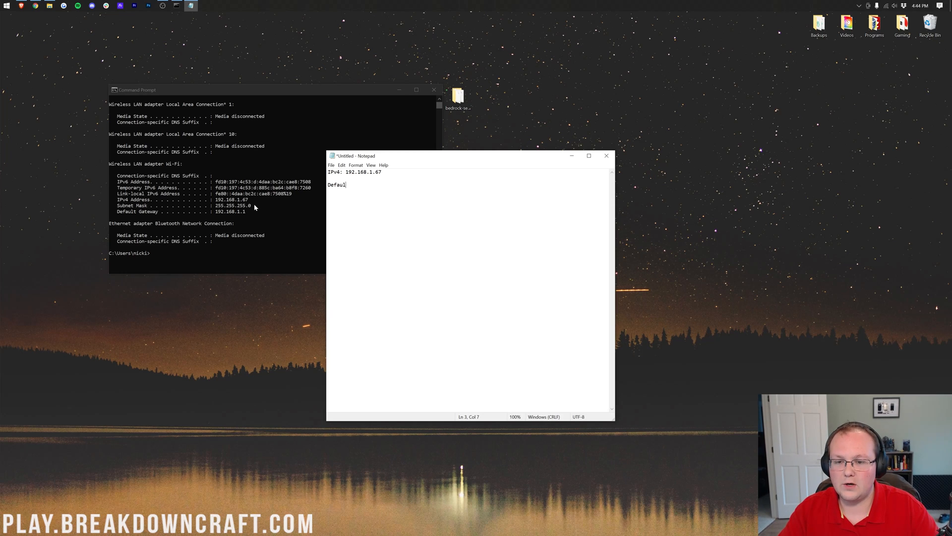
pyautogui.write('Gateway')
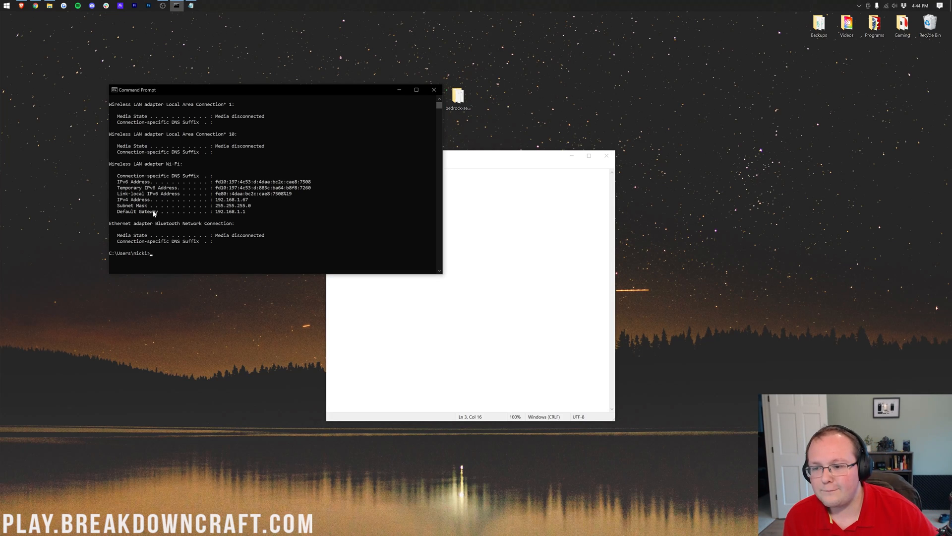
pyautogui.moveTo(221, 217)
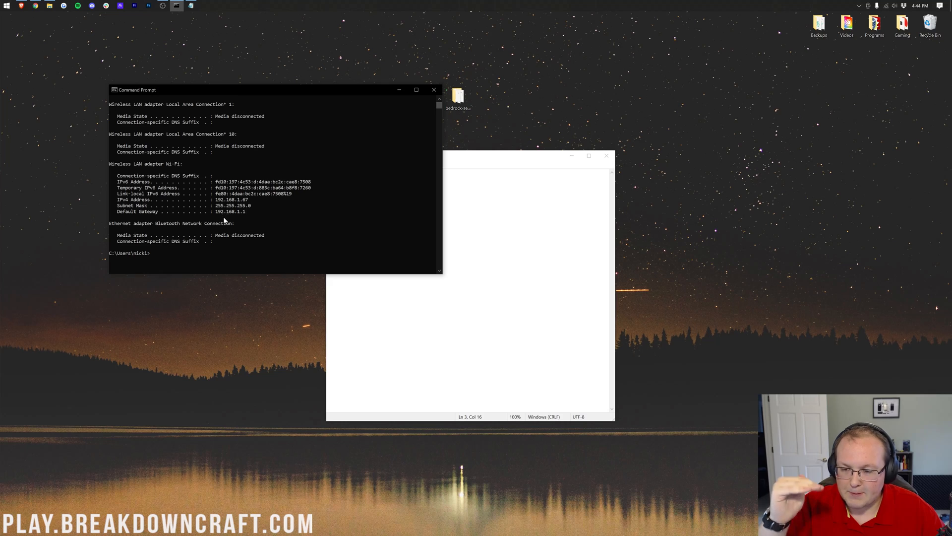
pyautogui.moveTo(224, 218)
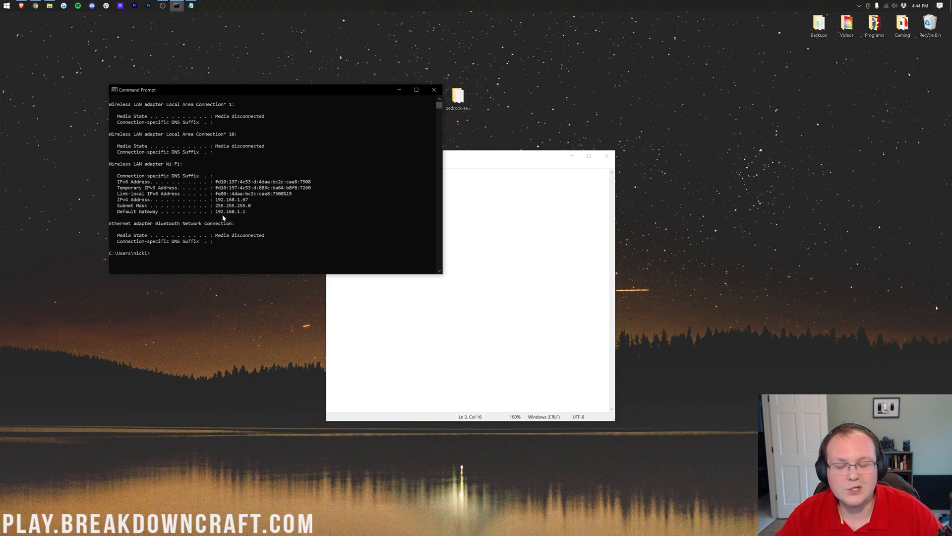
pyautogui.moveTo(257, 215)
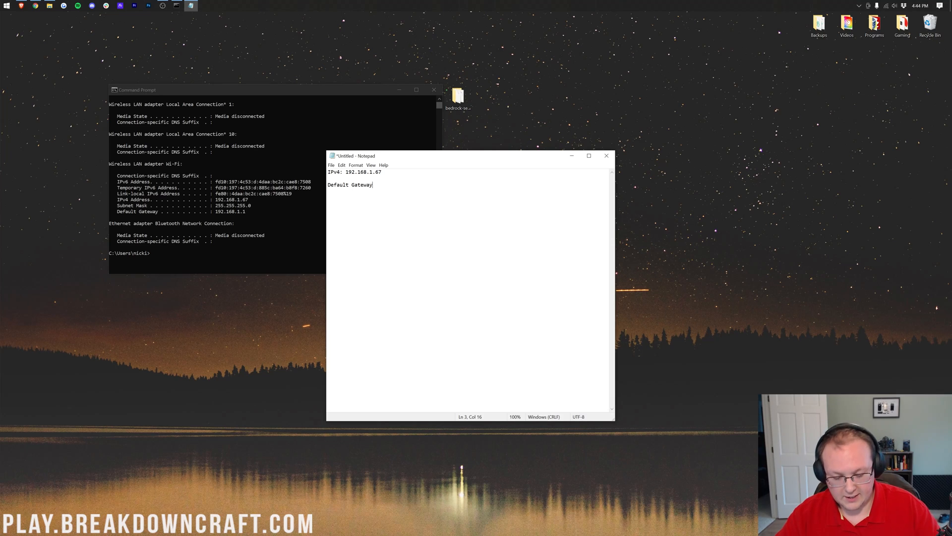
pyautogui.write(': 192.168.')
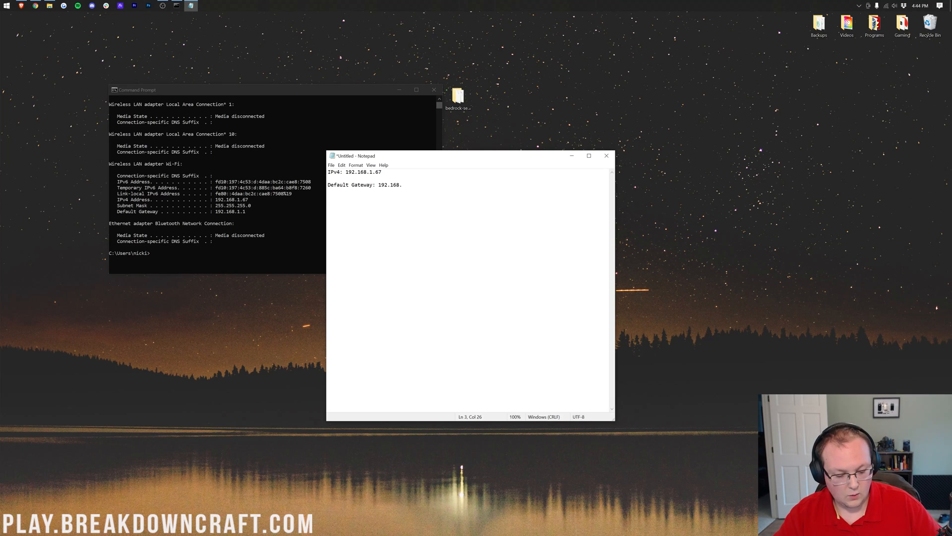
pyautogui.write('1.1')
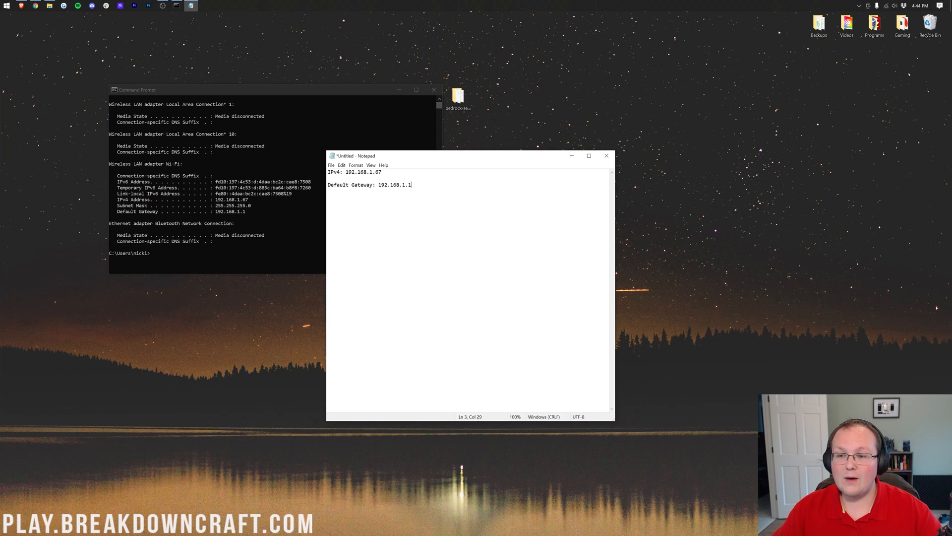
pyautogui.click(434, 89)
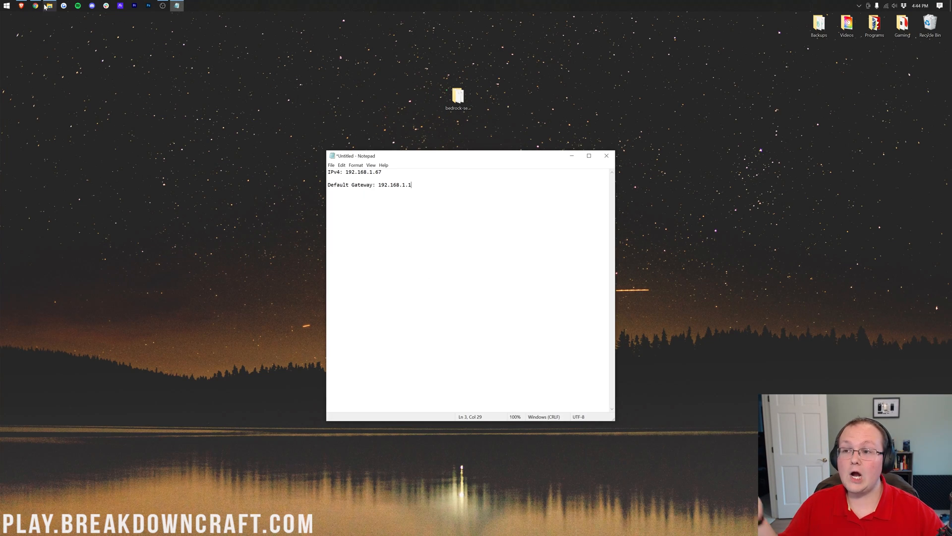
# Go to the router's admin address 192.168.1.1 in Chrome to reach its sign-in prompt
pyautogui.click(34, 5)
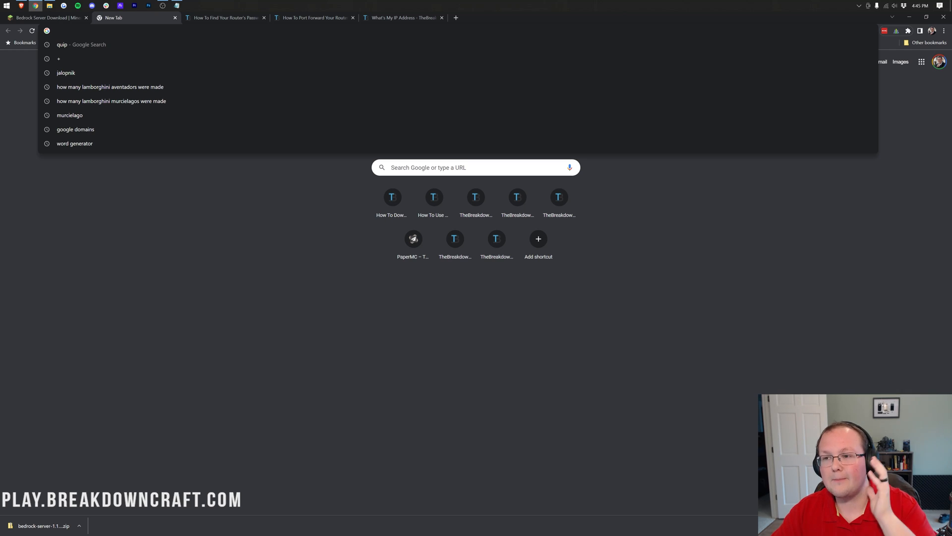
pyautogui.write('192.168.1.1/start.htm')
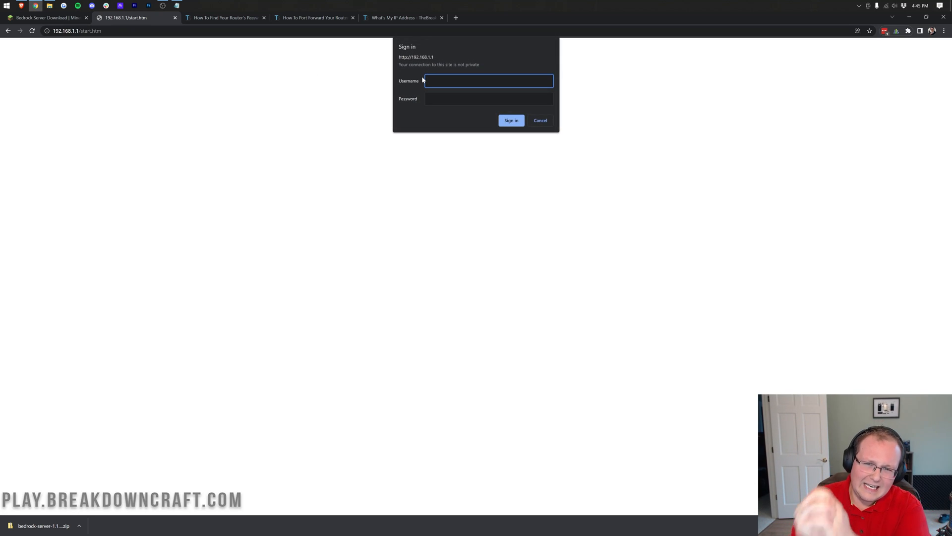
pyautogui.moveTo(726, 241)
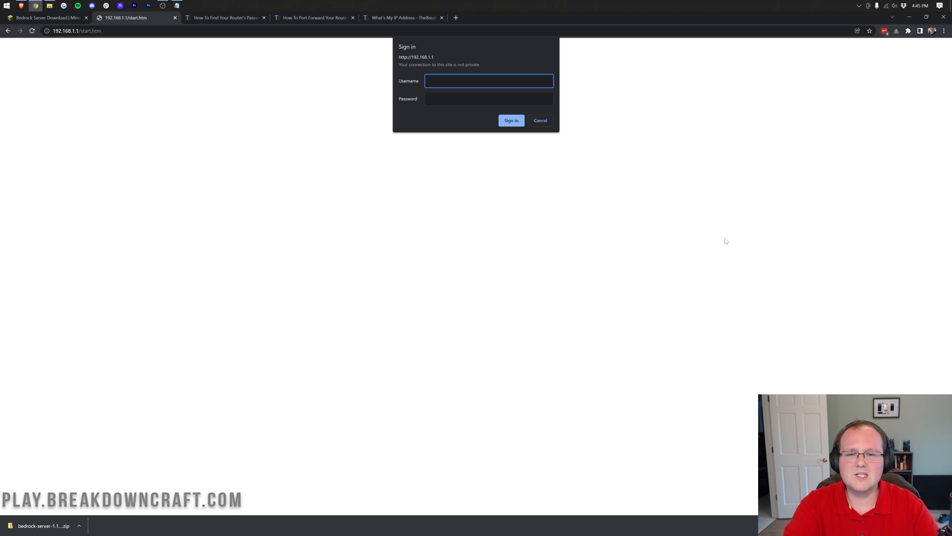
pyautogui.moveTo(536, 190)
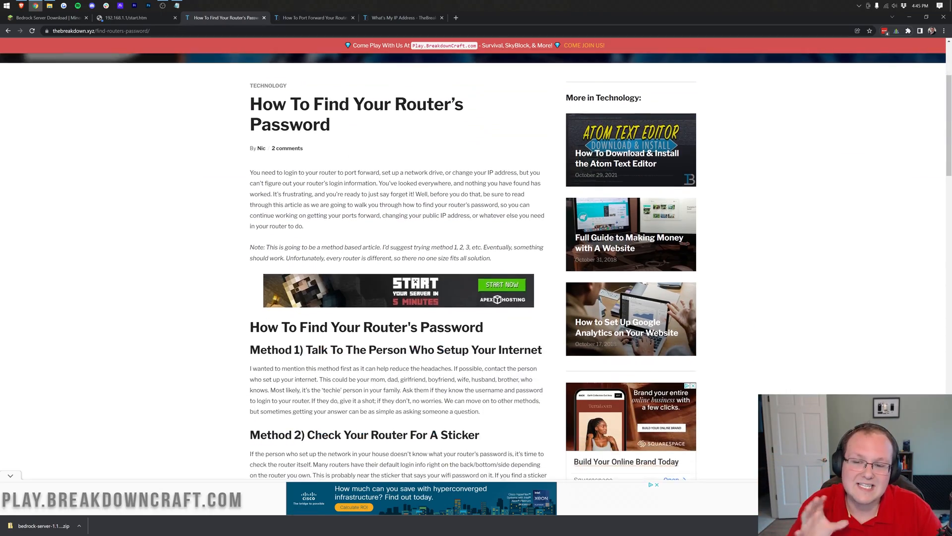
# Skim the router-password guide's methods, then return to the 192.168.1.1 sign-in page
pyautogui.scroll(-3)
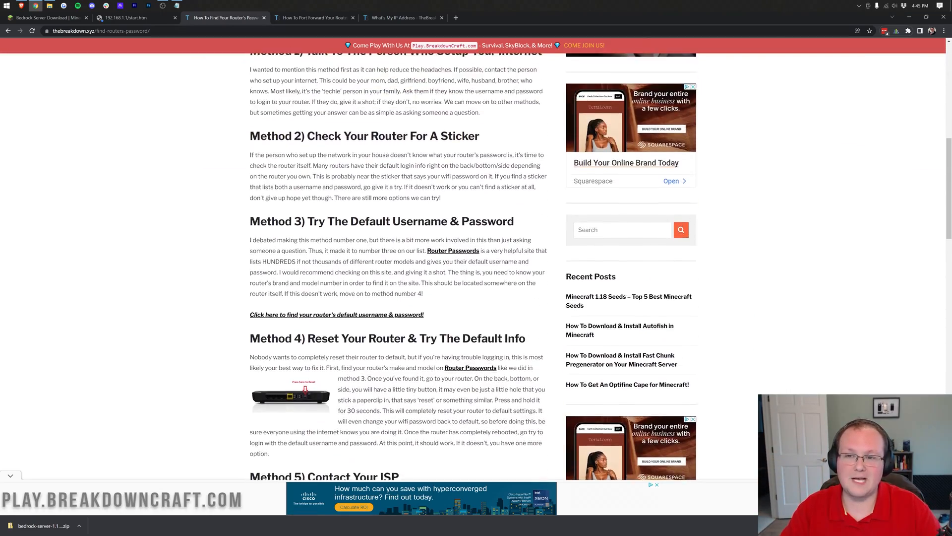
pyautogui.scroll(-3)
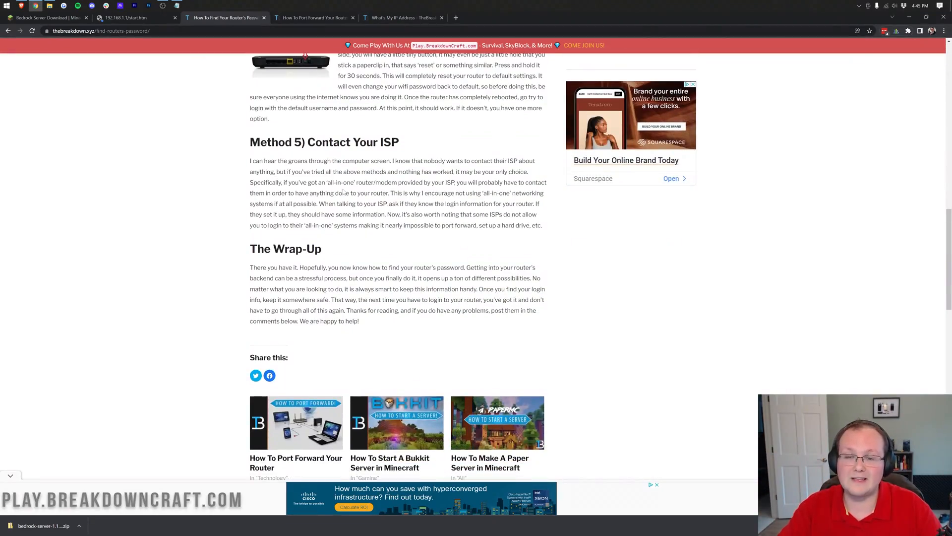
pyautogui.scroll(3)
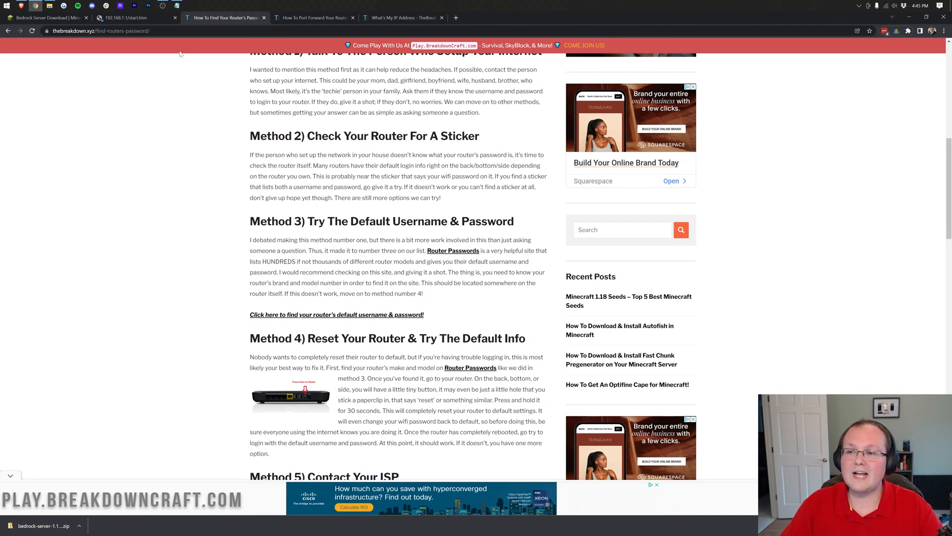
pyautogui.click(128, 17)
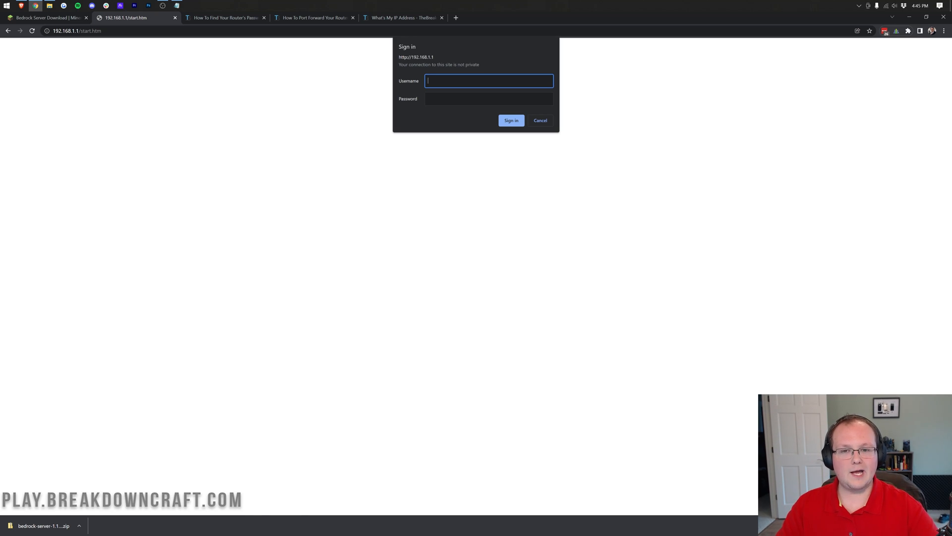
# Sign in with the router credentials, glancing at the port forwarding guide, to reach the Basic home page
pyautogui.click(511, 120)
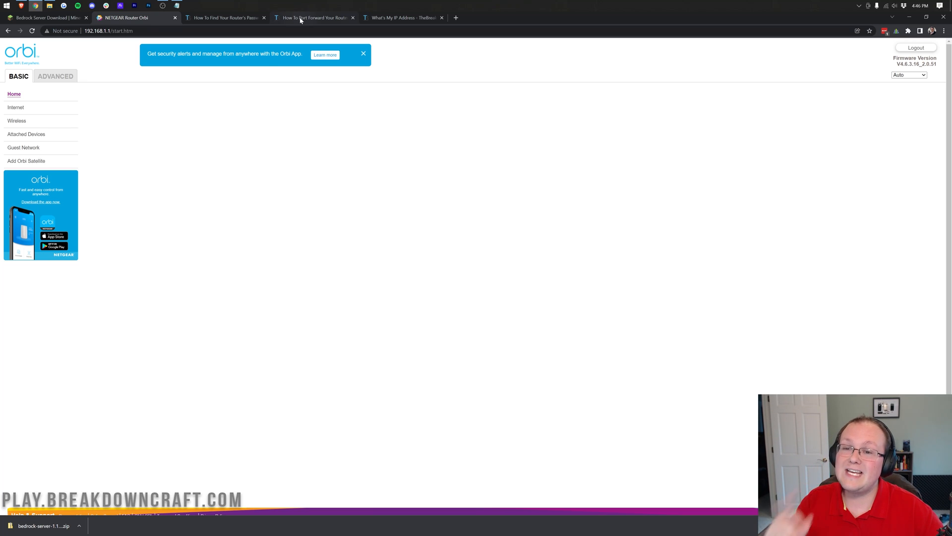
pyautogui.click(313, 16)
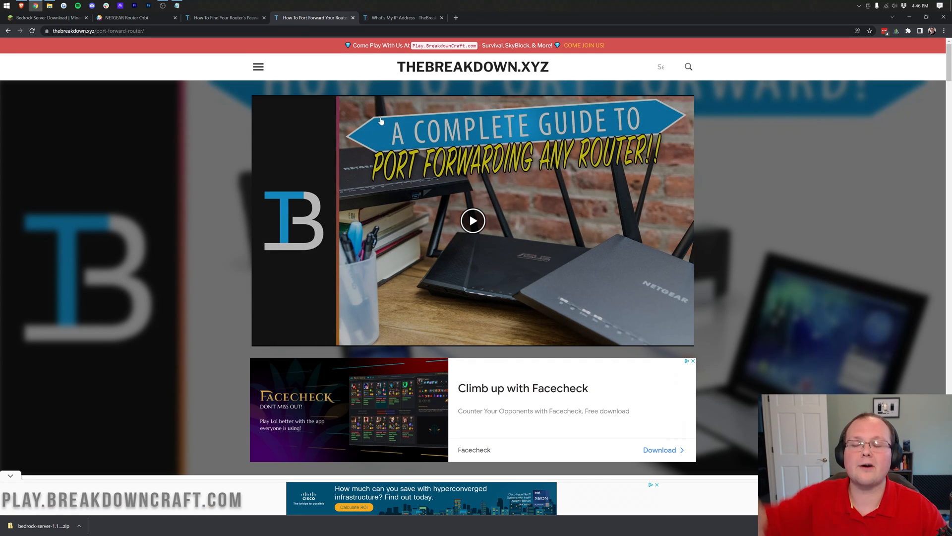
pyautogui.moveTo(417, 151)
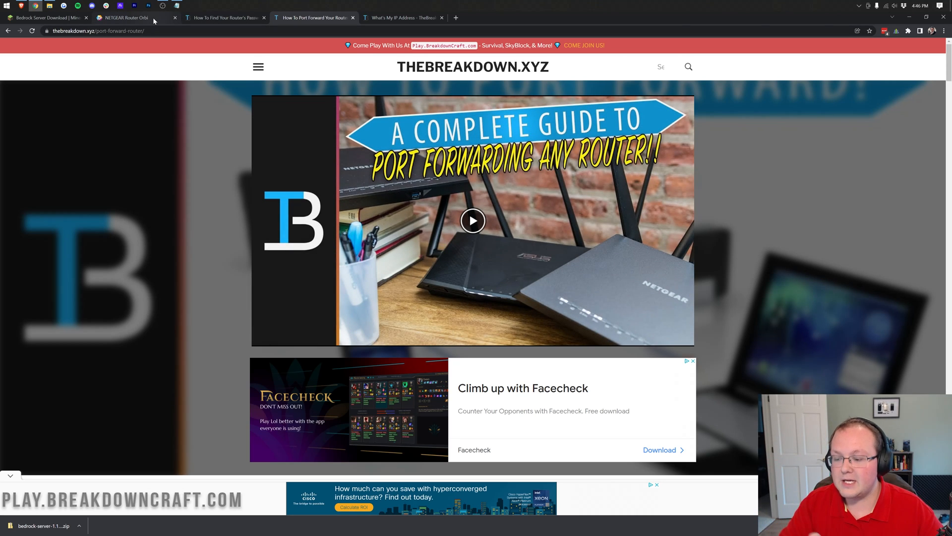
pyautogui.click(125, 17)
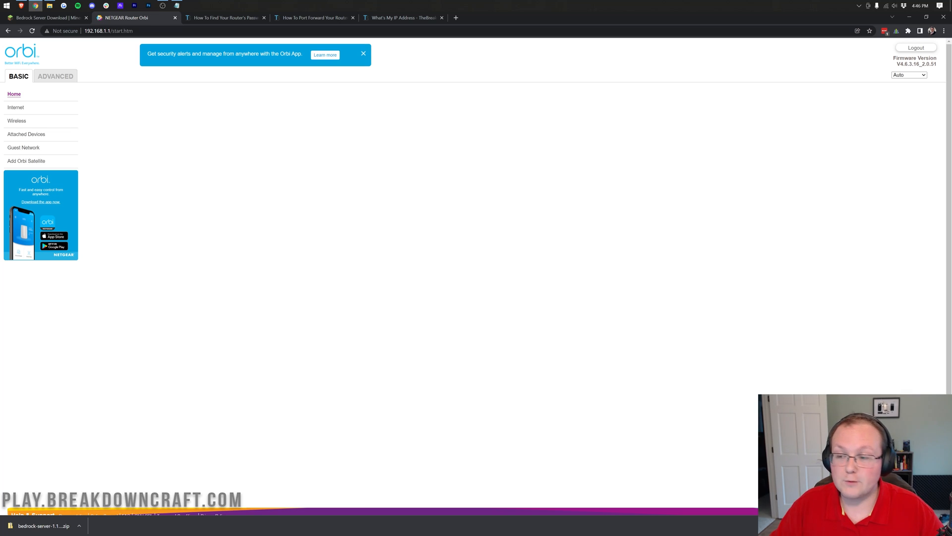
# Under Advanced > Port Forwarding, delete the existing Minecraft rule for port 25565
pyautogui.click(56, 77)
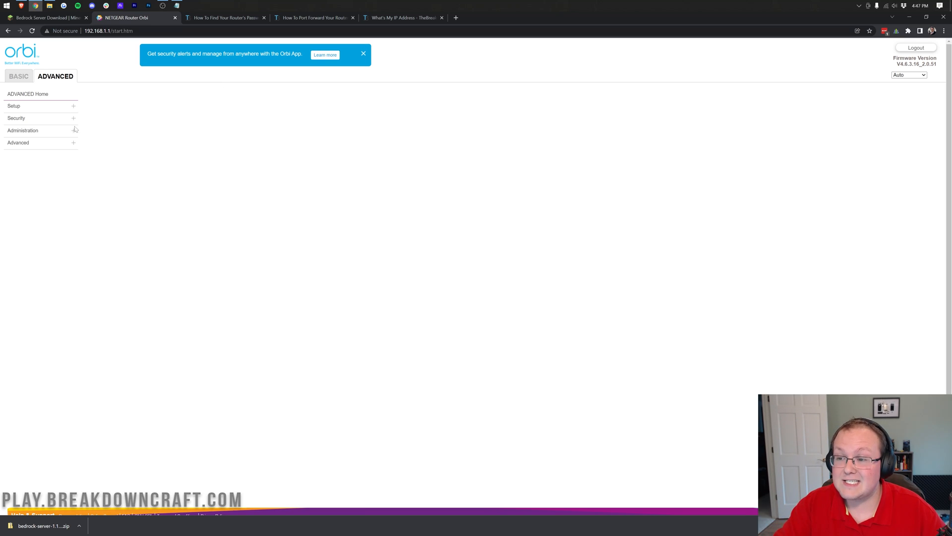
pyautogui.click(18, 143)
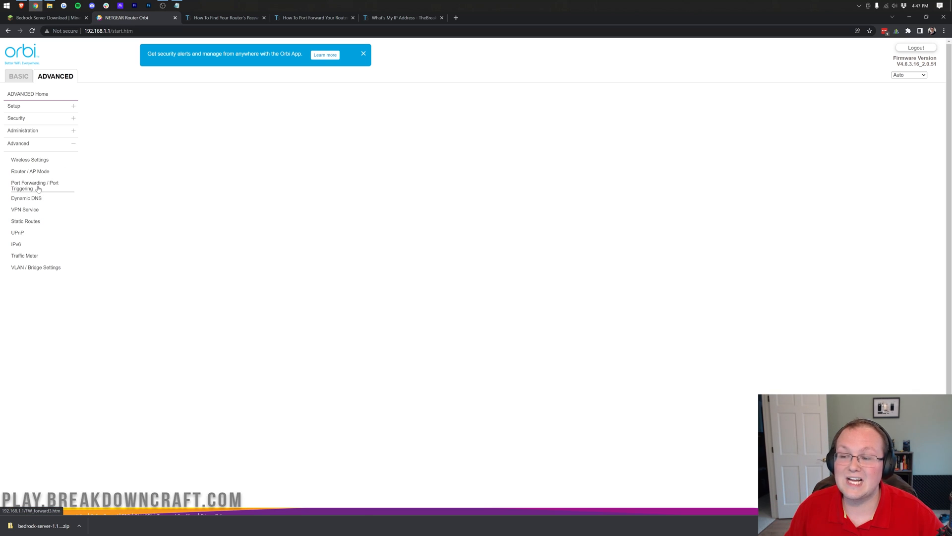
pyautogui.click(35, 186)
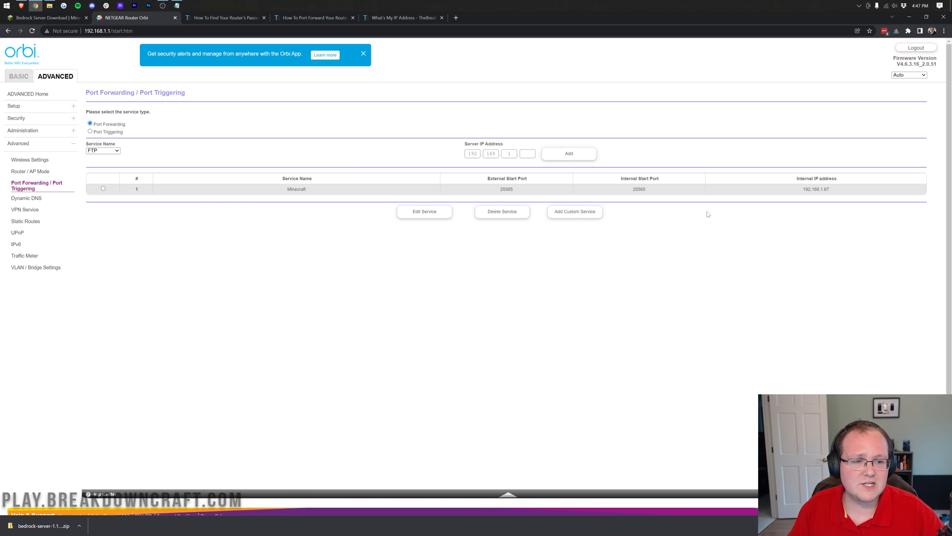
pyautogui.click(102, 189)
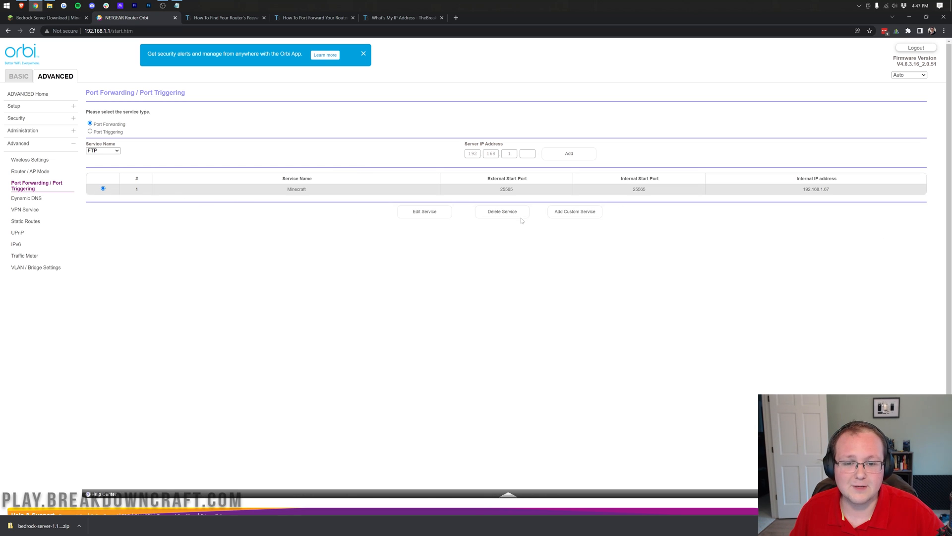
pyautogui.click(501, 211)
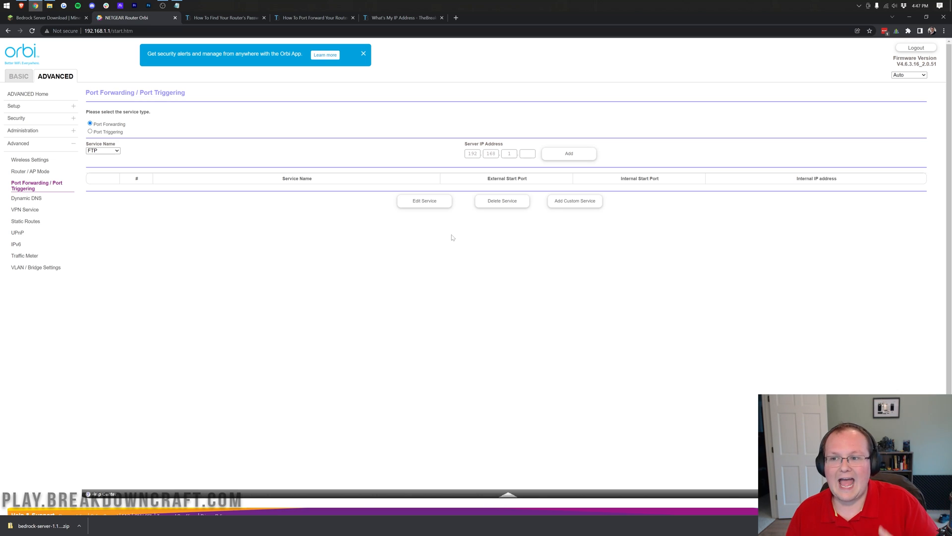
pyautogui.moveTo(597, 201)
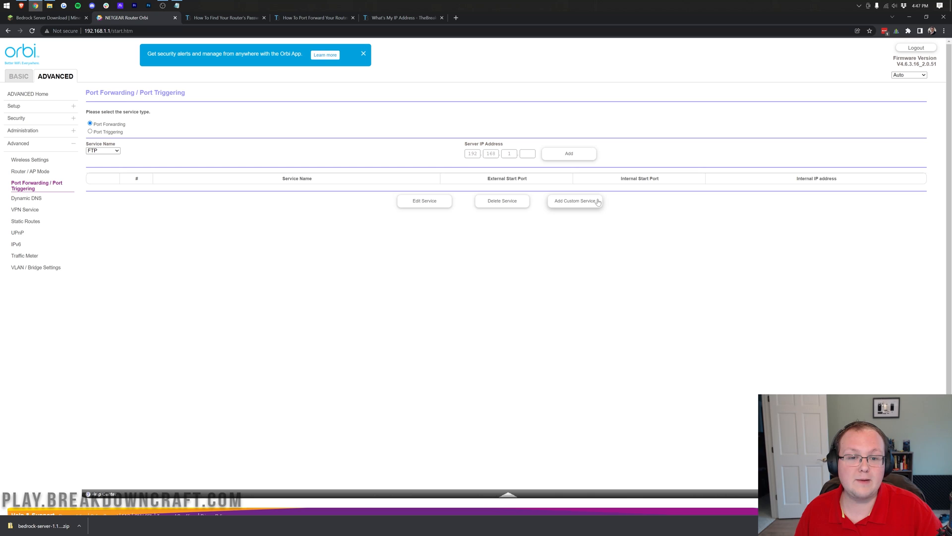
pyautogui.moveTo(537, 234)
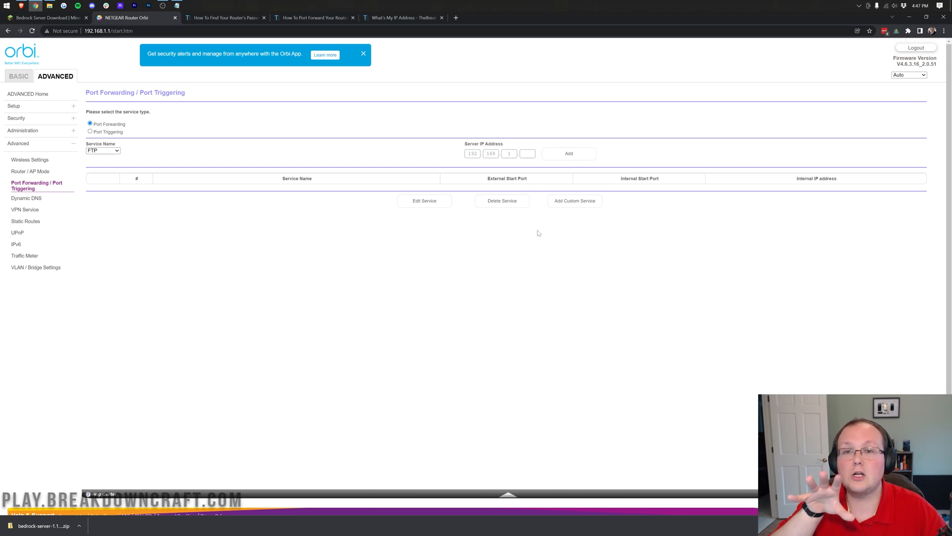
# Add a custom service named Minecraft Bedrock and keep its protocol on TCP/UDP
pyautogui.click(573, 201)
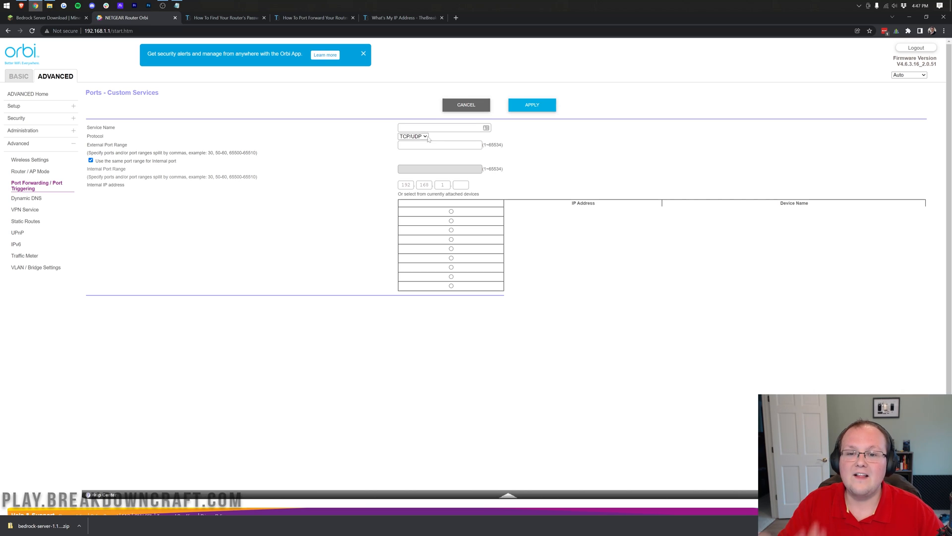
pyautogui.moveTo(431, 169)
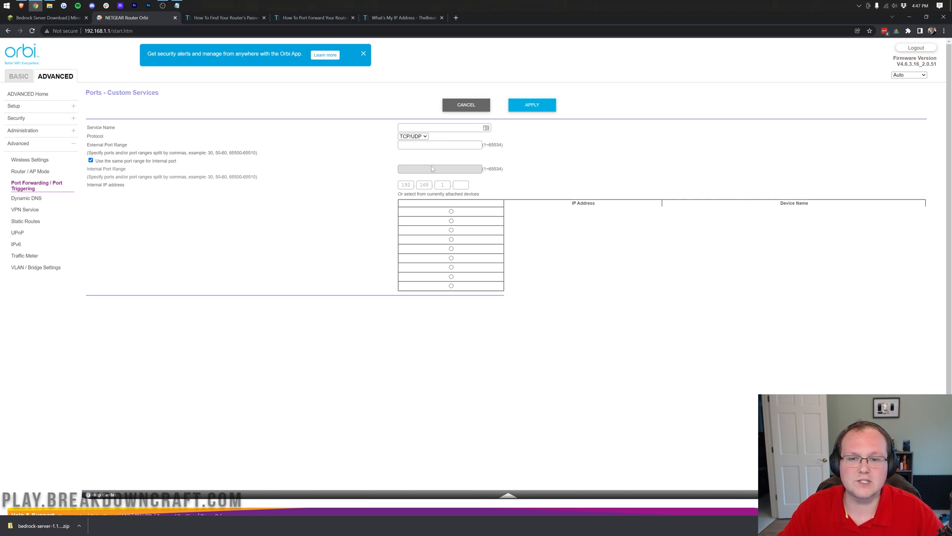
pyautogui.click(441, 128)
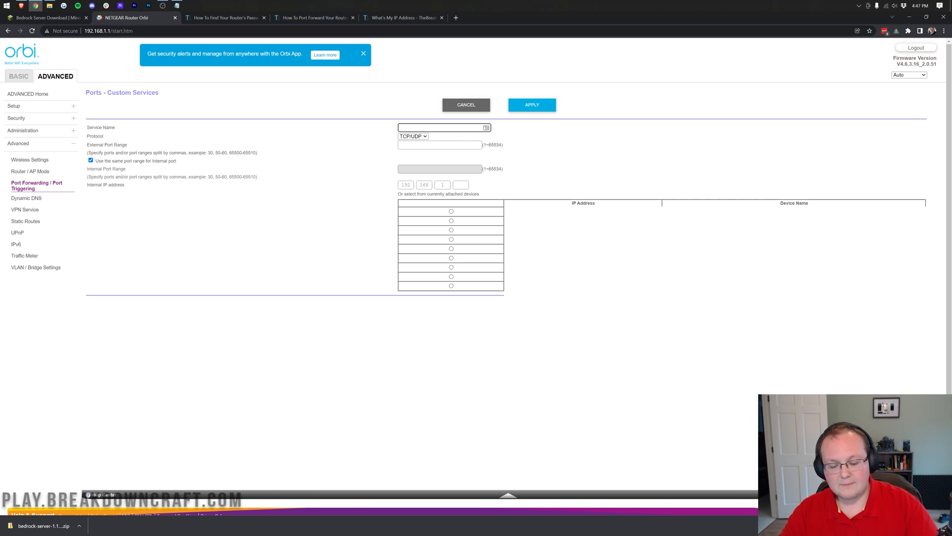
pyautogui.write('M')
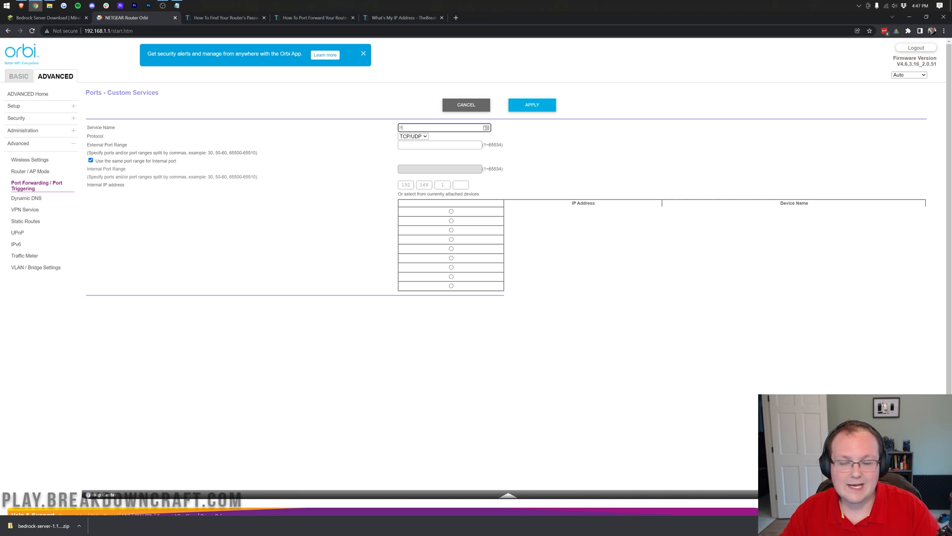
pyautogui.write('Minecraft Bedrock')
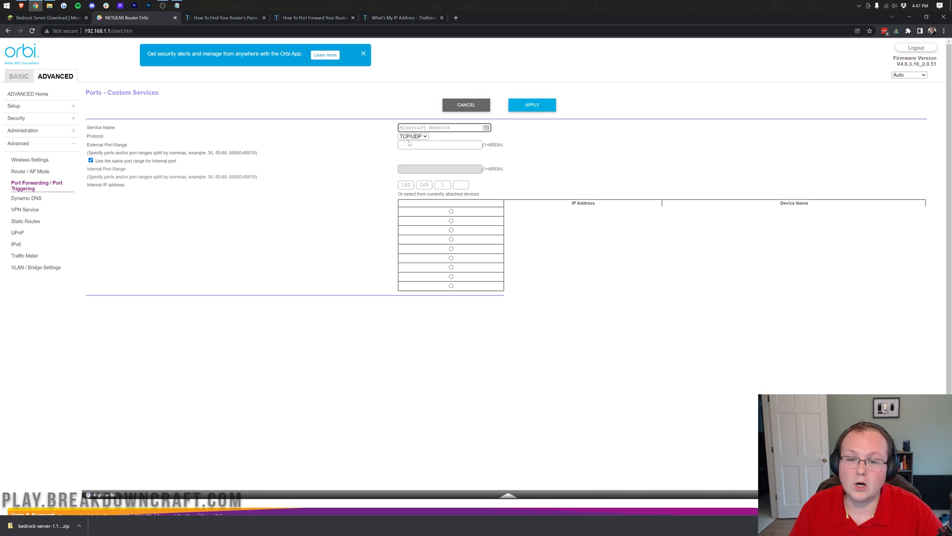
pyautogui.click(413, 135)
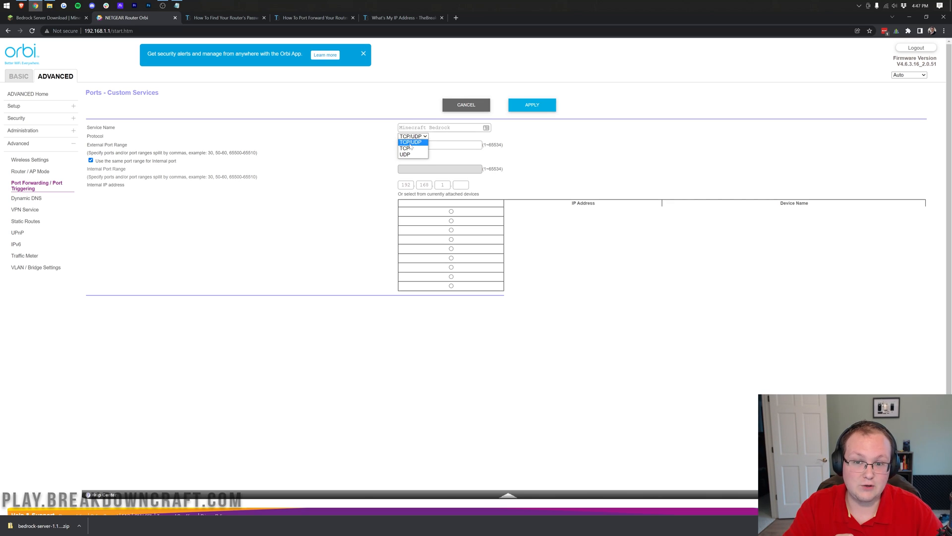
pyautogui.moveTo(405, 148)
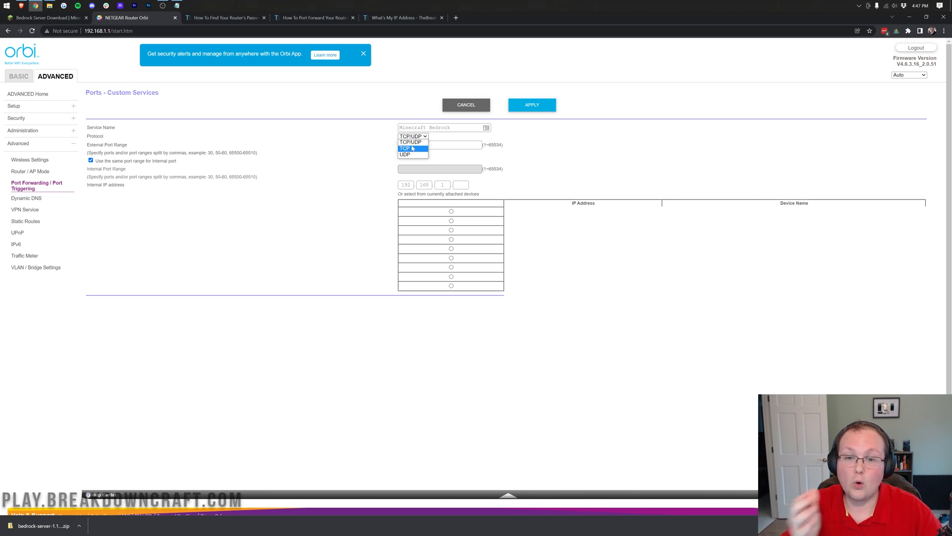
pyautogui.moveTo(411, 142)
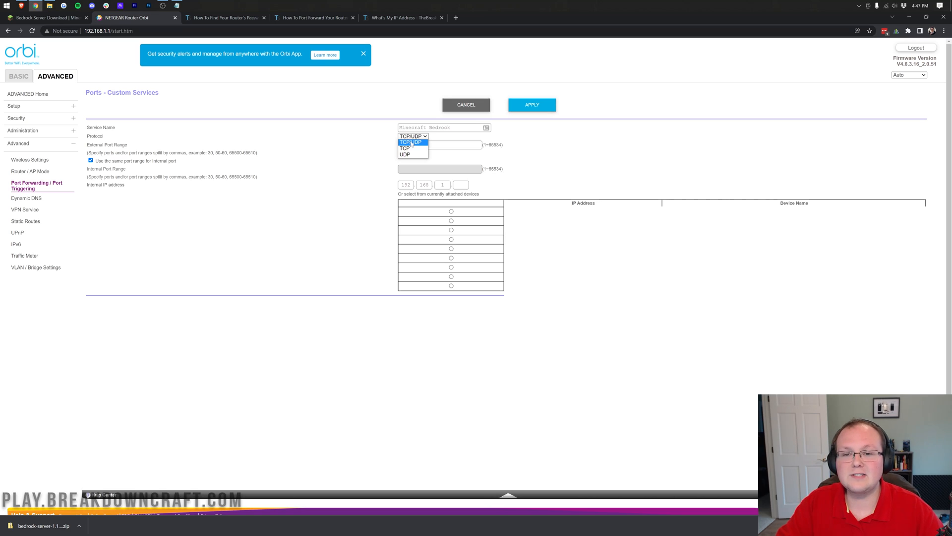
pyautogui.click(404, 148)
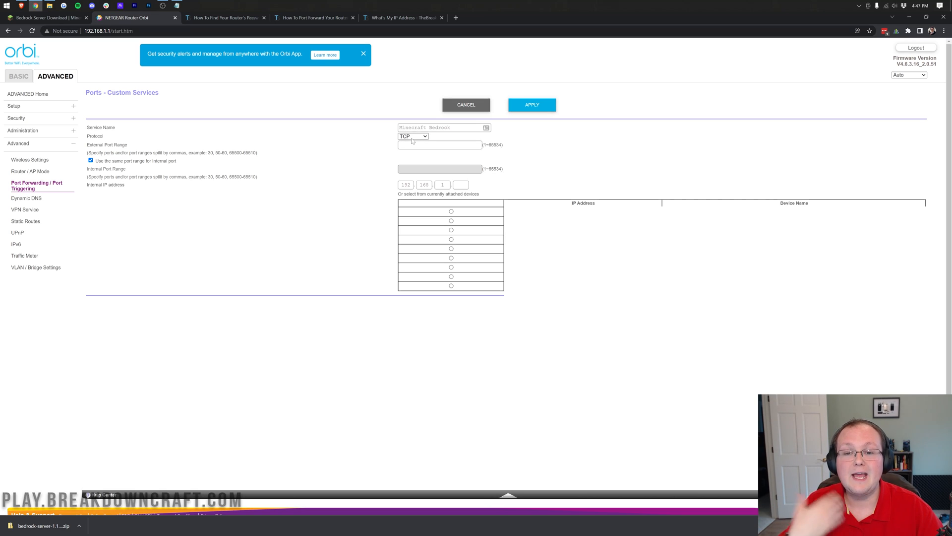
pyautogui.click(413, 136)
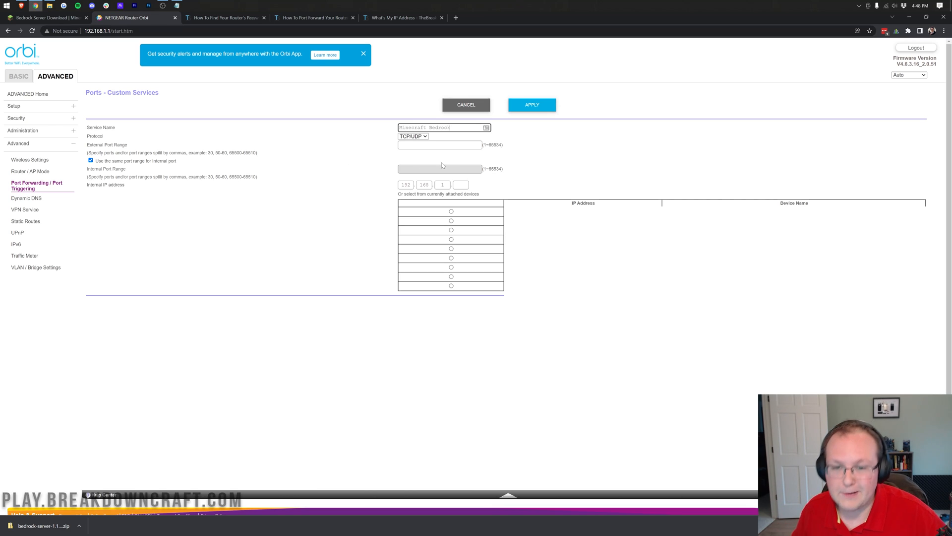
# Set external and internal ports to 19132 and the internal IP to 192.168.1.67
pyautogui.write('19132')
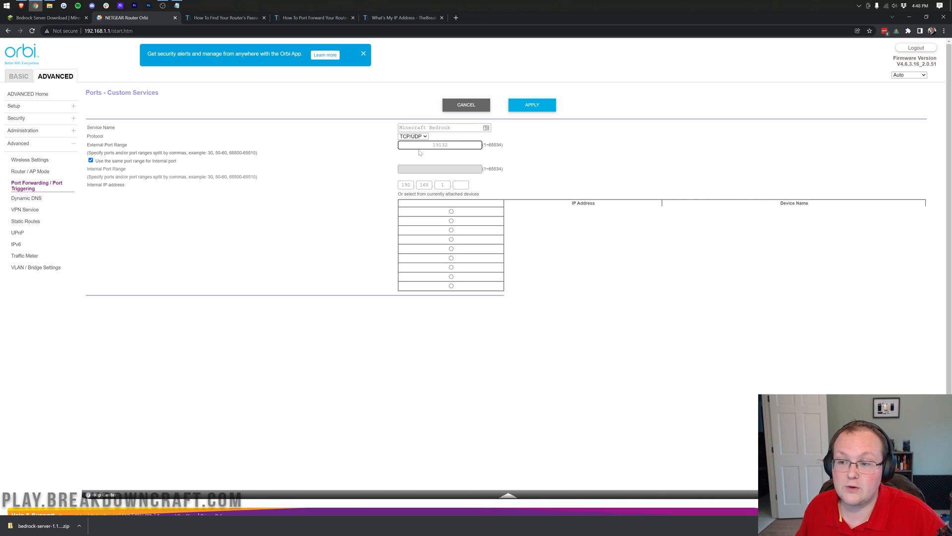
pyautogui.click(90, 161)
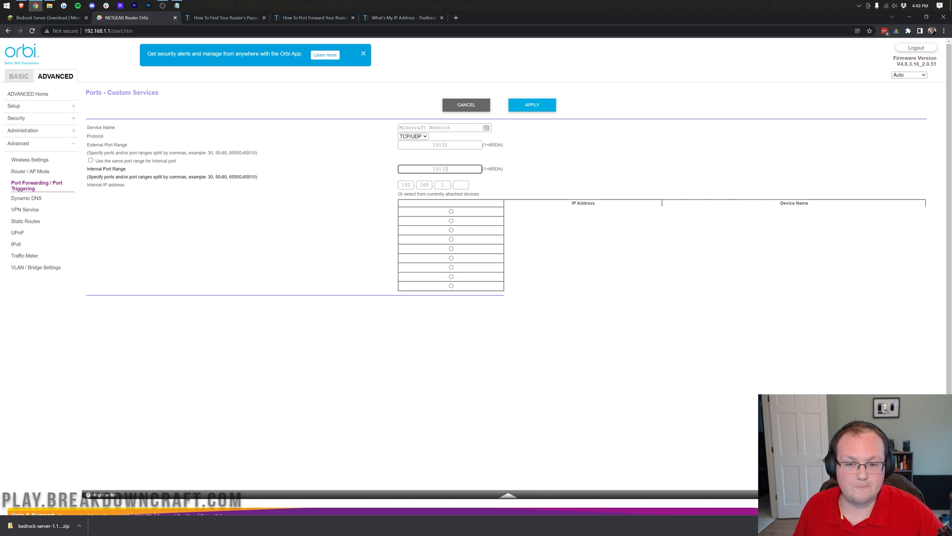
pyautogui.moveTo(167, 195)
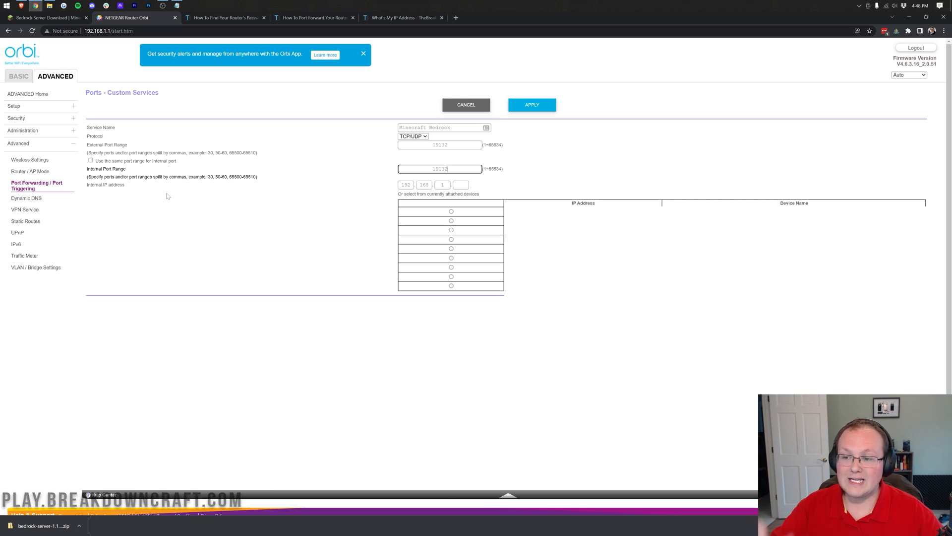
pyautogui.moveTo(165, 195)
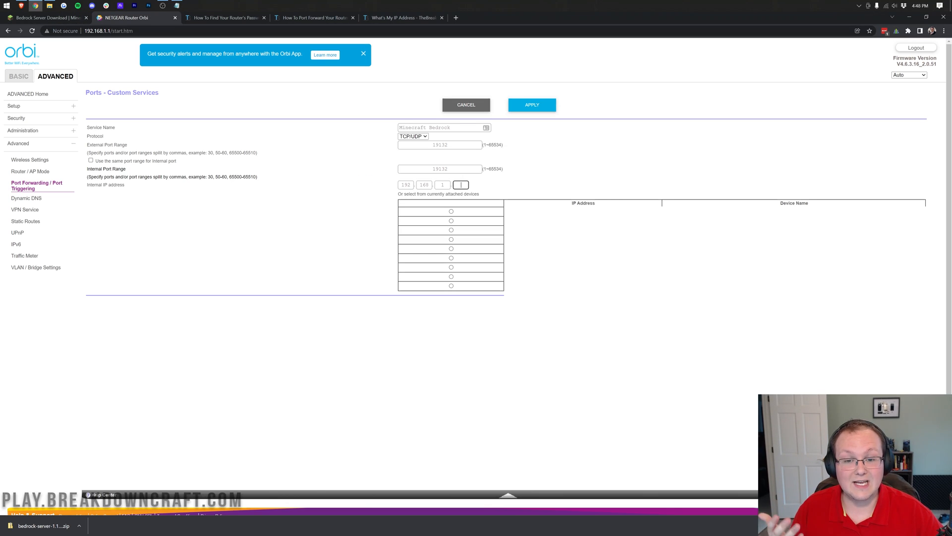
pyautogui.write('5')
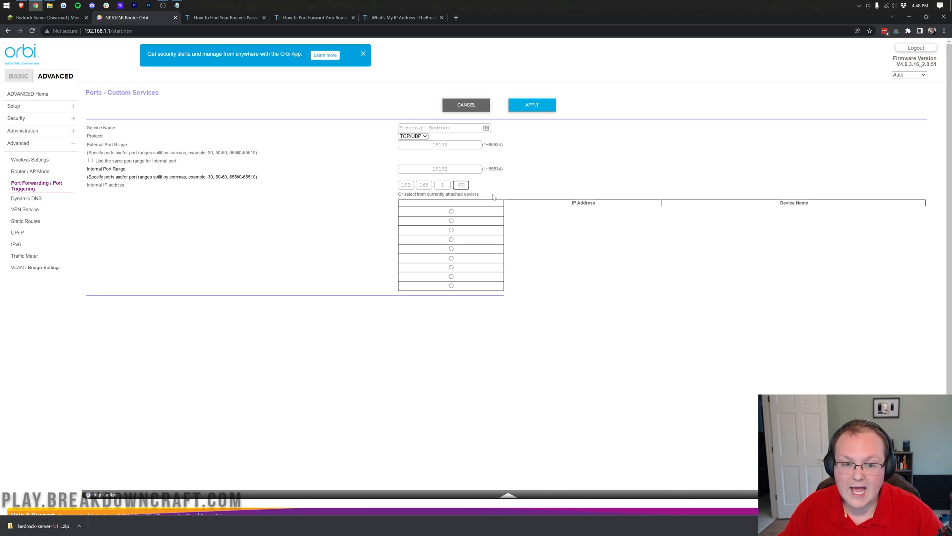
pyautogui.moveTo(518, 193)
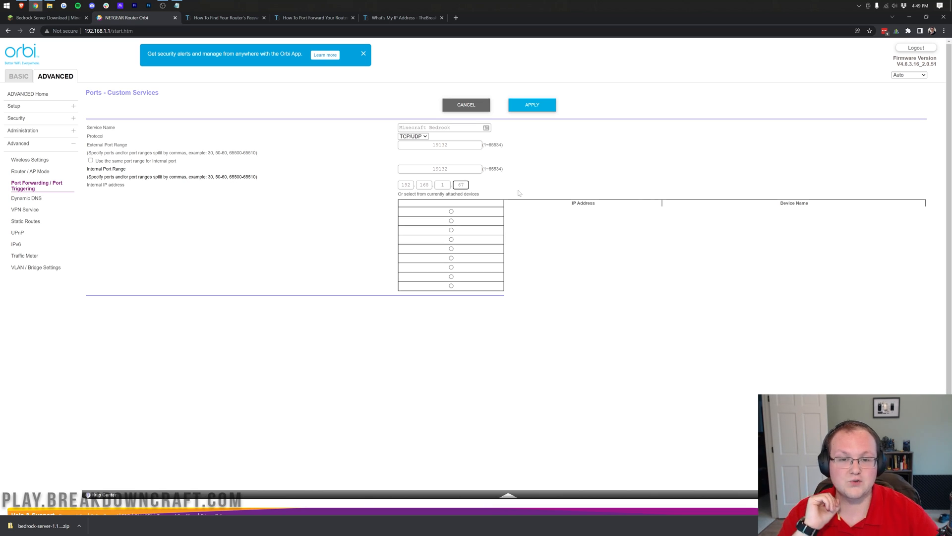
pyautogui.moveTo(532, 105)
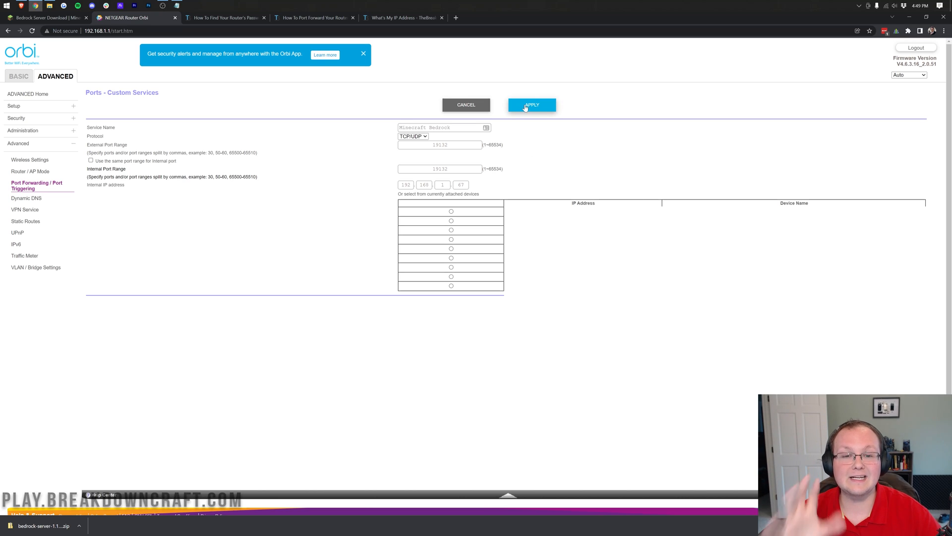
# Apply the Minecraft Bedrock rule so it appears in the Port Forwarding table for 19132
pyautogui.click(532, 104)
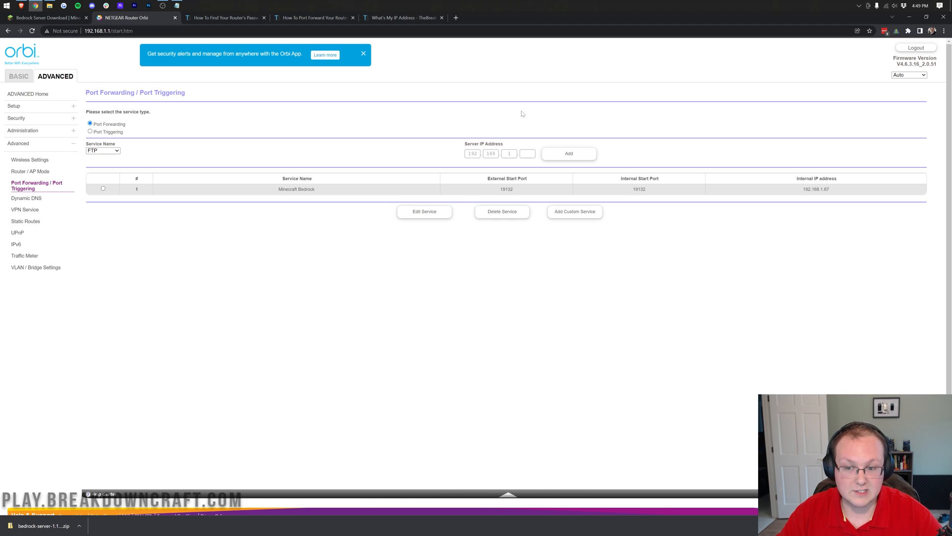
pyautogui.moveTo(793, 188)
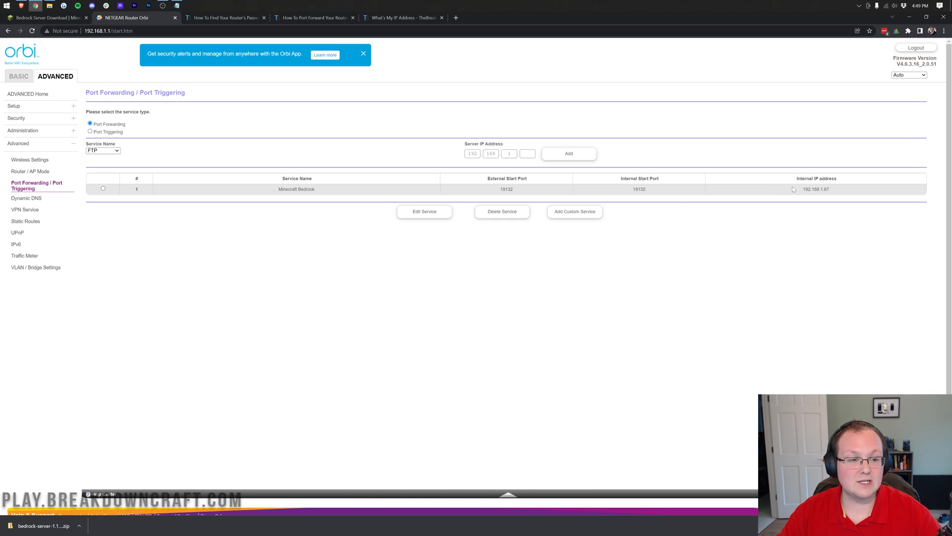
pyautogui.moveTo(780, 193)
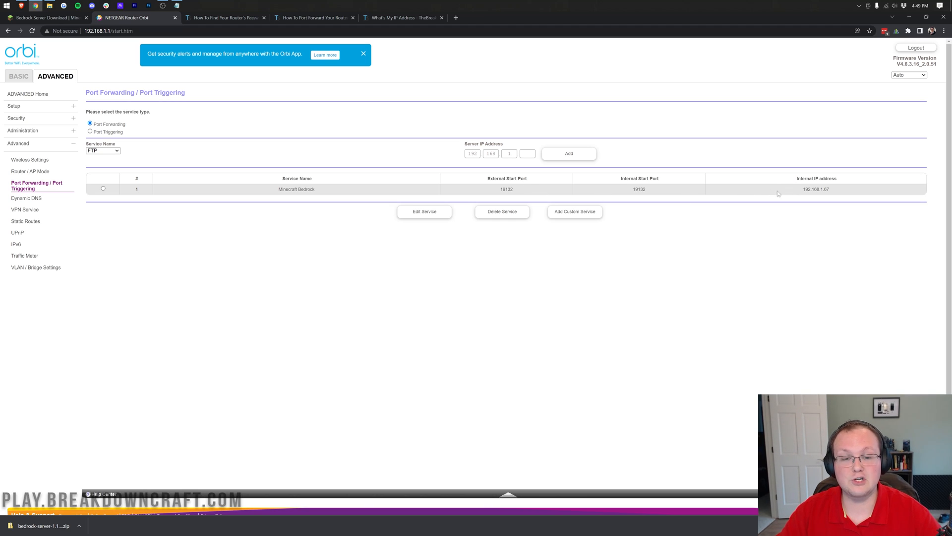
pyautogui.doubleClick(638, 189)
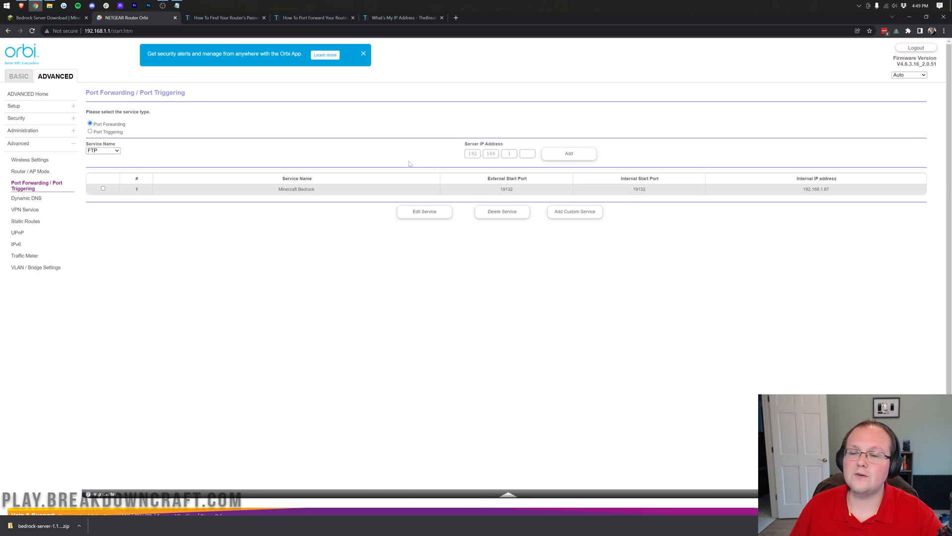
pyautogui.moveTo(408, 118)
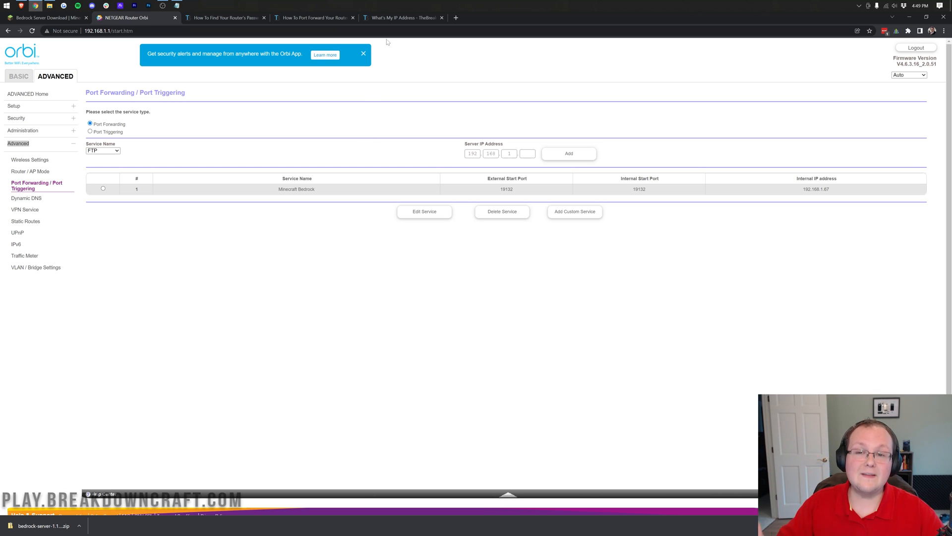
# Read the network's public IP on the What's My IP page, then return to the IP notes
pyautogui.click(401, 17)
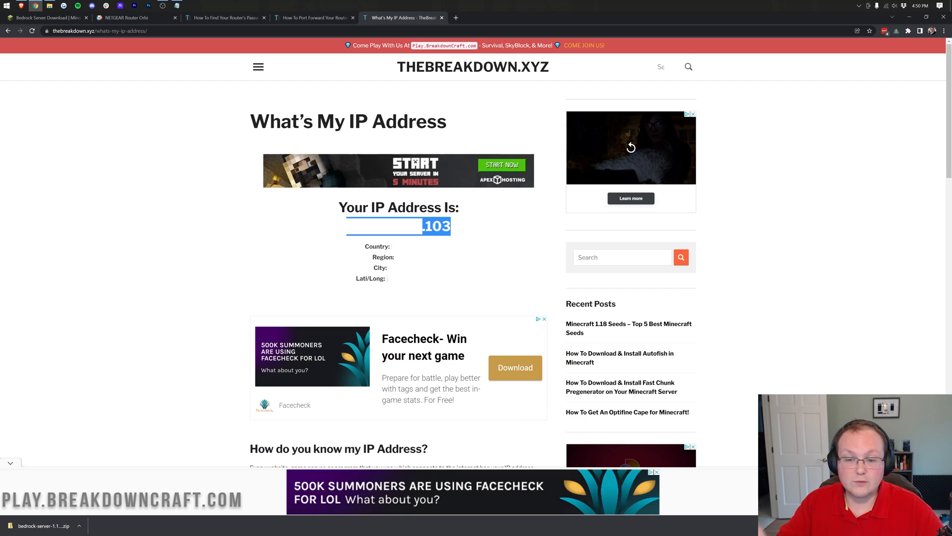
pyautogui.moveTo(283, 247)
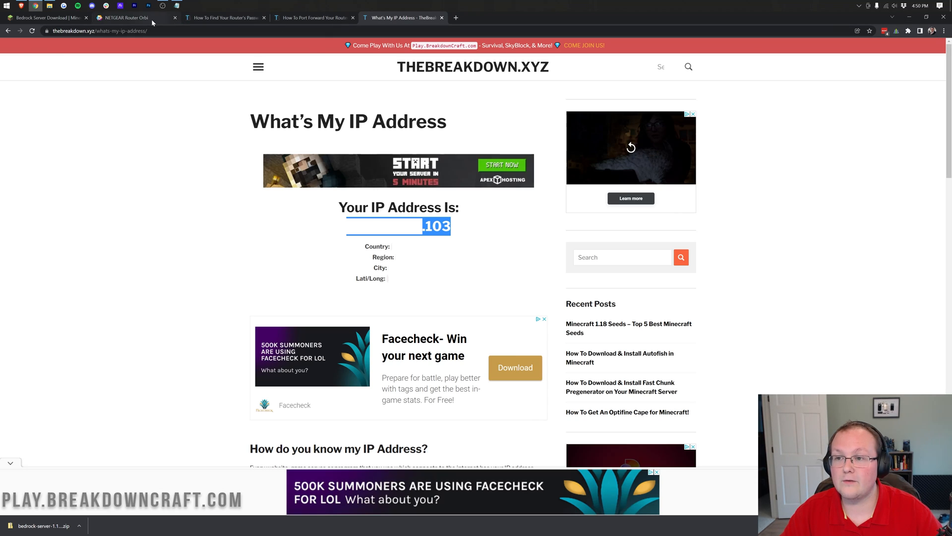
pyautogui.click(126, 18)
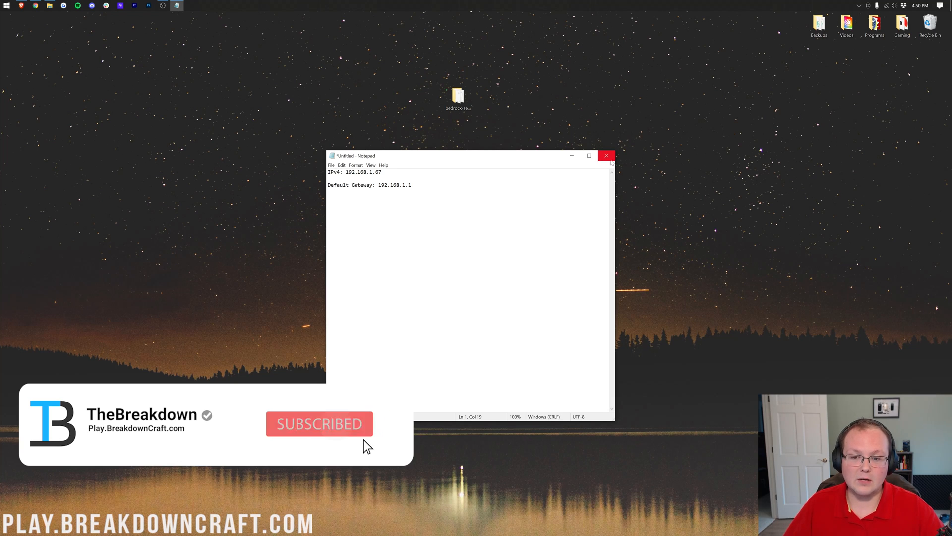
# Close the IP notes unsaved and launch bedrock_server.exe, then start launching Minecraft
pyautogui.click(605, 156)
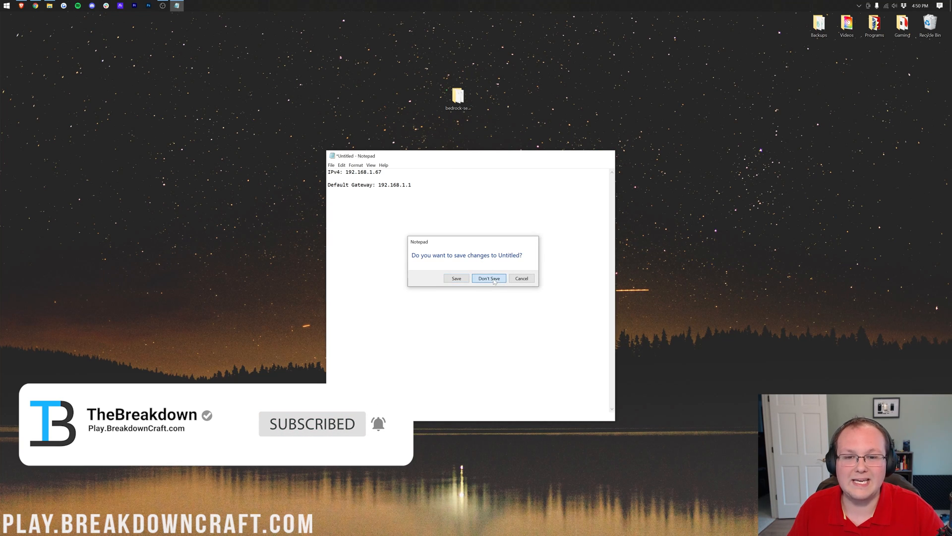
pyautogui.click(489, 277)
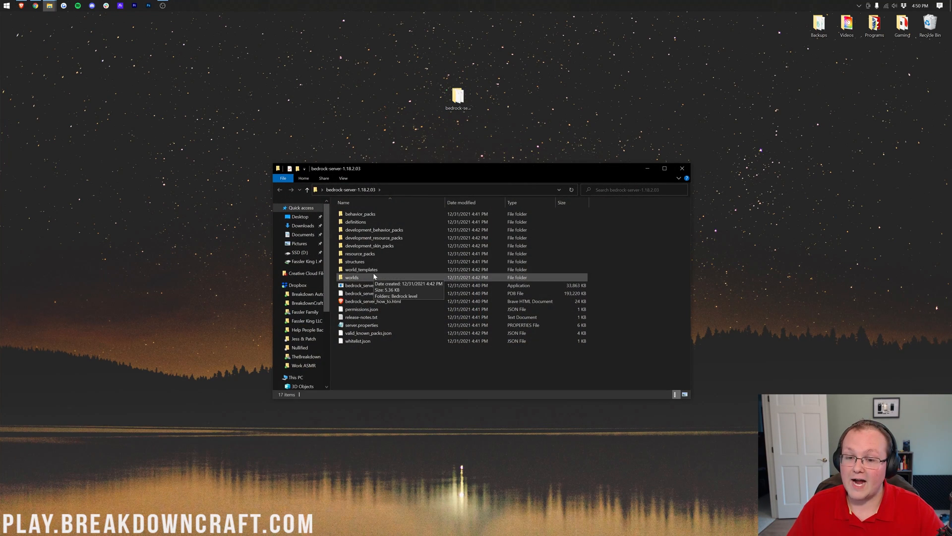
pyautogui.doubleClick(363, 286)
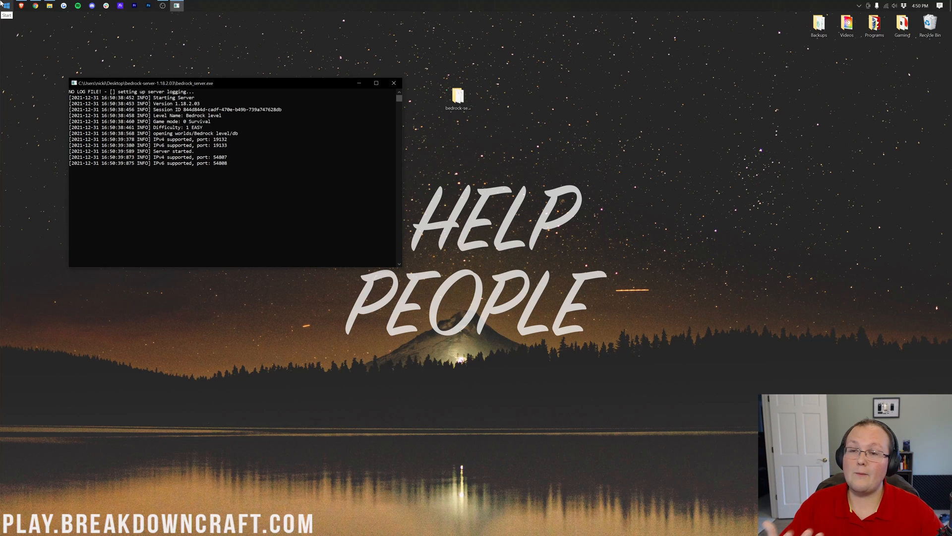
pyautogui.click(6, 7)
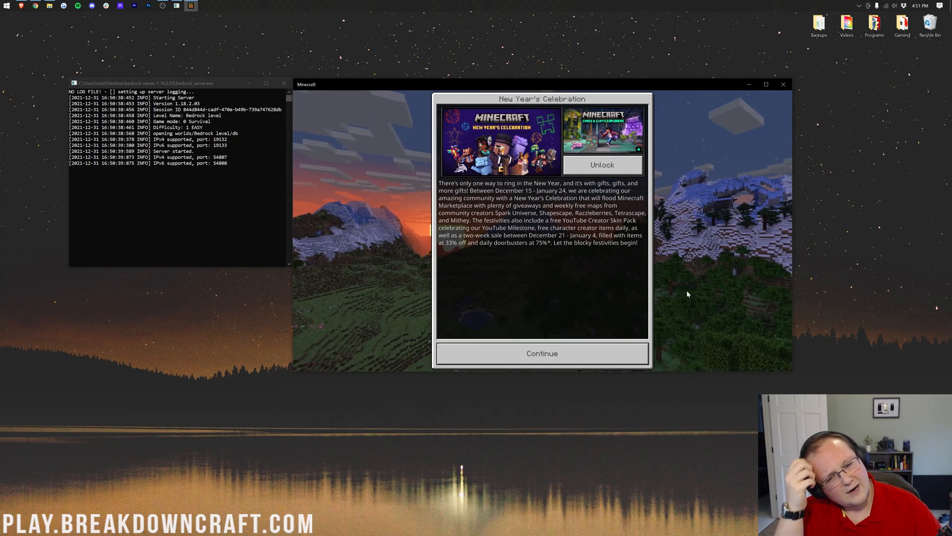
pyautogui.moveTo(613, 278)
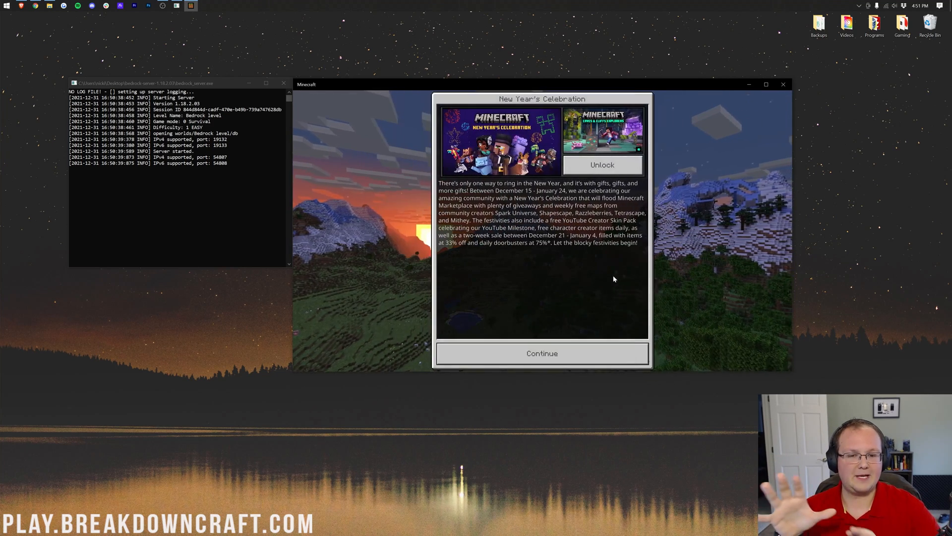
# Dismiss the New Year's announcement and reach the Servers tab of the Play menu
pyautogui.click(541, 353)
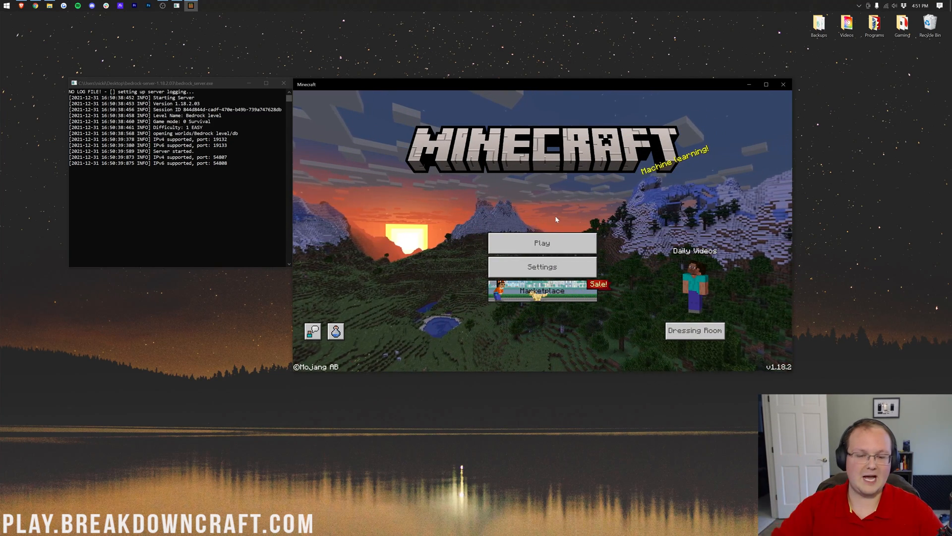
pyautogui.click(542, 242)
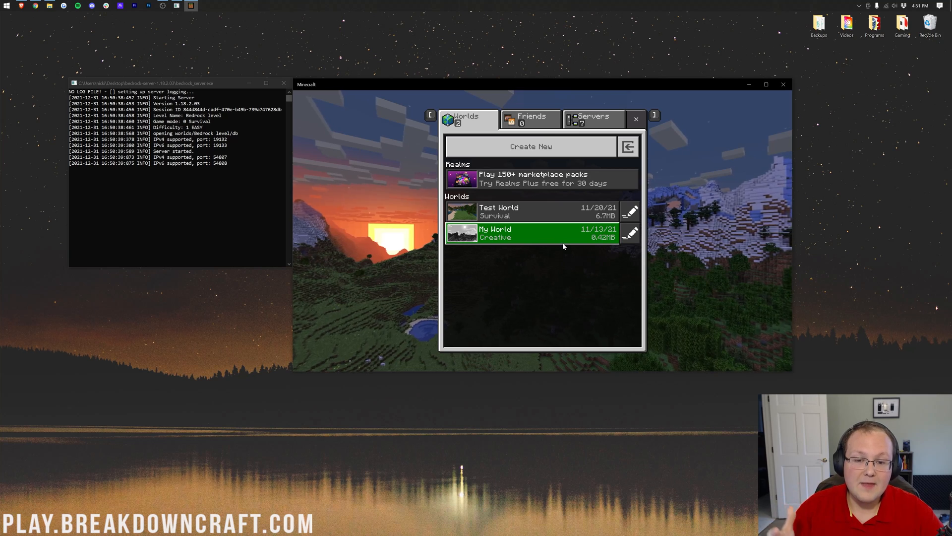
pyautogui.click(593, 118)
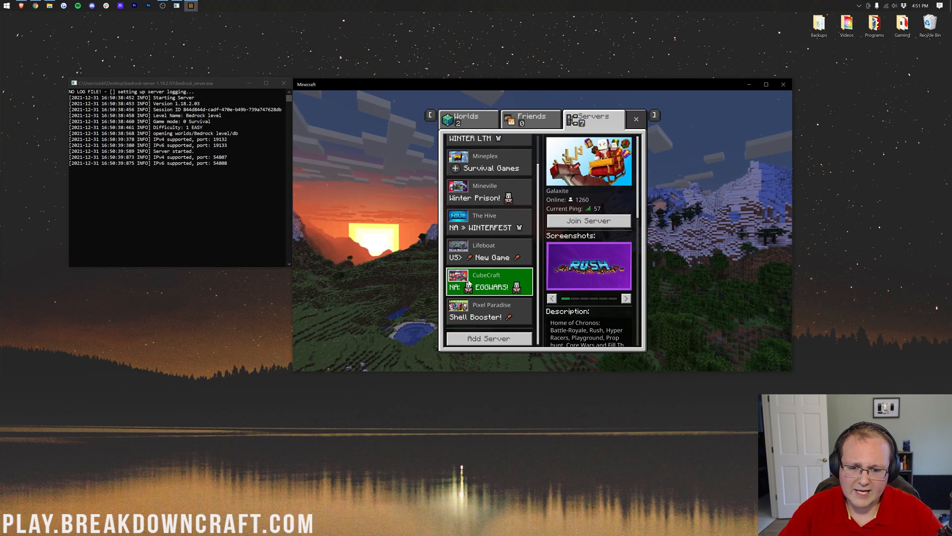
pyautogui.scroll(3)
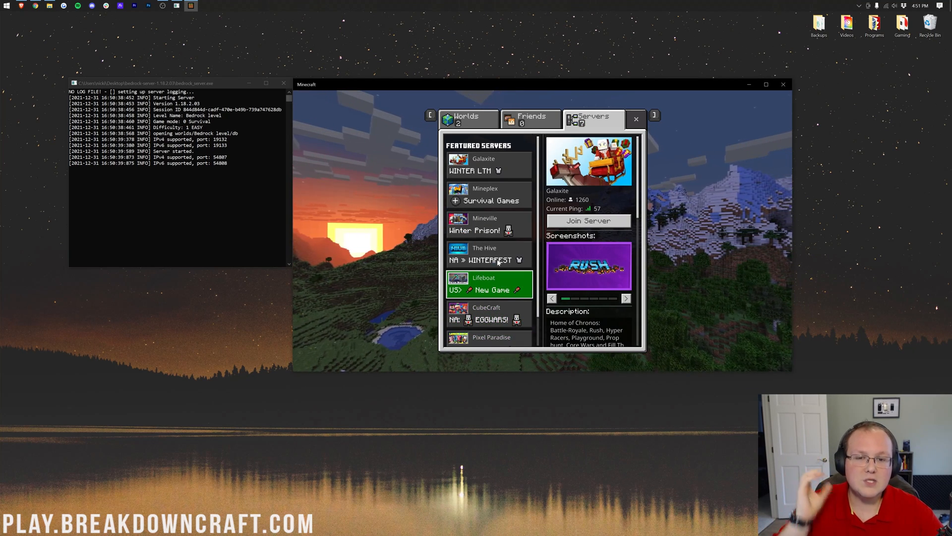
pyautogui.click(636, 119)
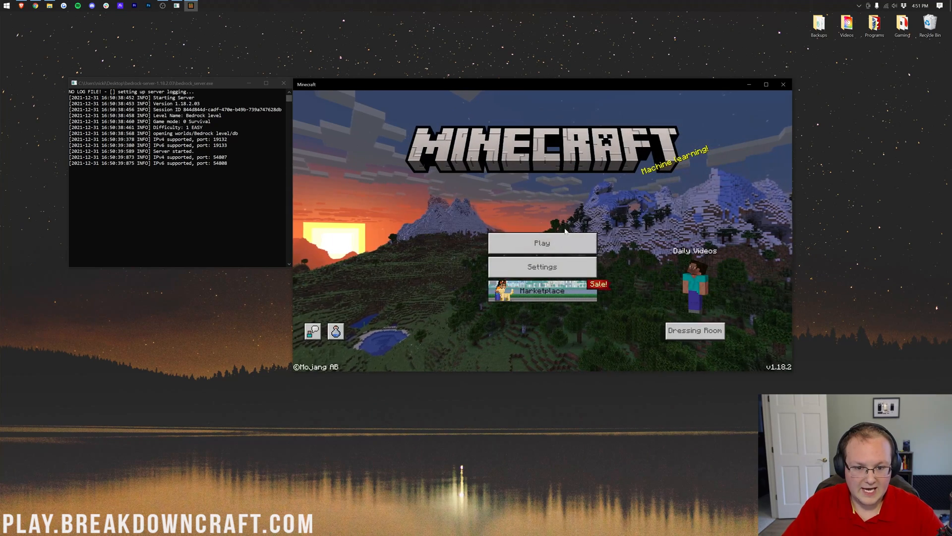
pyautogui.click(541, 242)
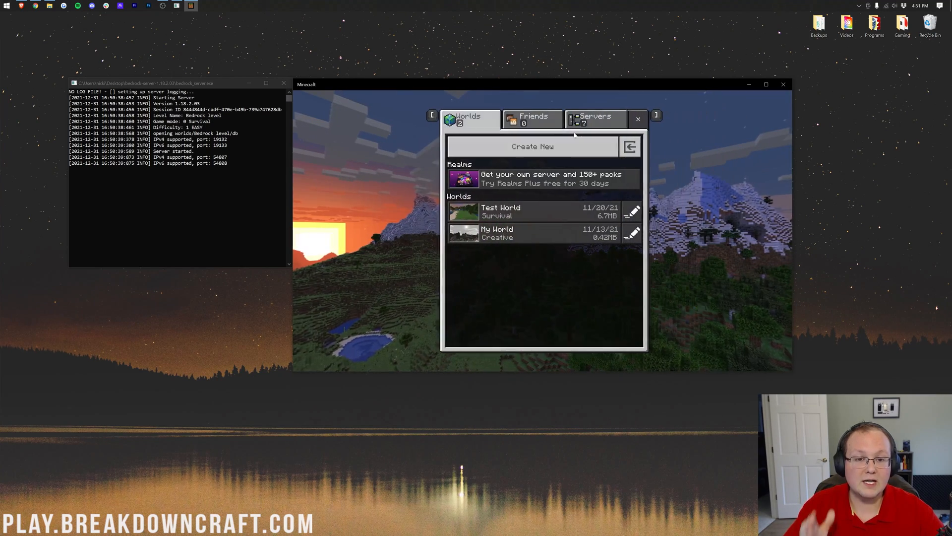
pyautogui.click(593, 119)
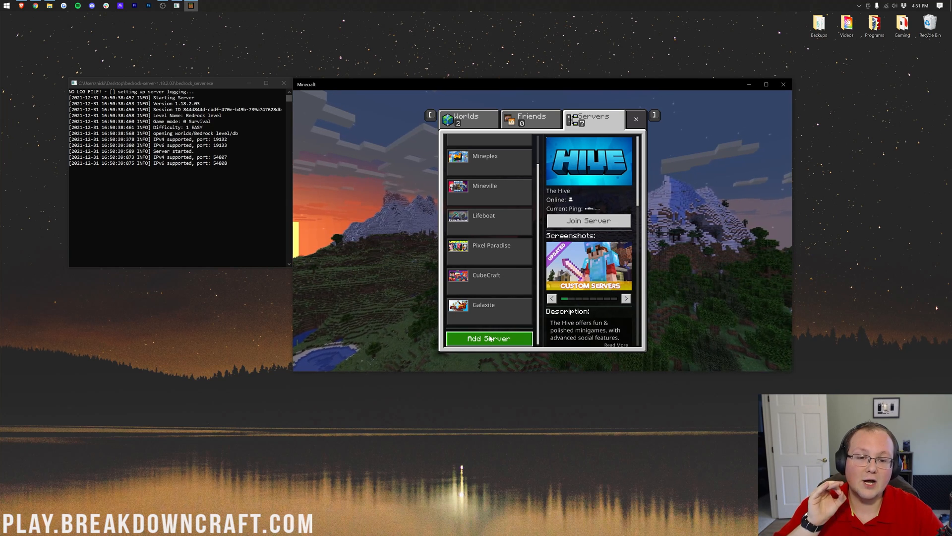
# Add an external server named My Server with the IP address and port 19132, and save it
pyautogui.click(489, 339)
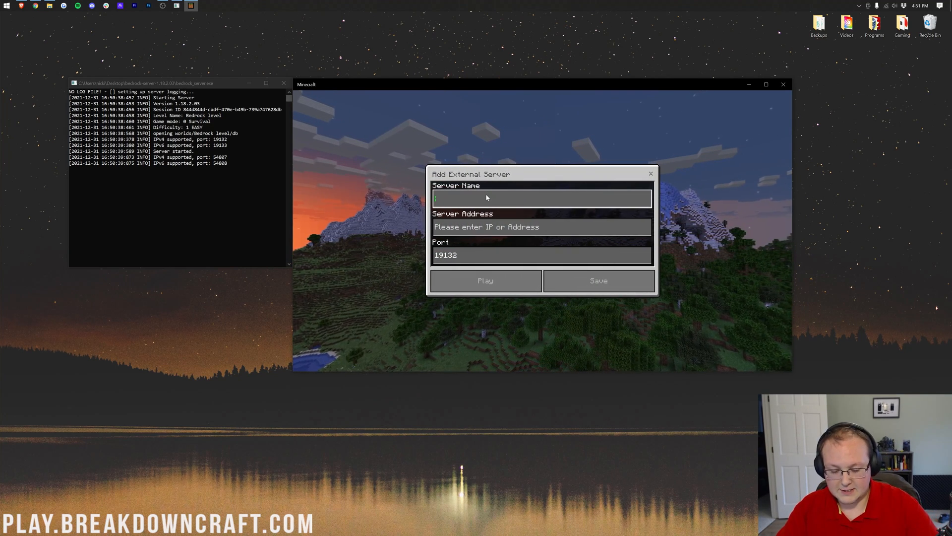
pyautogui.write('My Server')
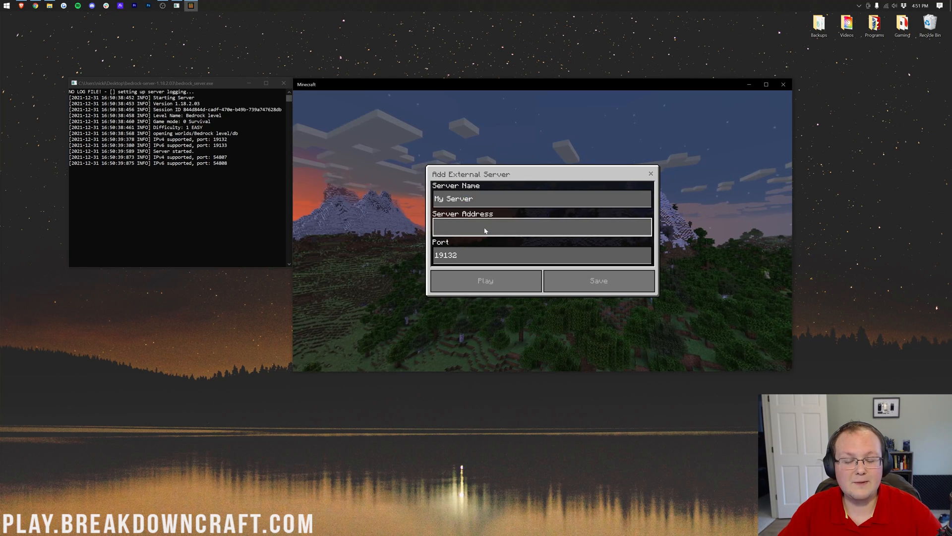
pyautogui.write('103')
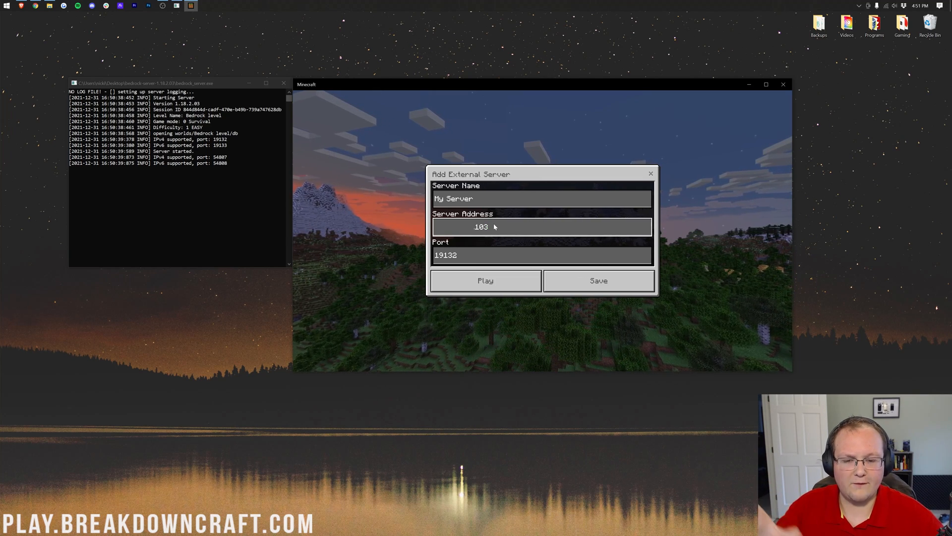
pyautogui.click(540, 255)
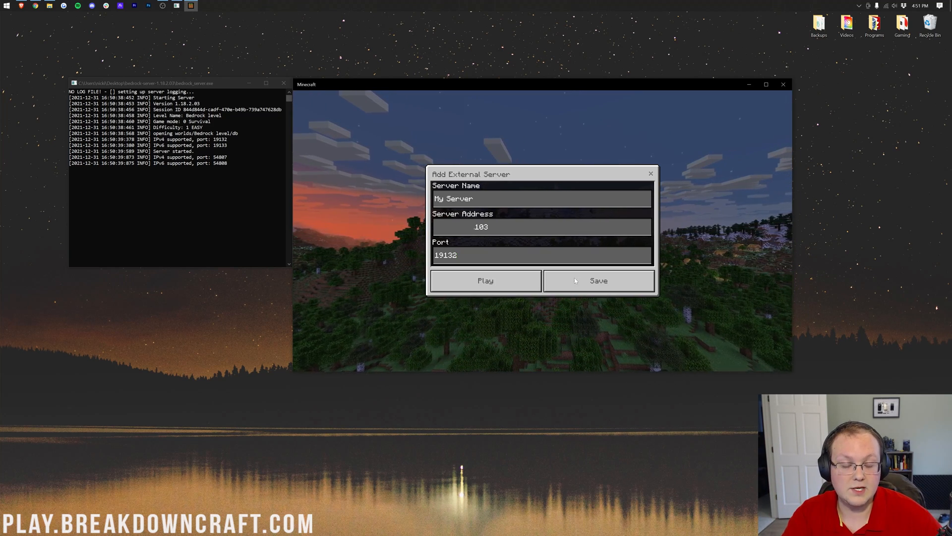
pyautogui.click(597, 280)
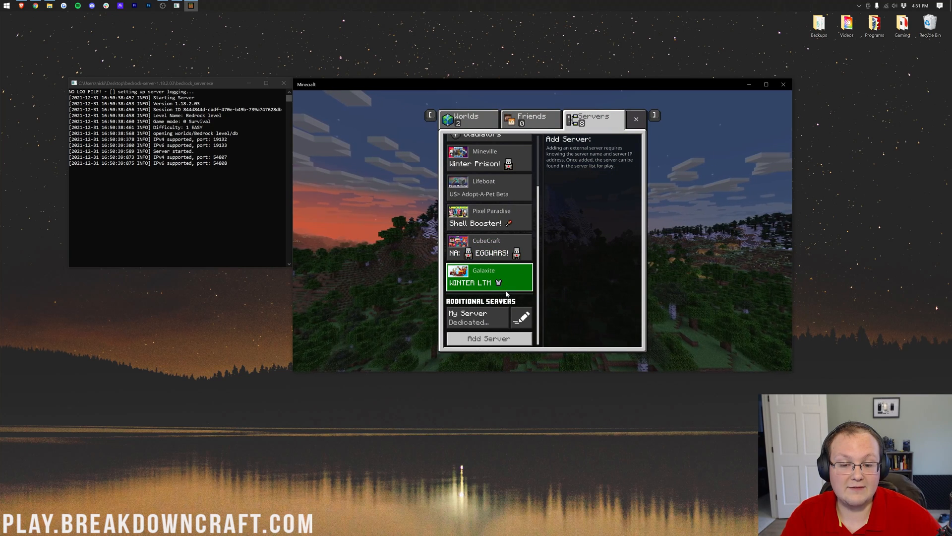
# Select My Server in the list and join it
pyautogui.click(477, 318)
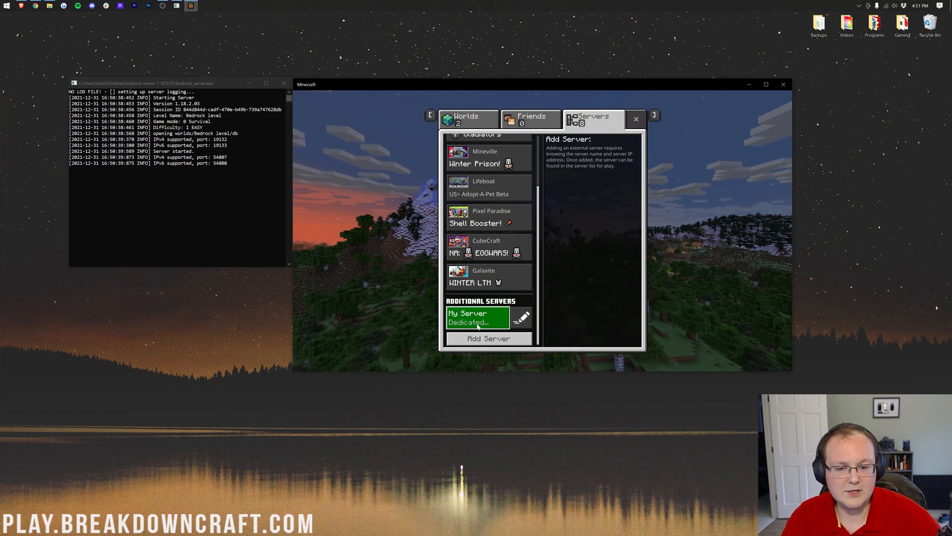
pyautogui.click(477, 318)
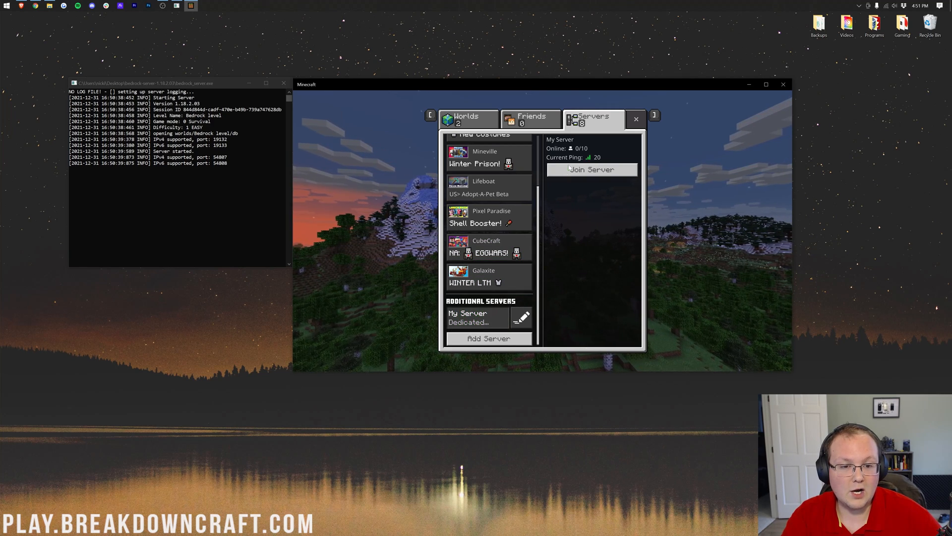
pyautogui.click(590, 169)
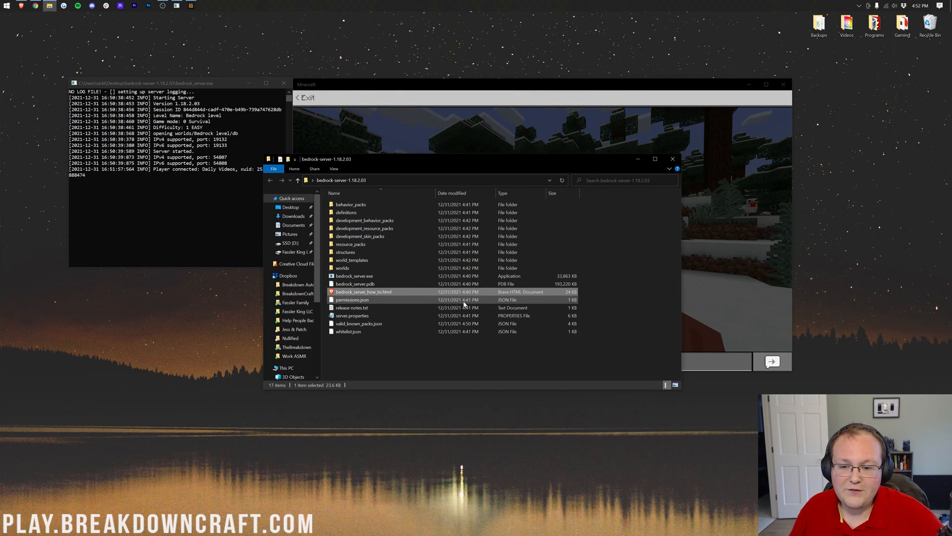
pyautogui.moveTo(375, 301)
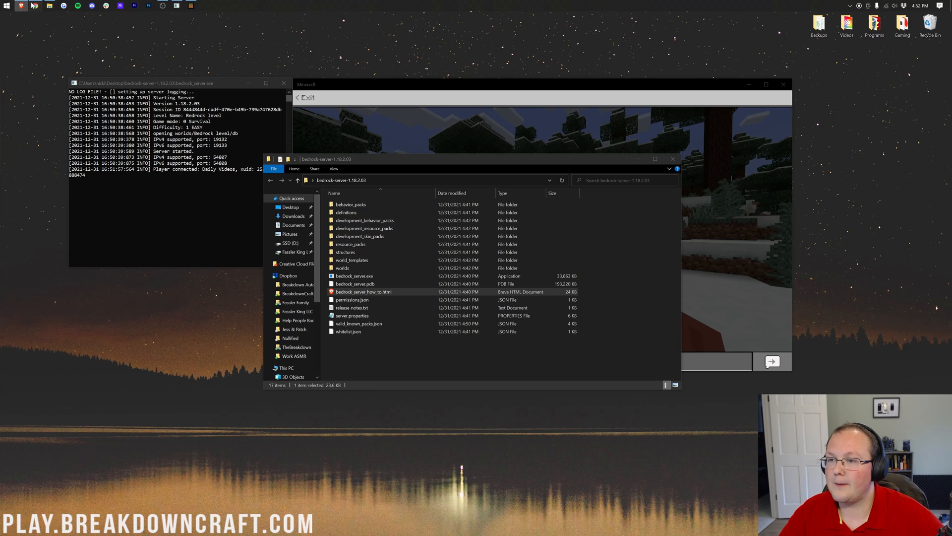
# Reopen bedrock_server_how_to.html and review the sentence about same-machine client connections
pyautogui.doubleClick(363, 291)
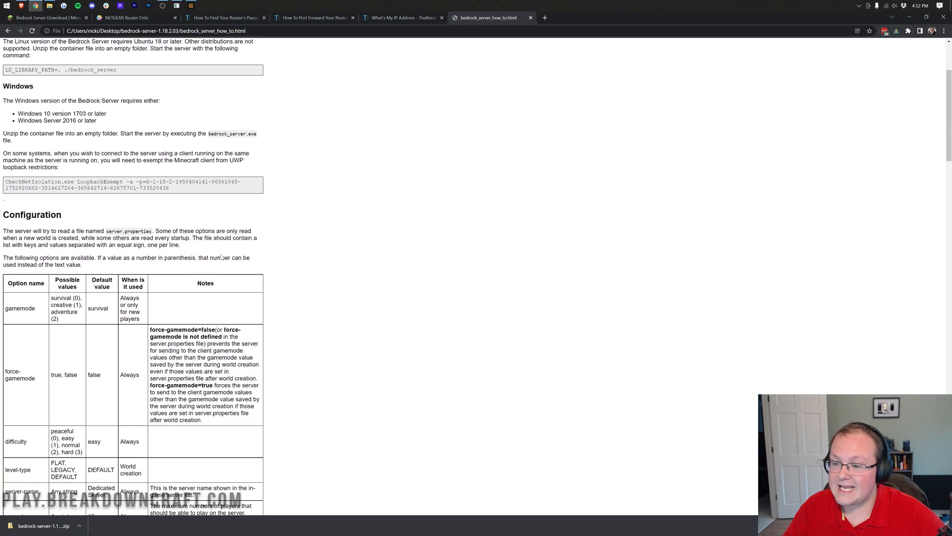
pyautogui.scroll(3)
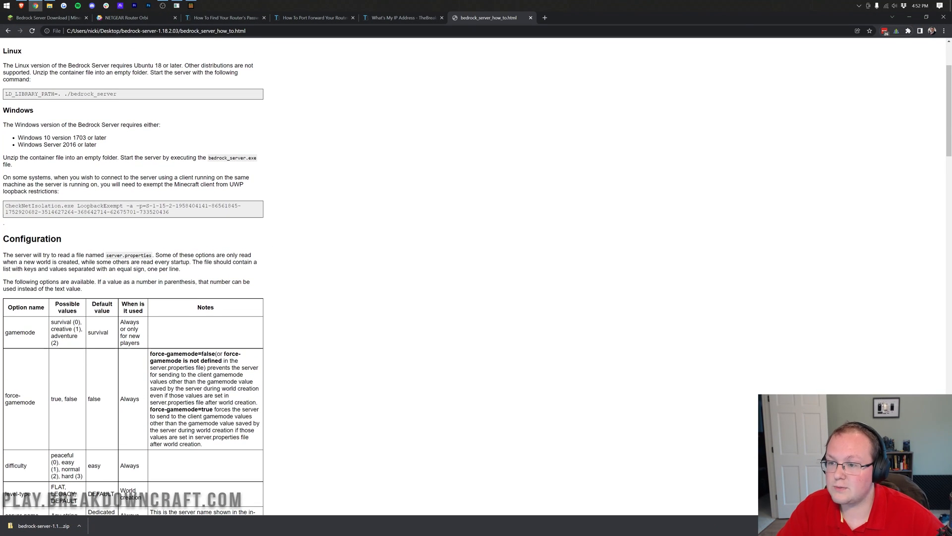
pyautogui.moveTo(11, 176); pyautogui.dragTo(198, 177)
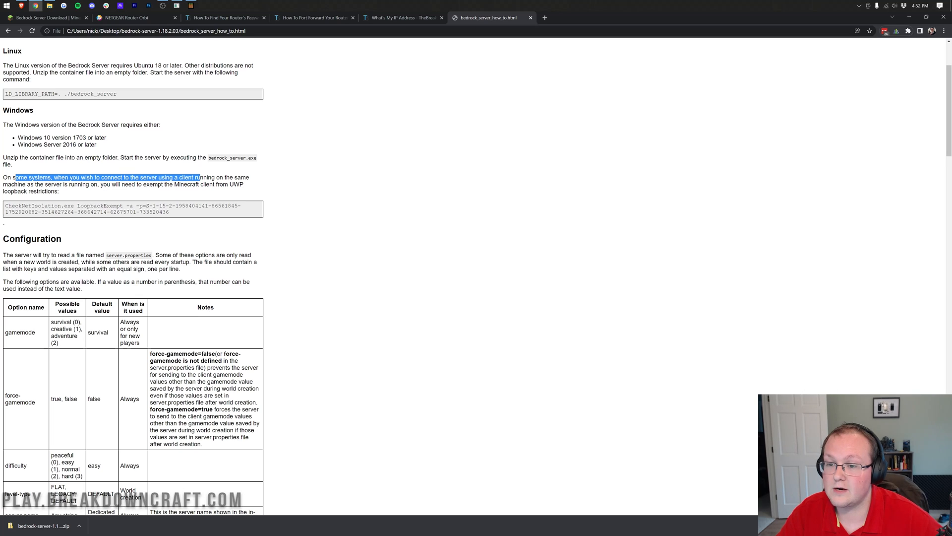
pyautogui.moveTo(201, 176); pyautogui.dragTo(72, 184)
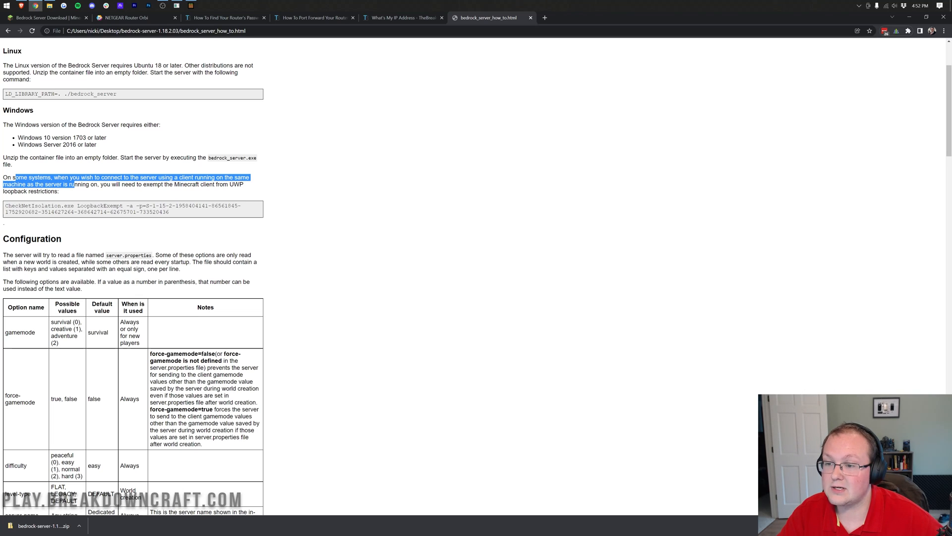
pyautogui.click(246, 186)
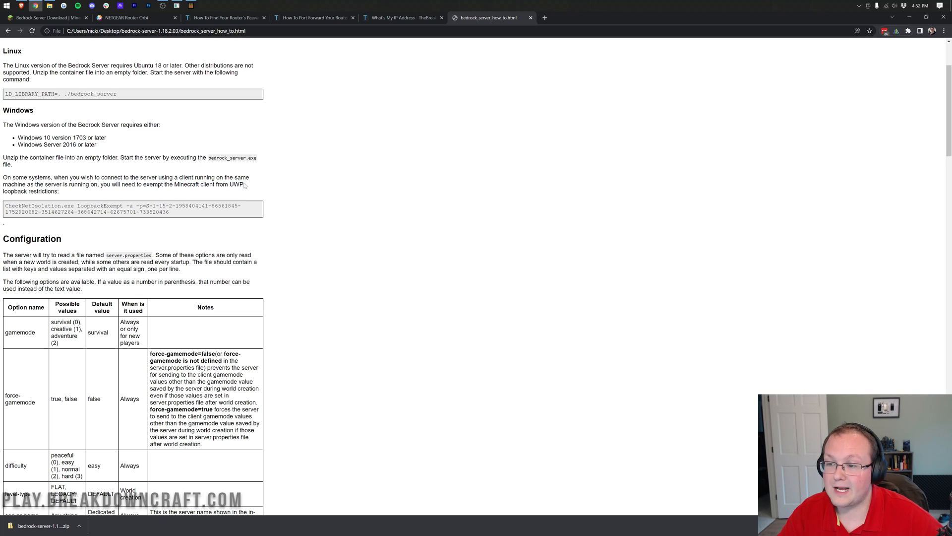
pyautogui.moveTo(192, 222)
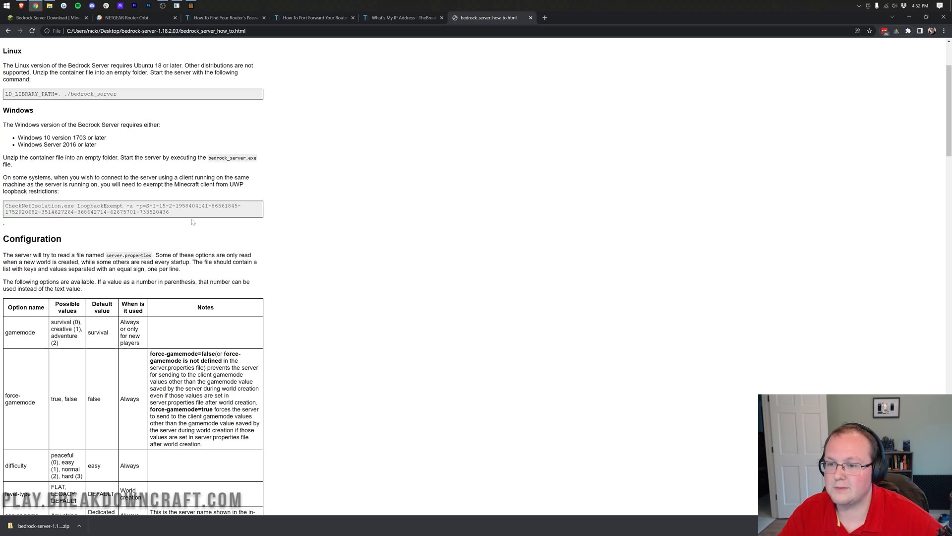
# Select the CheckNetIsolation loopback-exempt command, then minimise the browser to return to the game
pyautogui.tripleClick(121, 208)
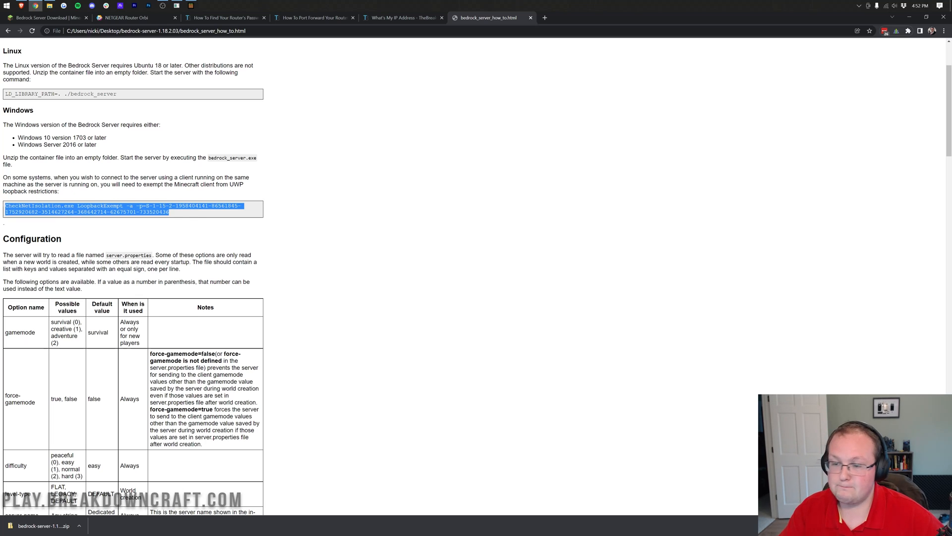
pyautogui.moveTo(323, 260)
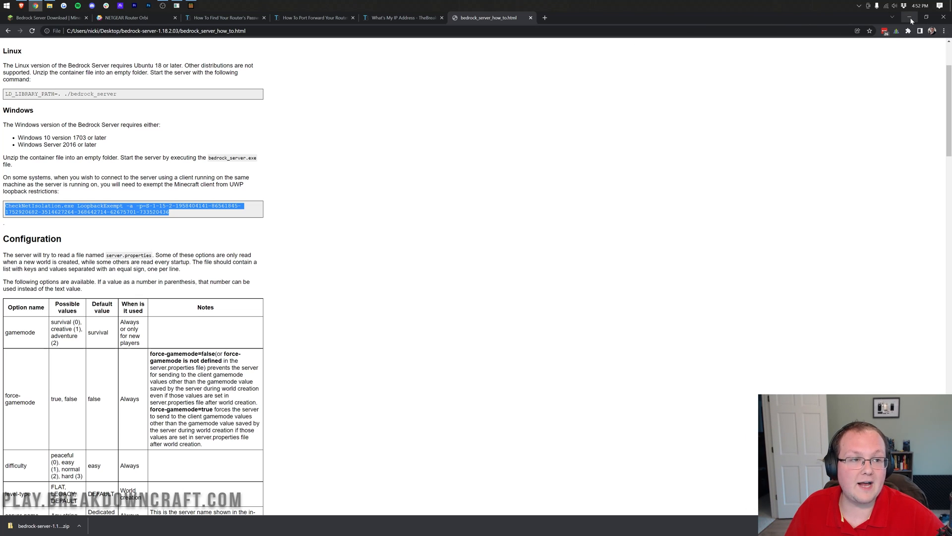
pyautogui.click(910, 17)
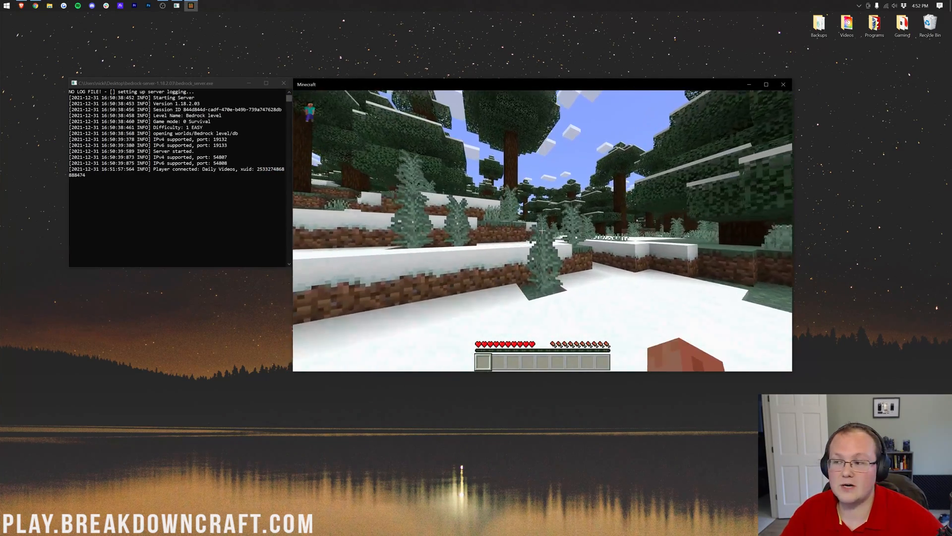
pyautogui.moveTo(542, 229)
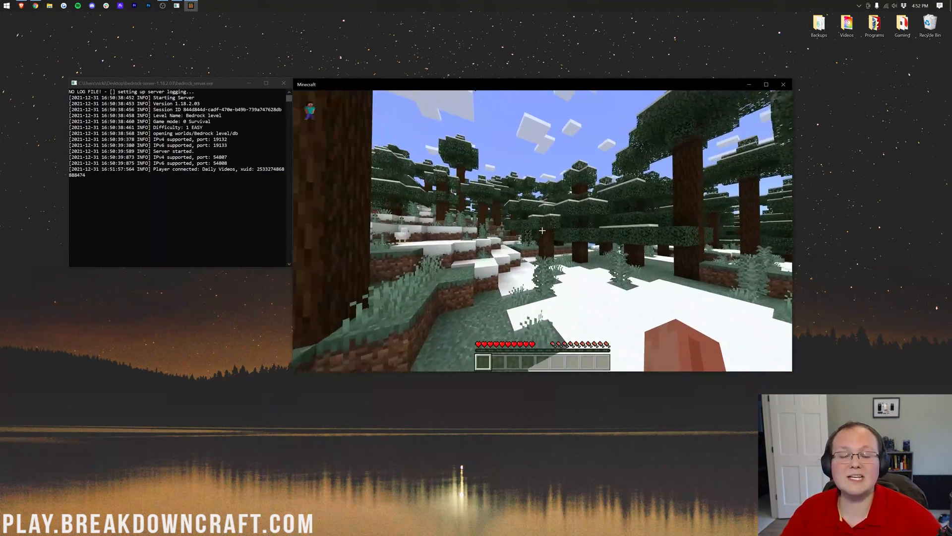